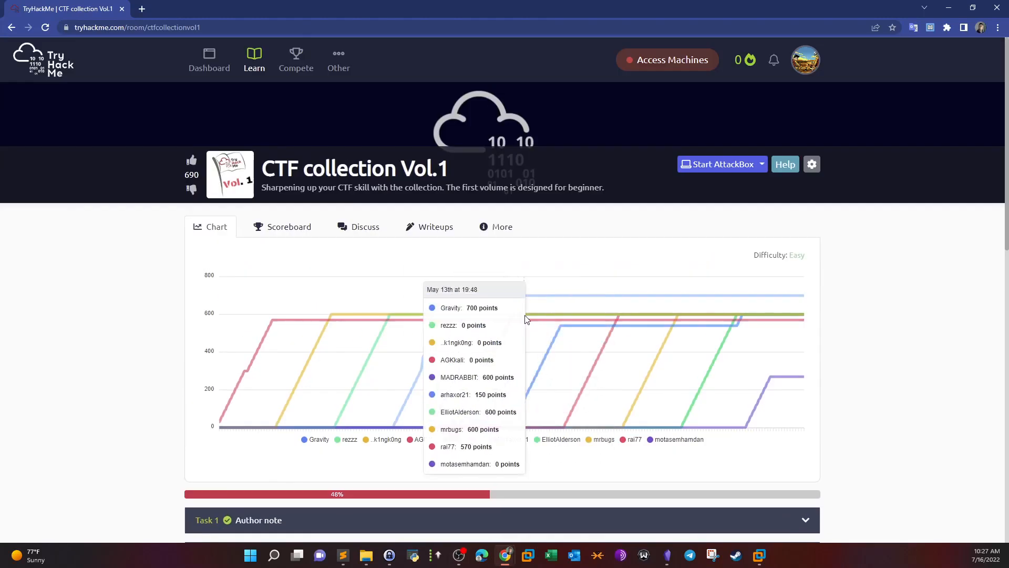
pyautogui.moveTo(437, 171)
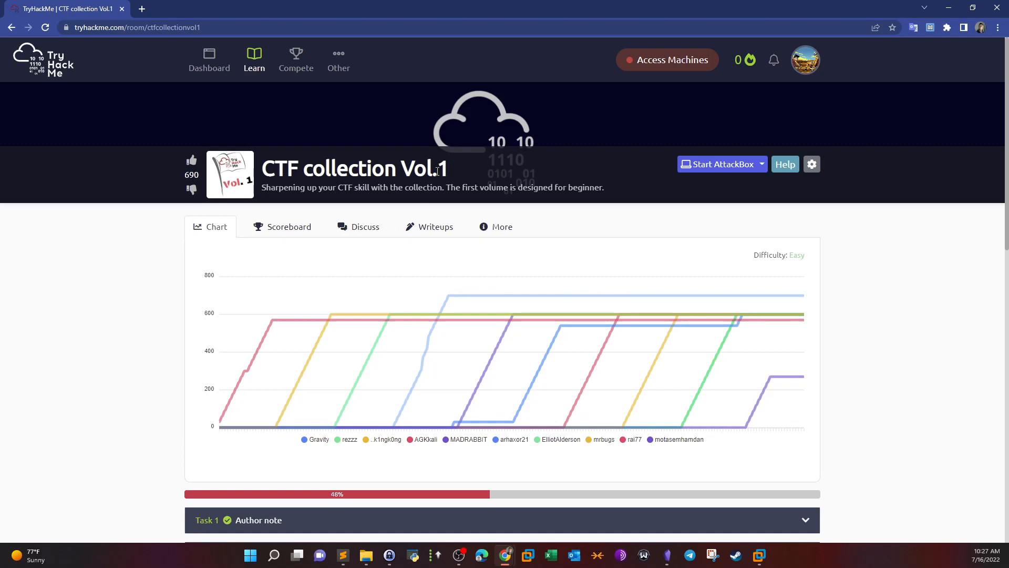
# - Read the Task 11 broken-PNG description and switch to the Kali VM window
pyautogui.scroll(-3)
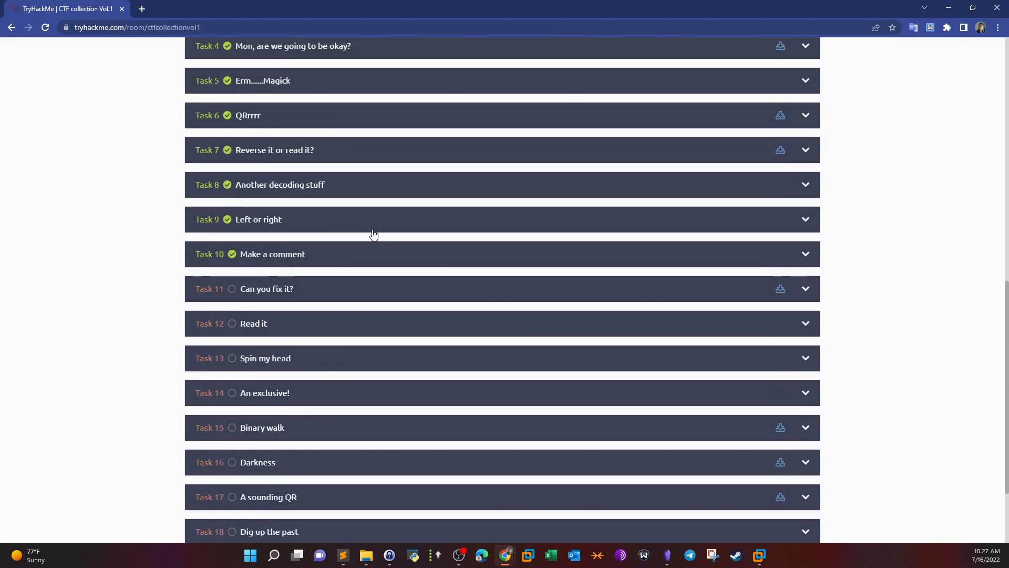
pyautogui.scroll(-3)
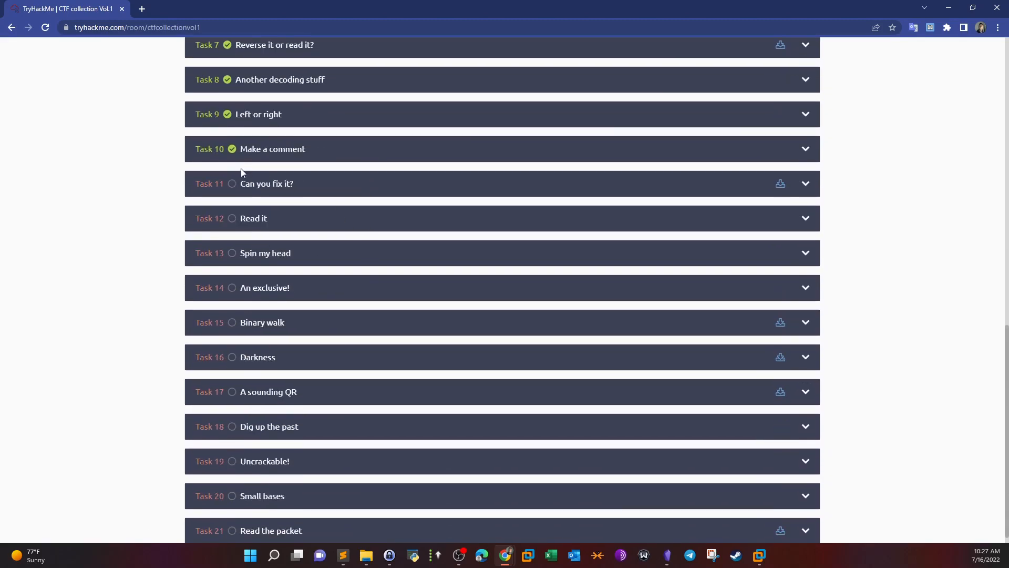
pyautogui.moveTo(276, 291)
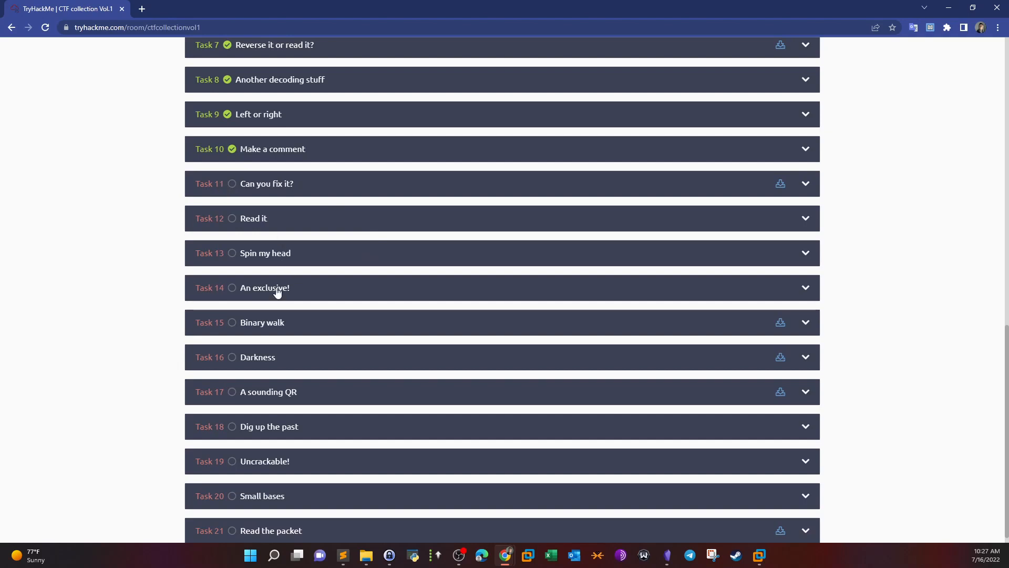
pyautogui.moveTo(222, 335)
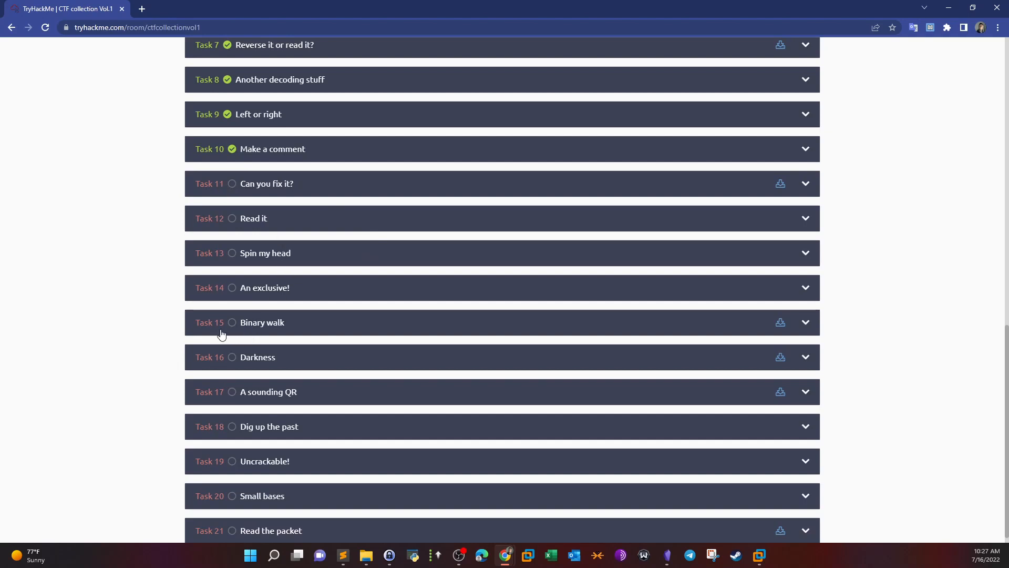
pyautogui.moveTo(297, 287)
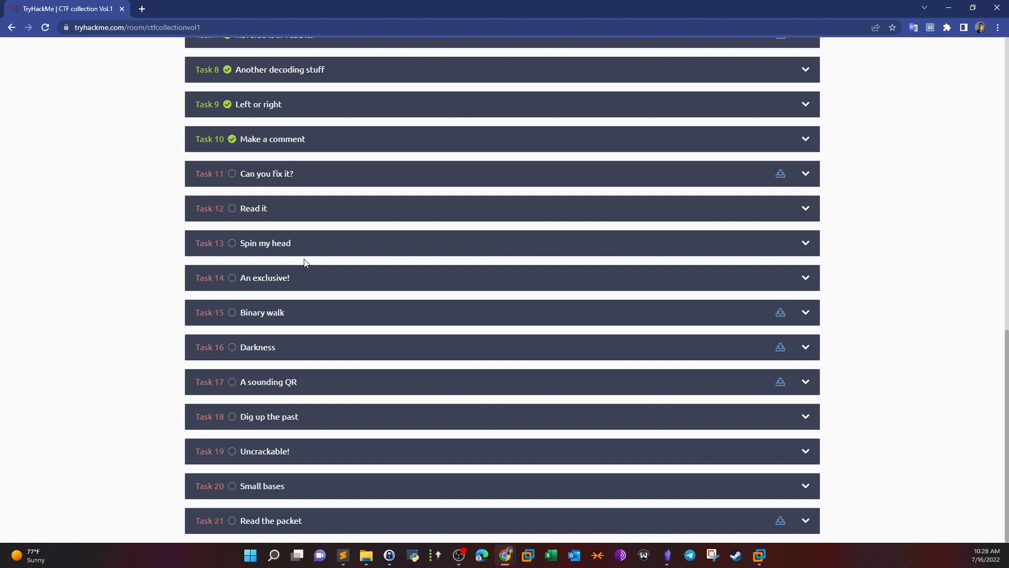
pyautogui.moveTo(225, 359)
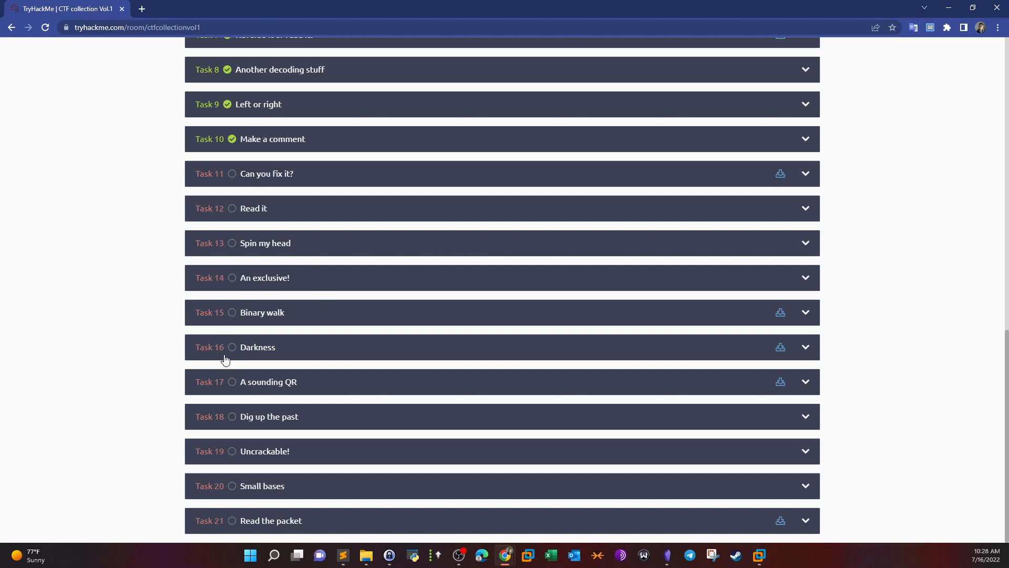
pyautogui.moveTo(197, 349)
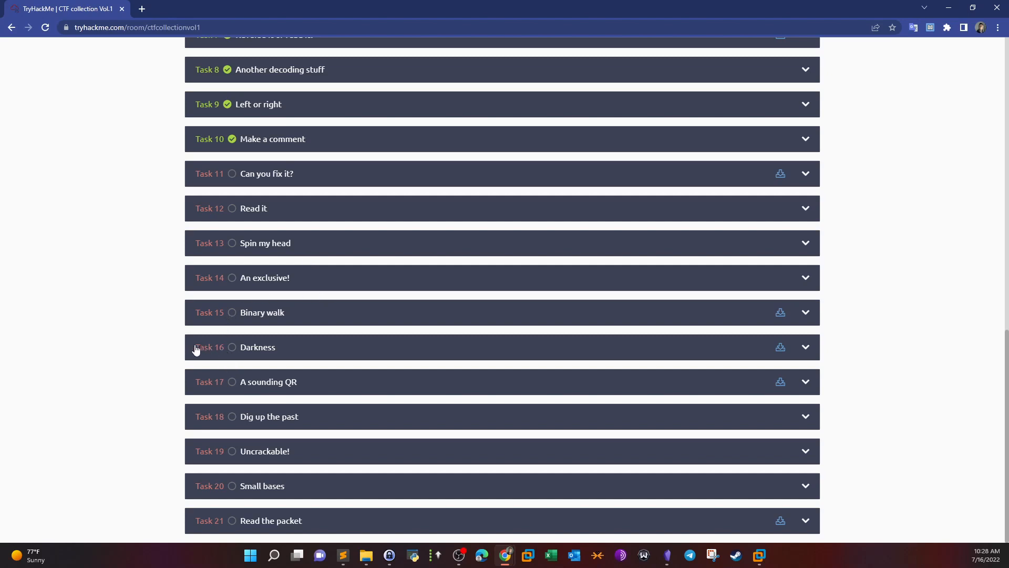
pyautogui.moveTo(226, 511)
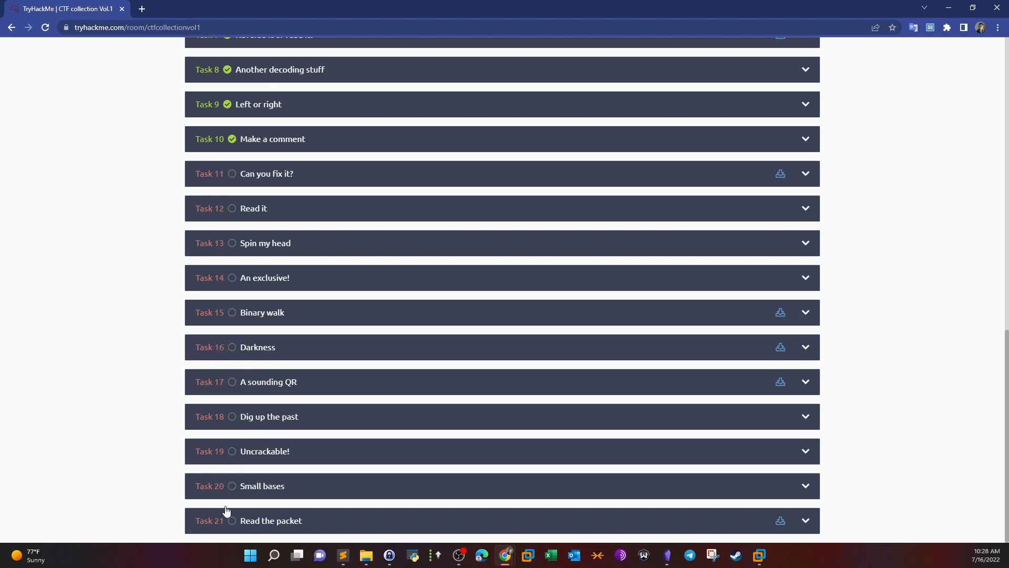
pyautogui.moveTo(225, 518)
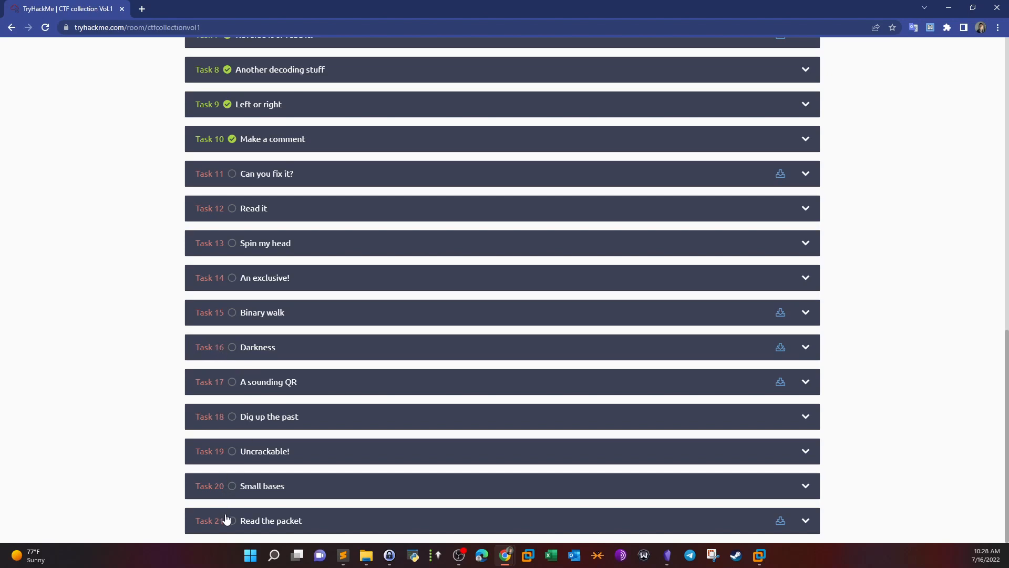
pyautogui.moveTo(148, 369)
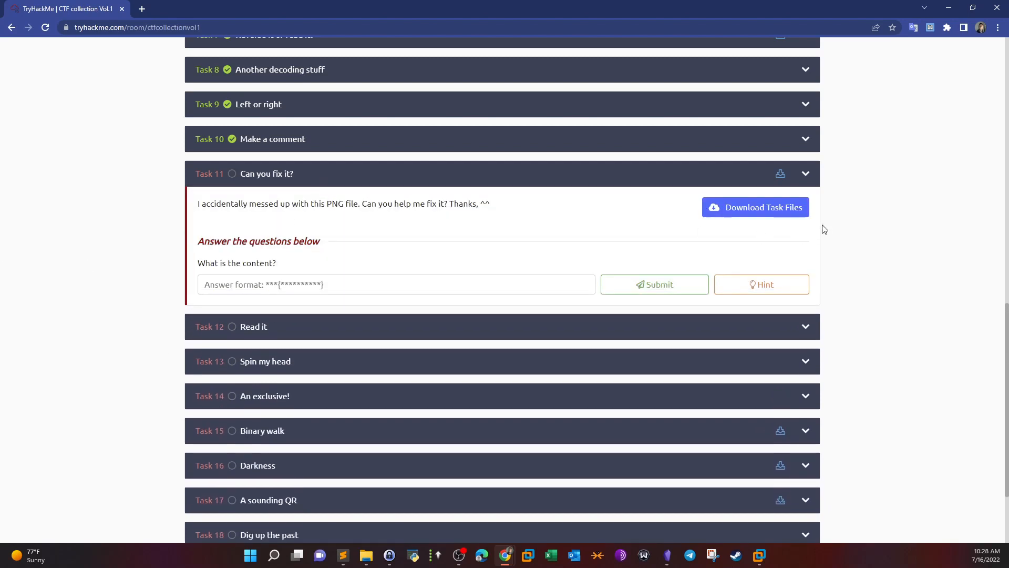
pyautogui.moveTo(837, 225)
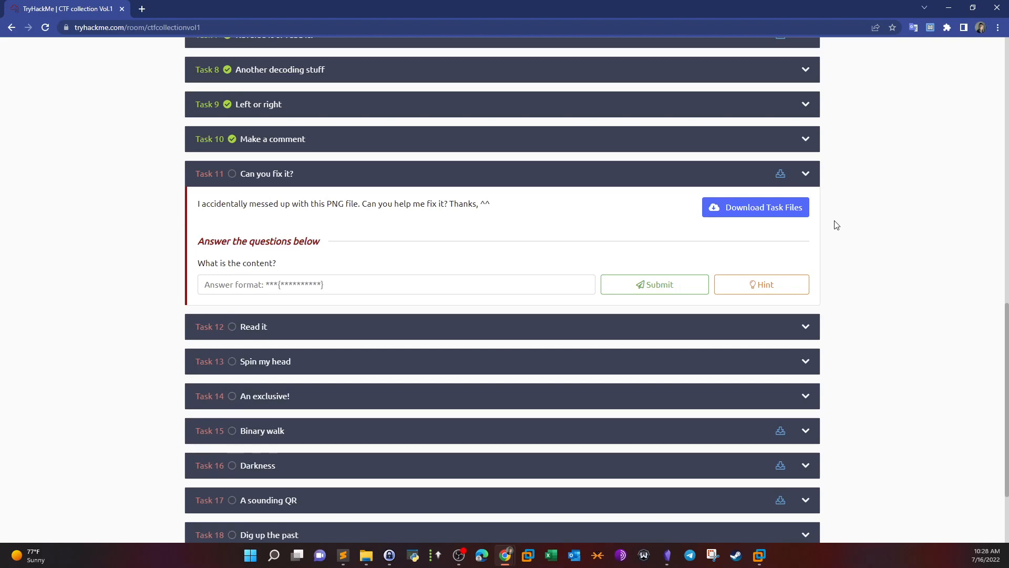
pyautogui.click(757, 555)
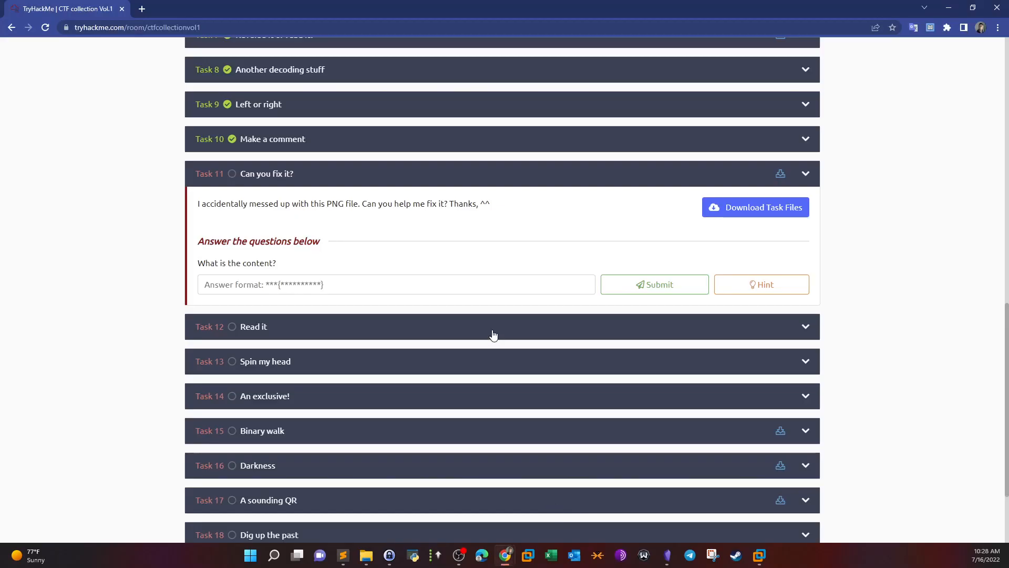
pyautogui.moveTo(442, 222)
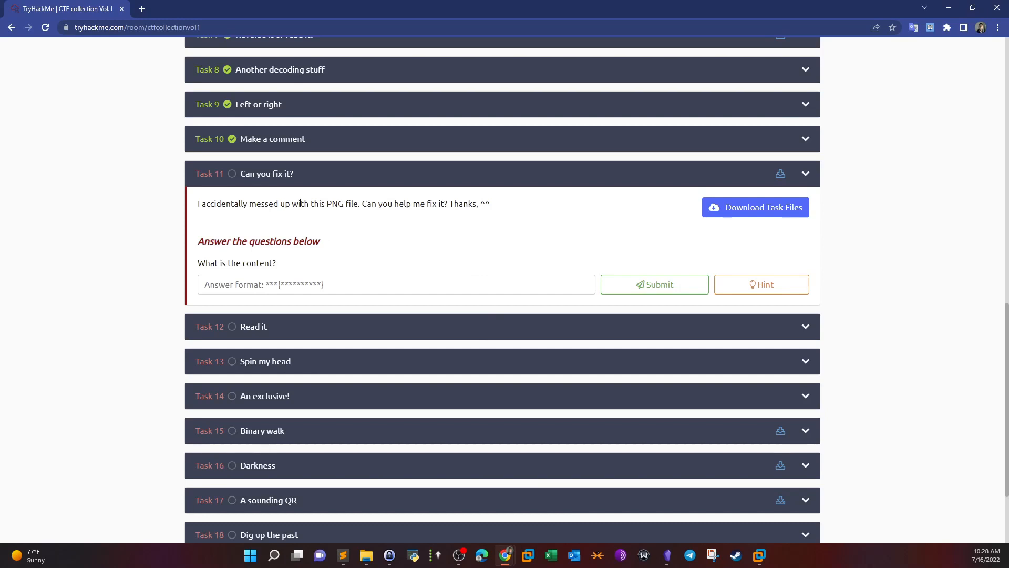
pyautogui.moveTo(422, 214)
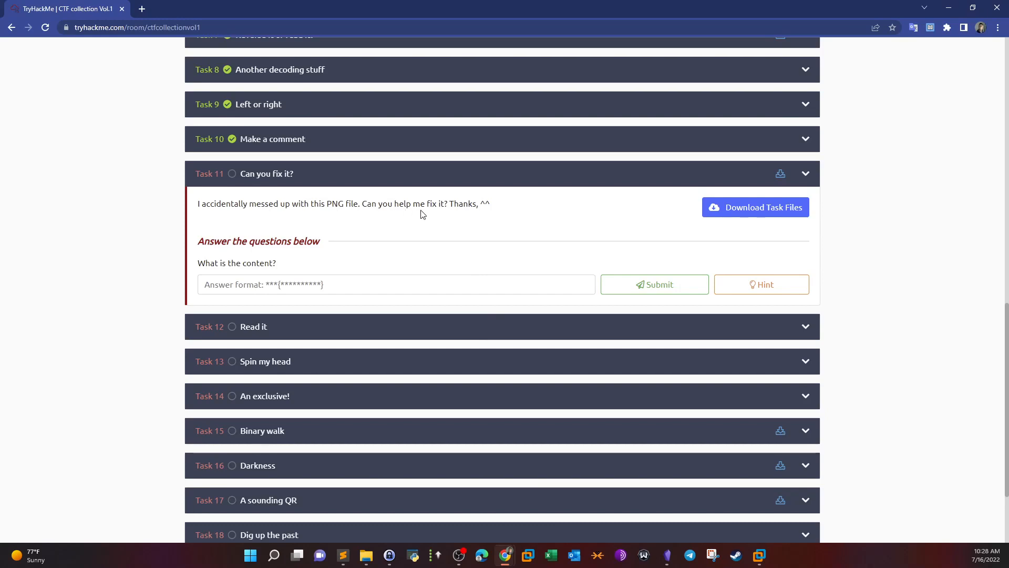
pyautogui.moveTo(292, 271)
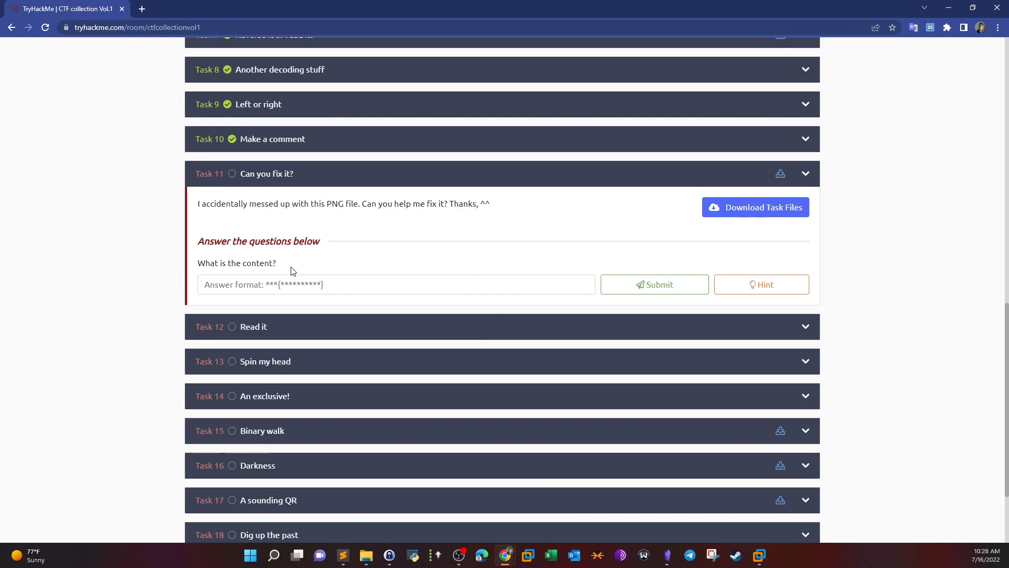
pyautogui.moveTo(649, 277)
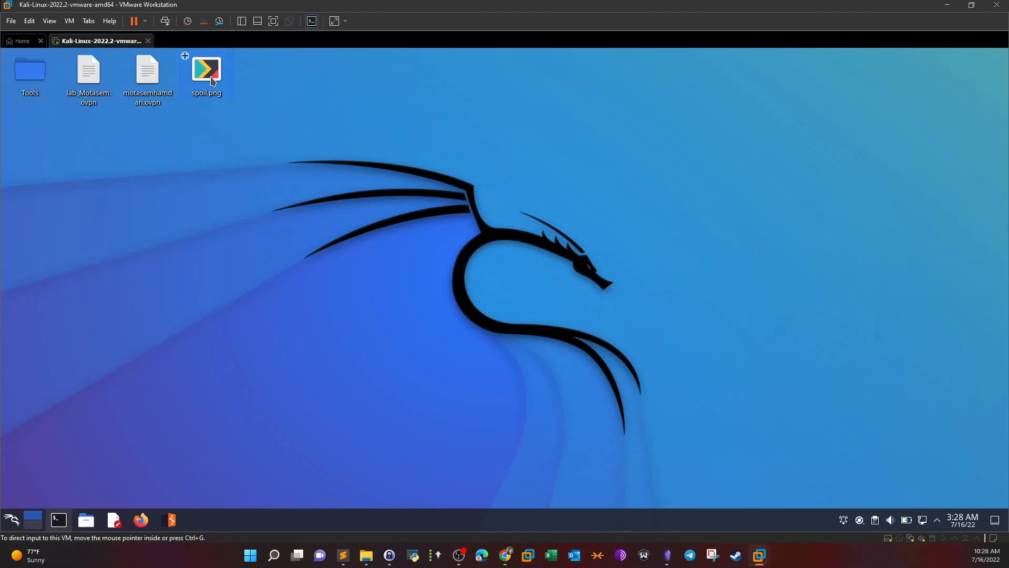
# - In a Kali Konsole, clear and run 'xxd spoil.png | head' to show the wrong 2333 445f header
pyautogui.click(57, 519)
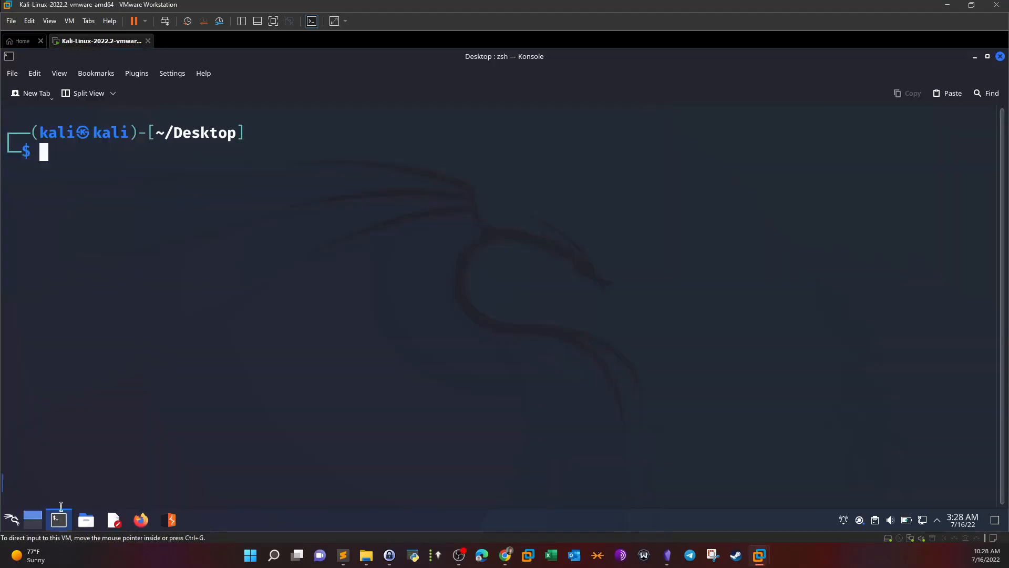
pyautogui.moveTo(219, 269)
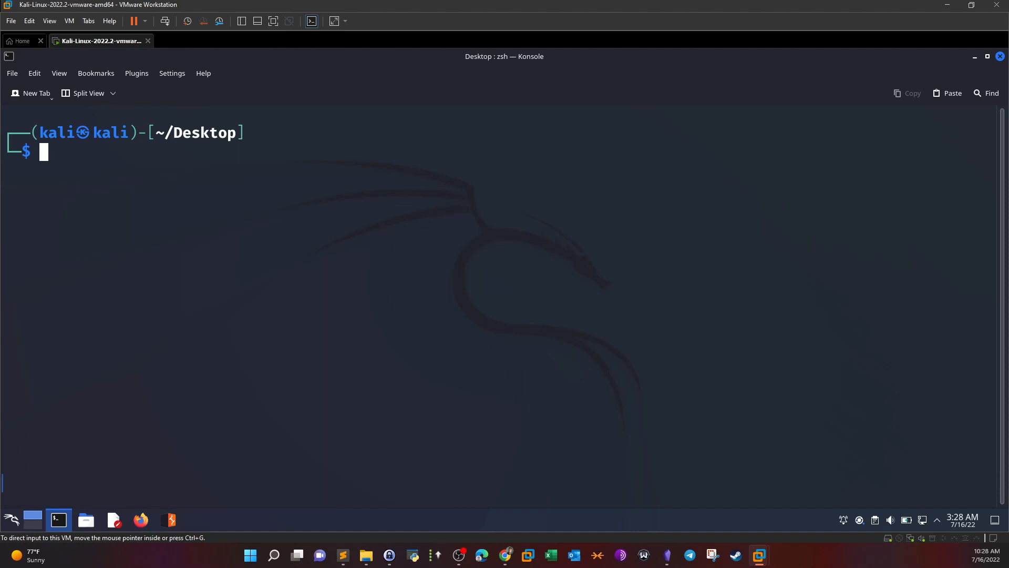
pyautogui.write('clear')
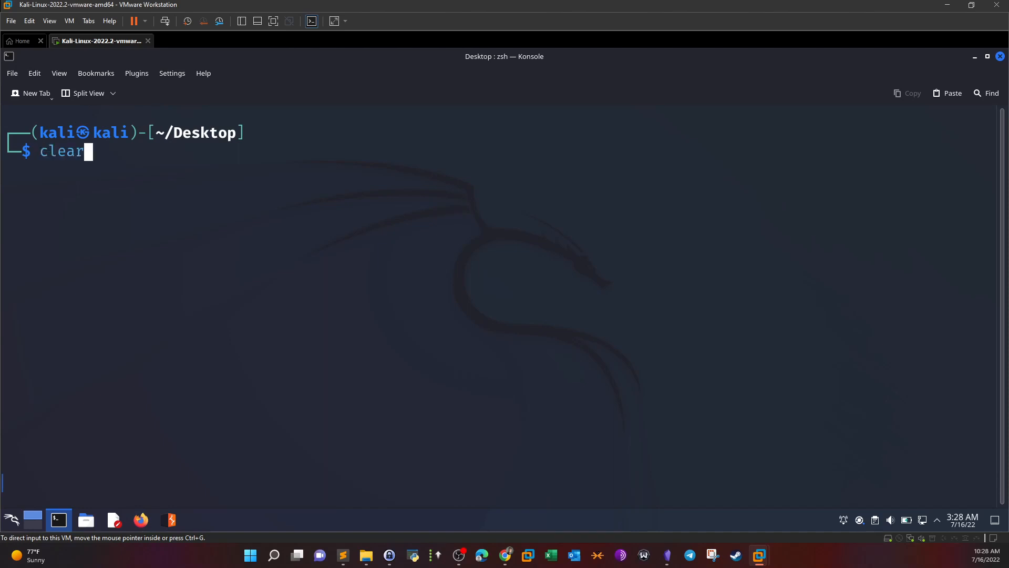
pyautogui.write('xxd spoil.png | head')
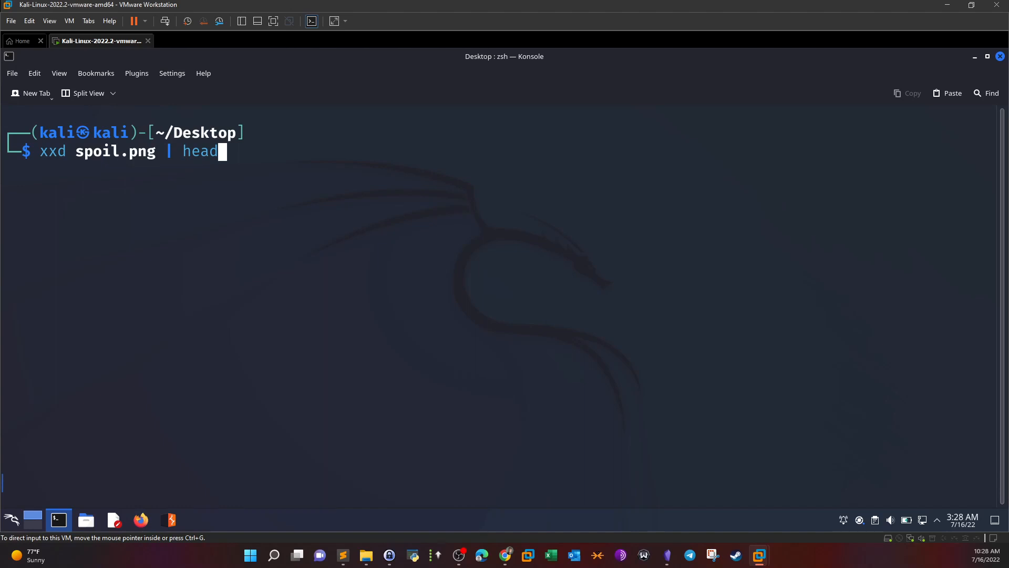
pyautogui.press('Return')
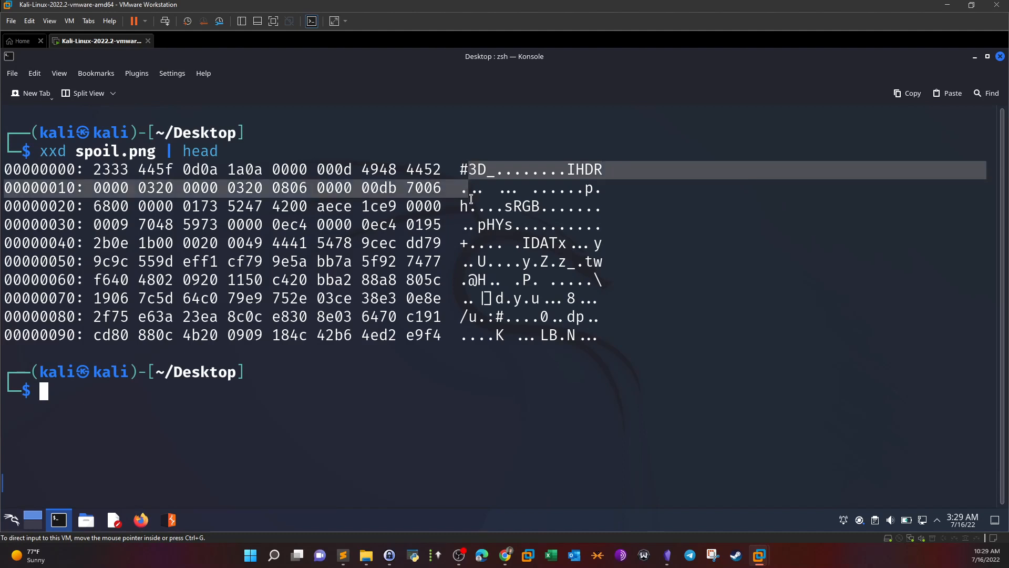
pyautogui.moveTo(492, 180)
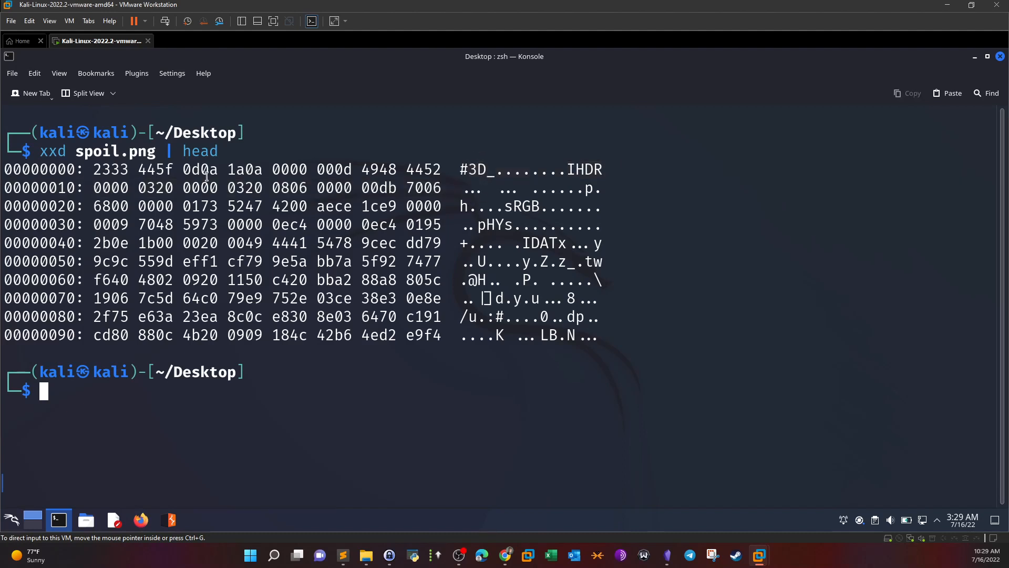
pyautogui.moveTo(446, 159)
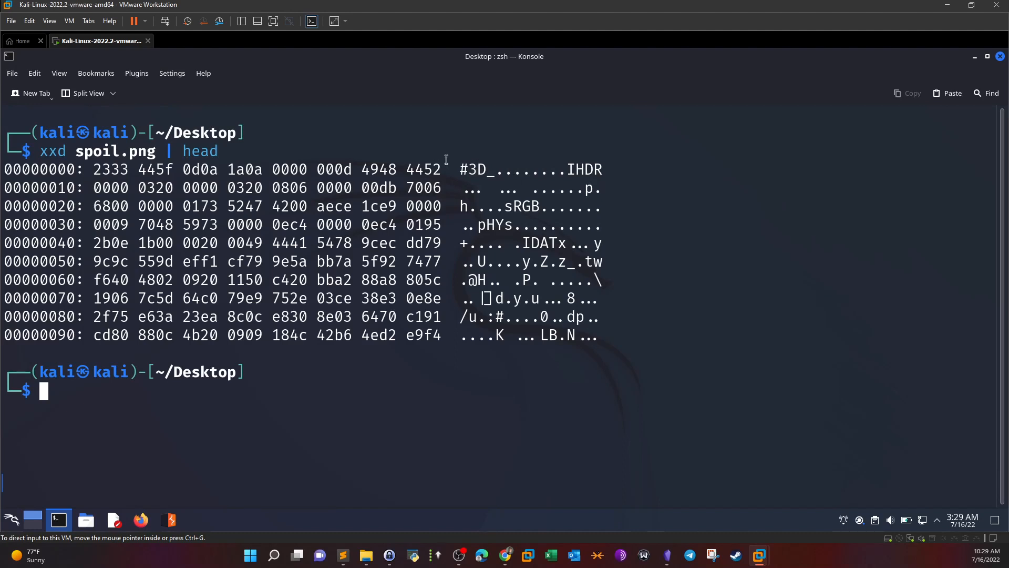
pyautogui.moveTo(397, 180)
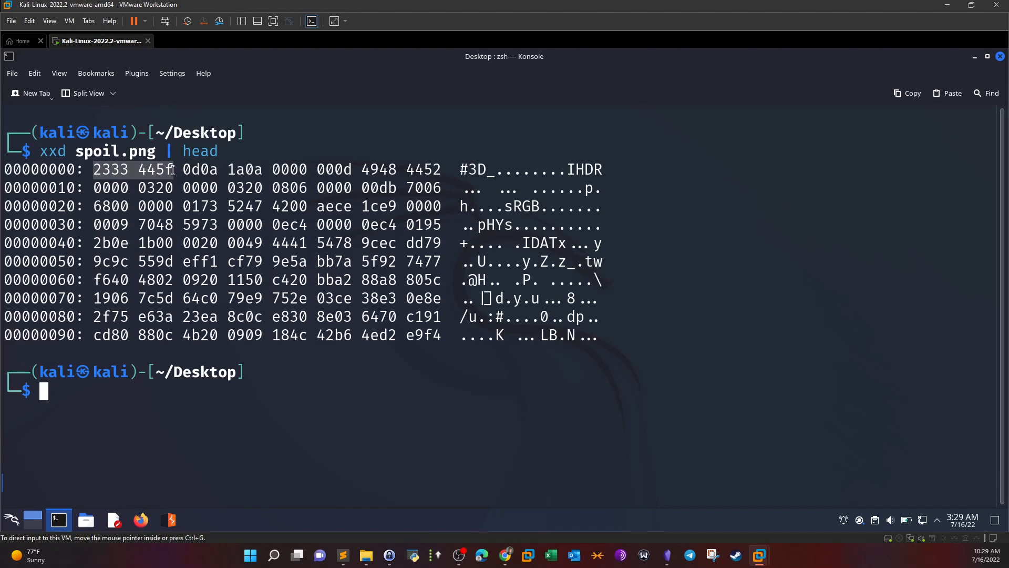
pyautogui.moveTo(482, 511)
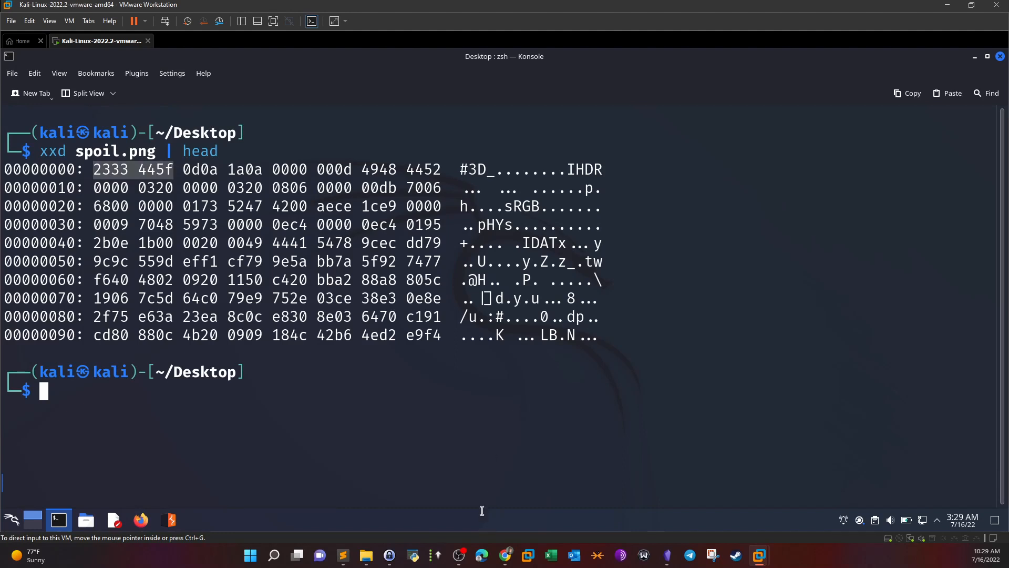
# - Recheck the word PNG in the Task 11 prompt, then return to the Kali VM
pyautogui.click(481, 555)
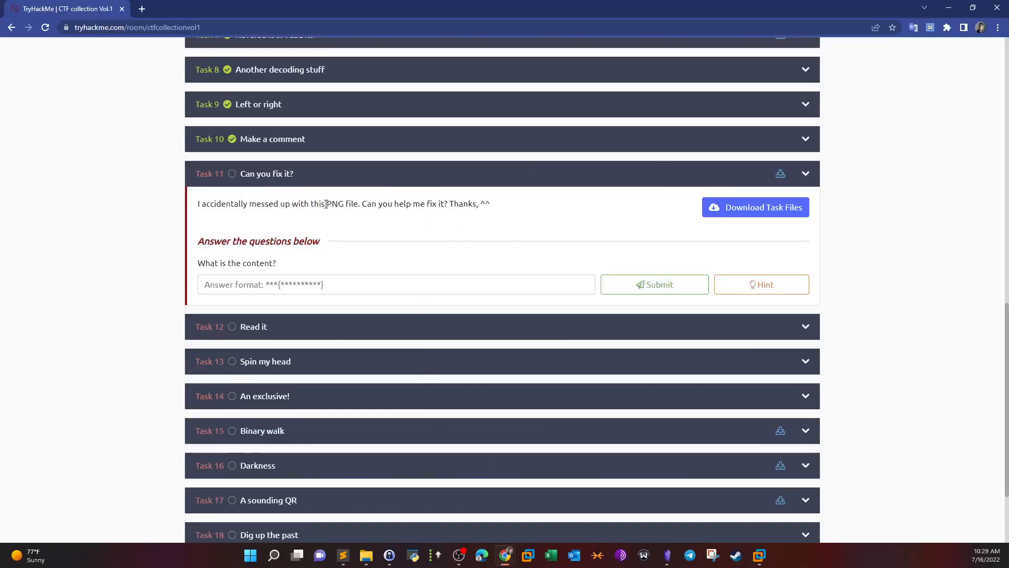
pyautogui.doubleClick(335, 203)
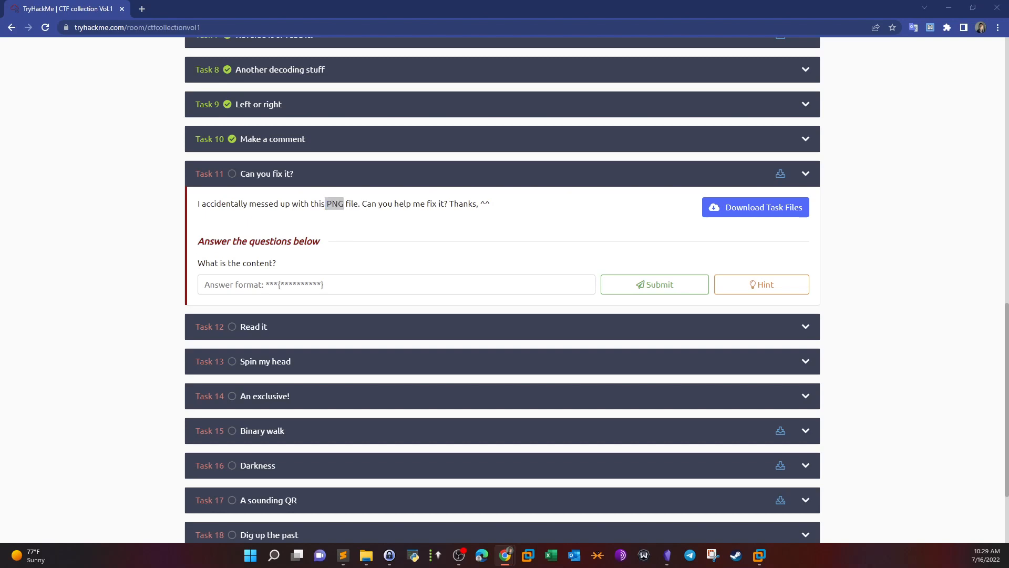
pyautogui.moveTo(759, 555)
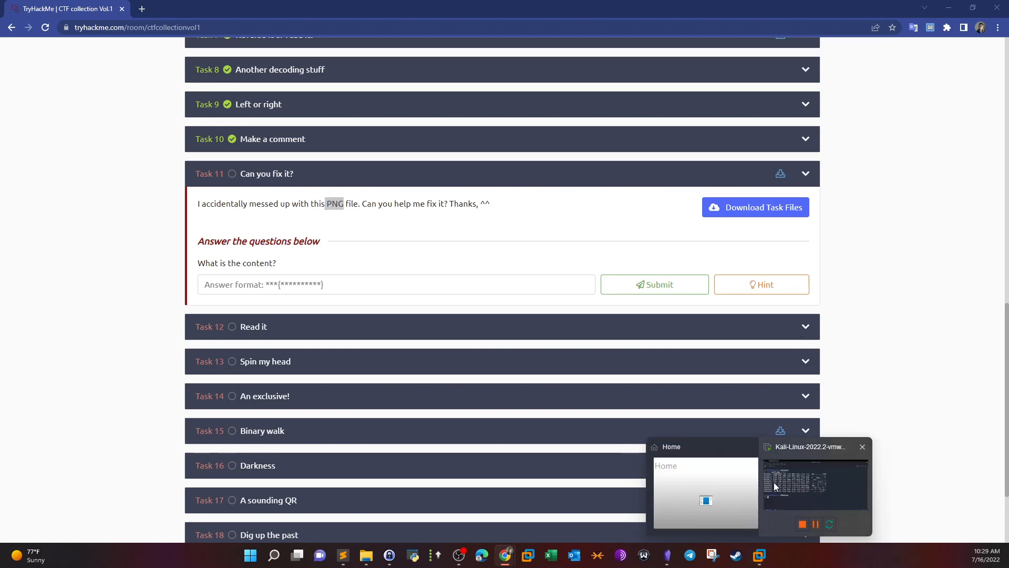
pyautogui.click(815, 482)
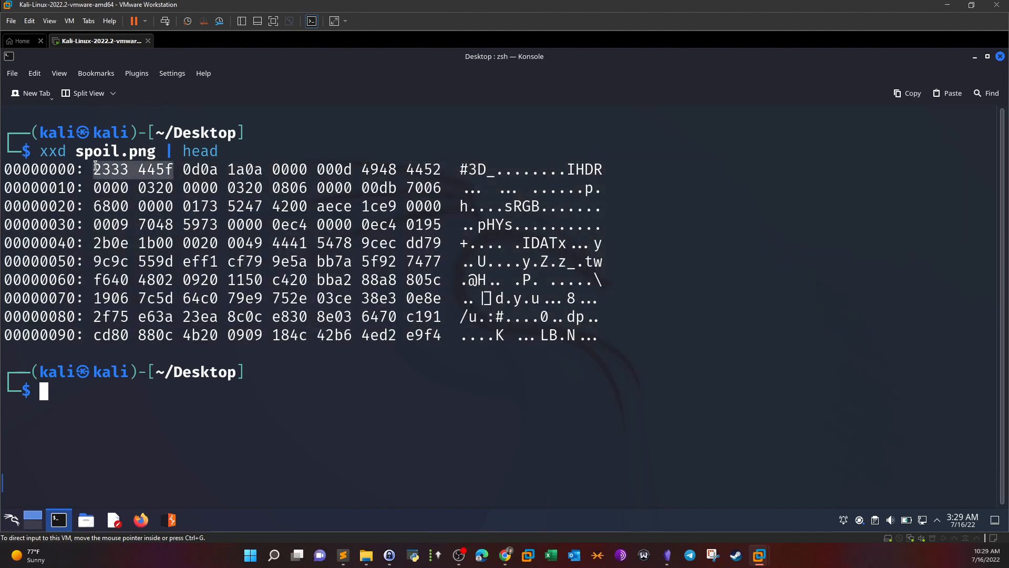
pyautogui.moveTo(295, 405)
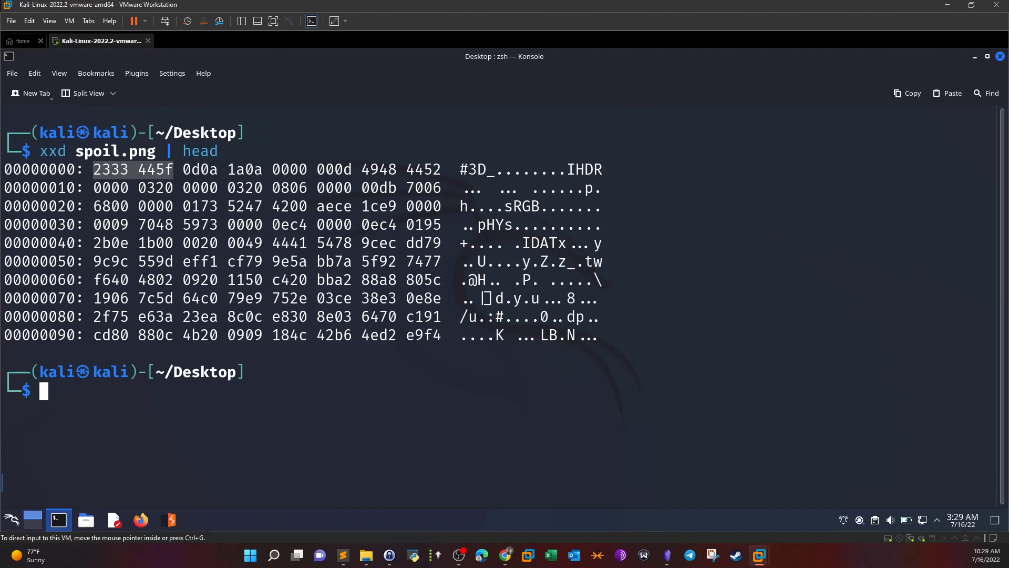
# - Run 'hexedit spoil.png' to open the file for header editing
pyautogui.write('hexedit spoil.png')
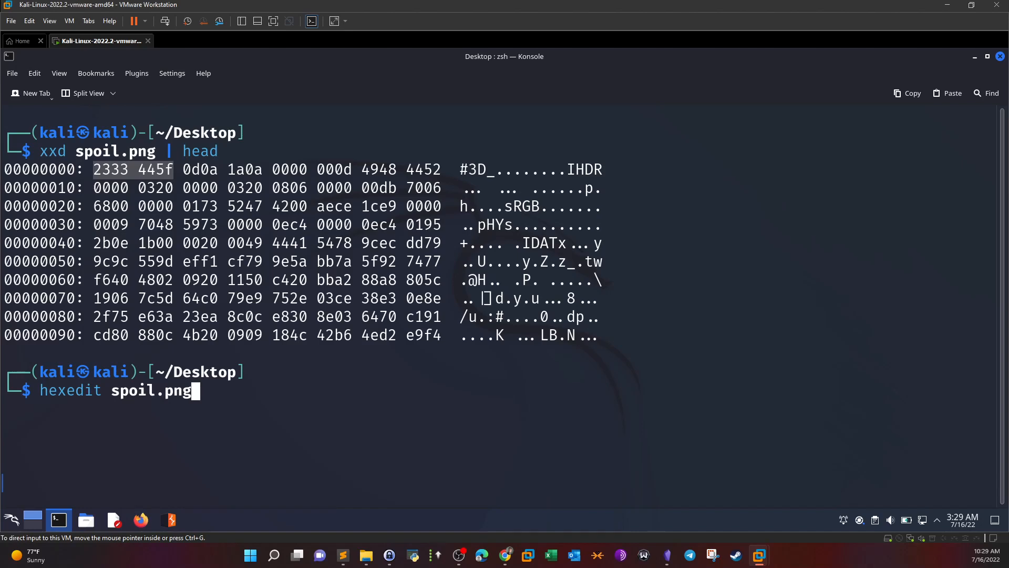
pyautogui.press('Return')
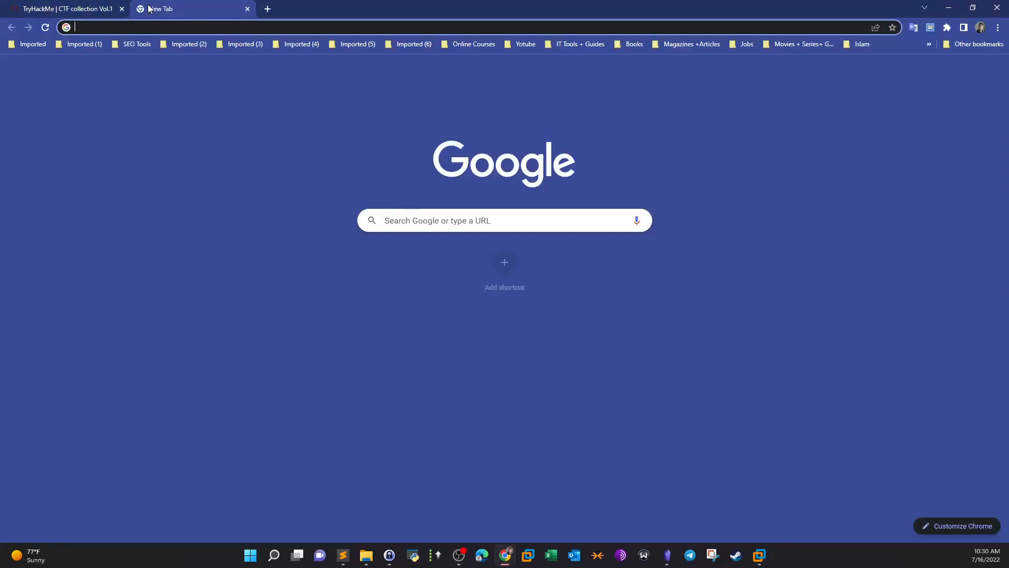
# - Google 'magic numbers png' to find signature 89 50 4E 47, then return to Kali
pyautogui.write('magic')
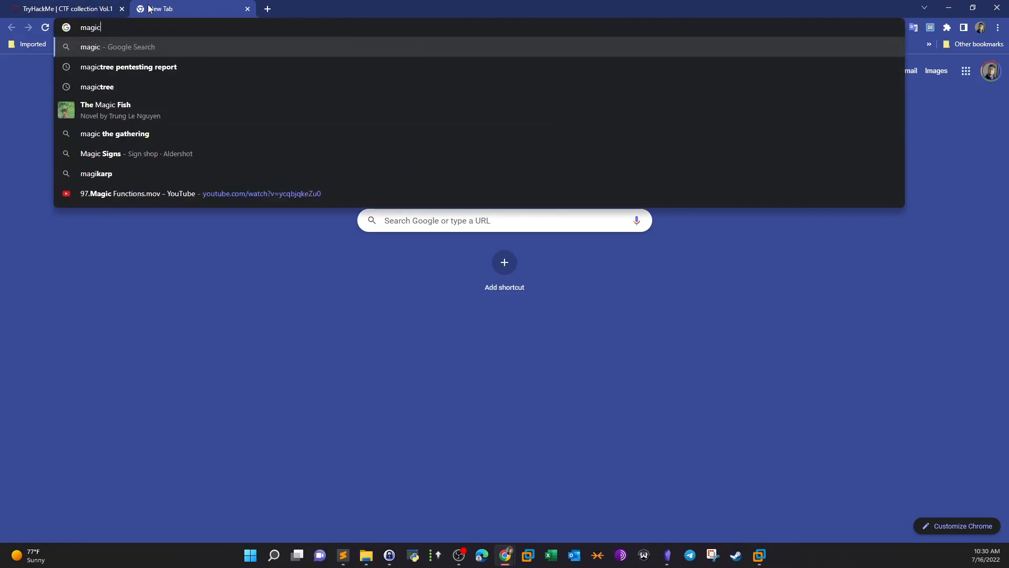
pyautogui.write('numbers png')
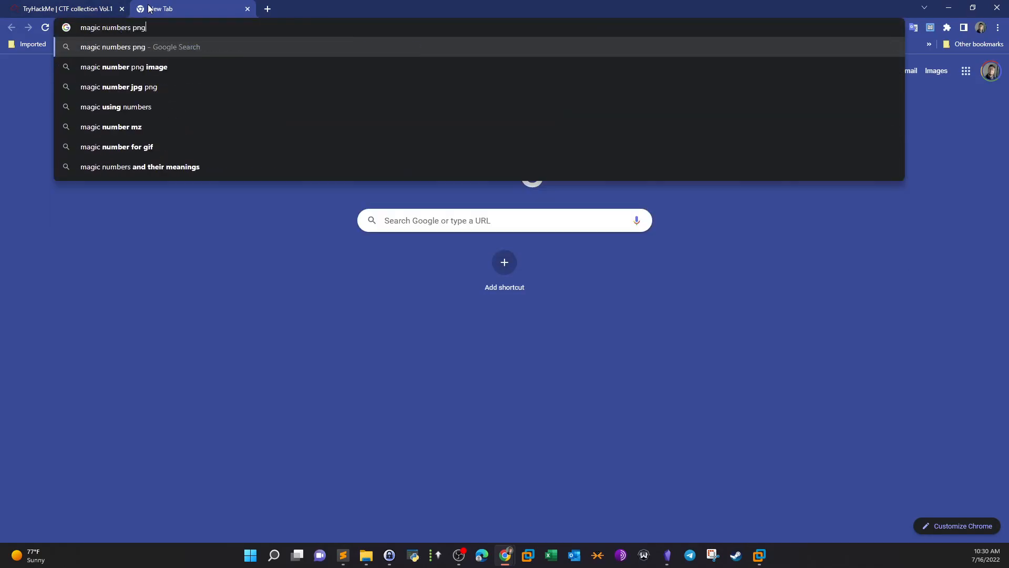
pyautogui.press('Return')
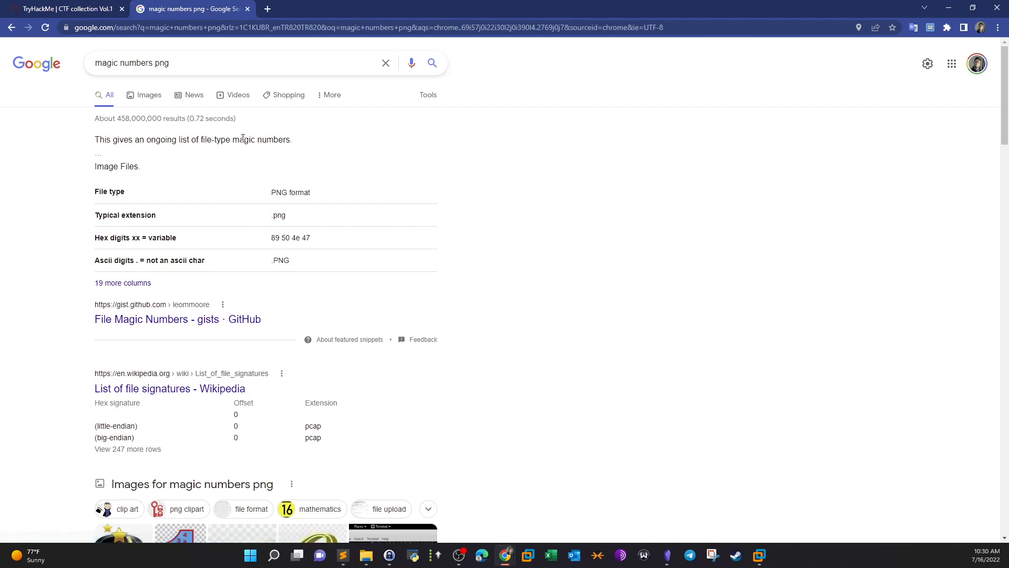
pyautogui.moveTo(275, 237)
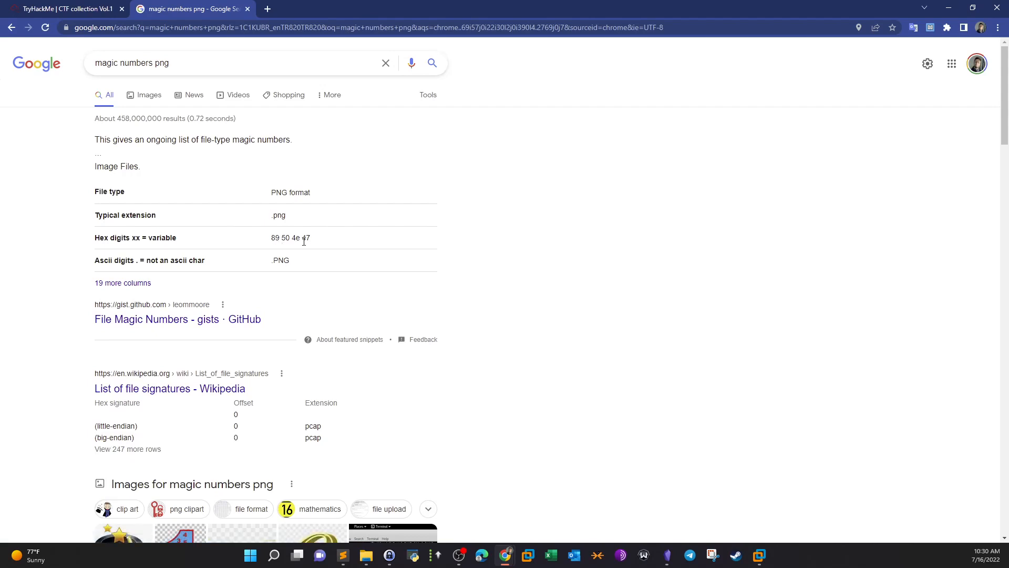
pyautogui.moveTo(770, 554)
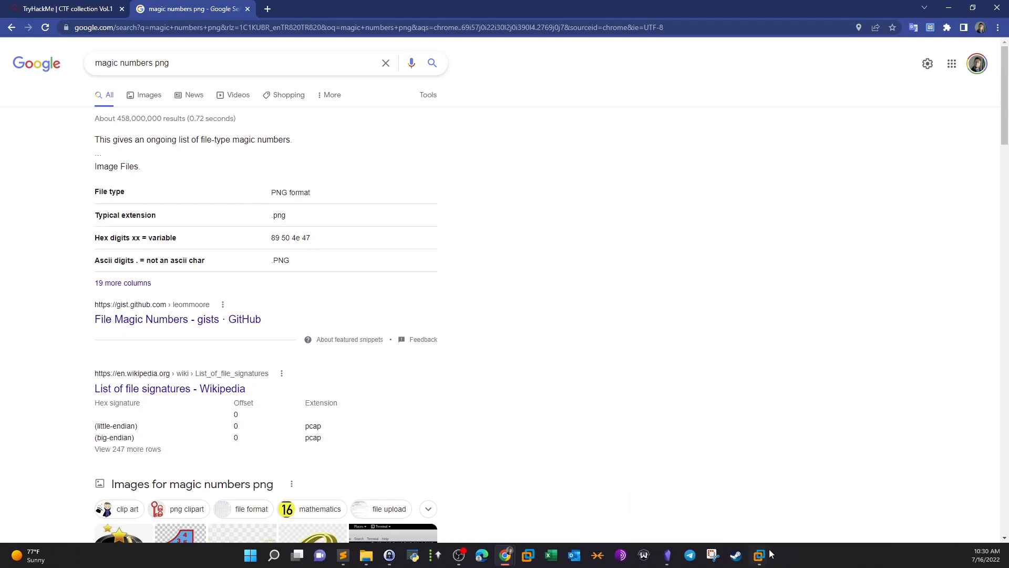
pyautogui.click(759, 554)
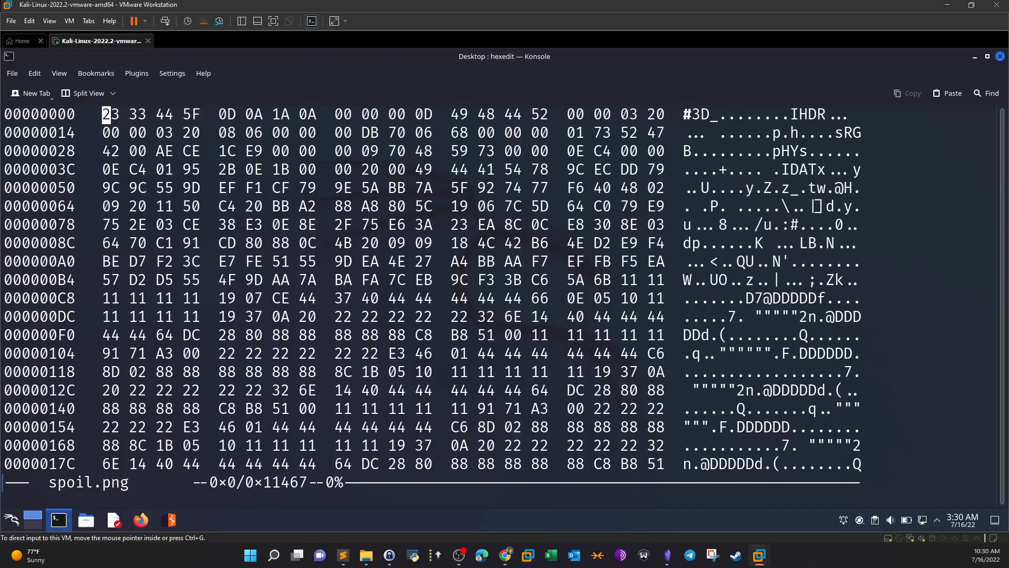
# - Overwrite spoil.png's first bytes with 89 50 4E 47, save, and rerun xxd to confirm .PNG
pyautogui.write('89')
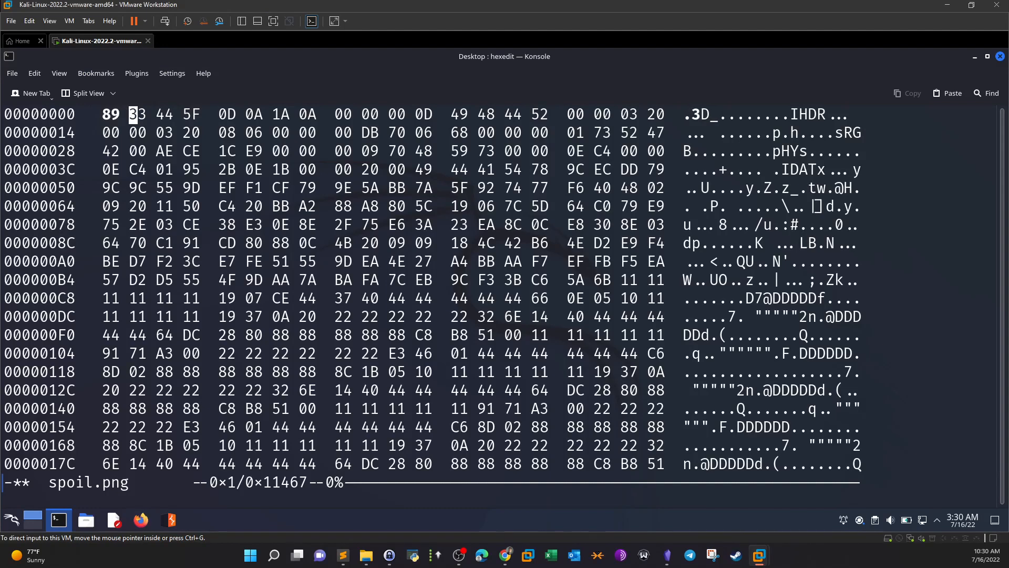
pyautogui.write('5')
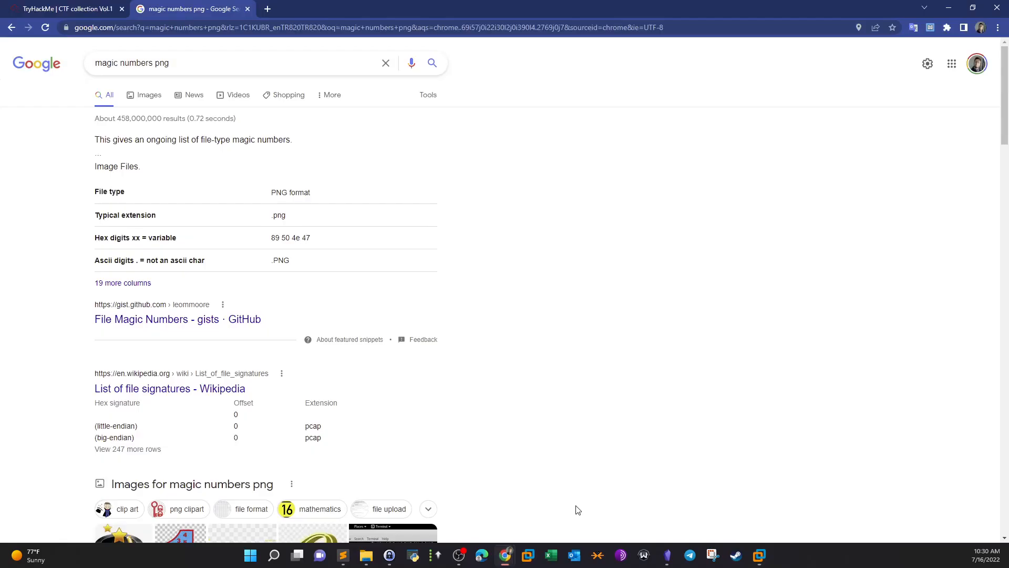
pyautogui.moveTo(317, 246)
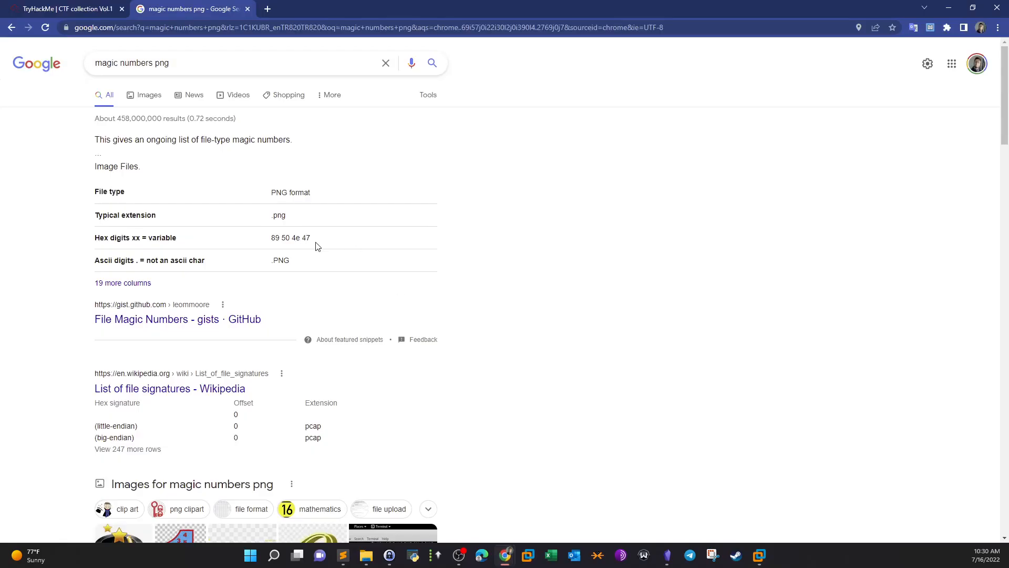
pyautogui.moveTo(758, 554)
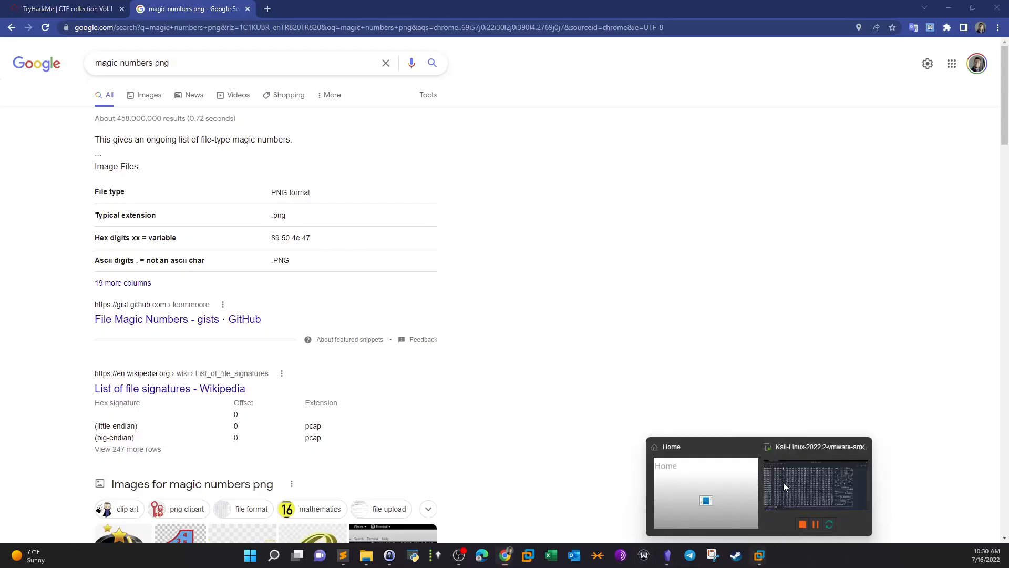
pyautogui.click(814, 489)
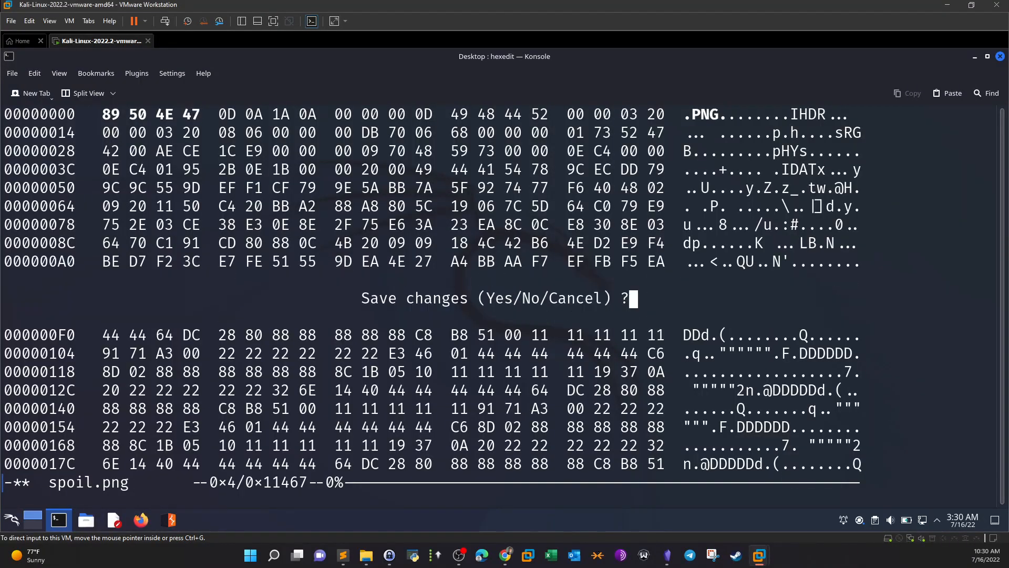
pyautogui.press('y')
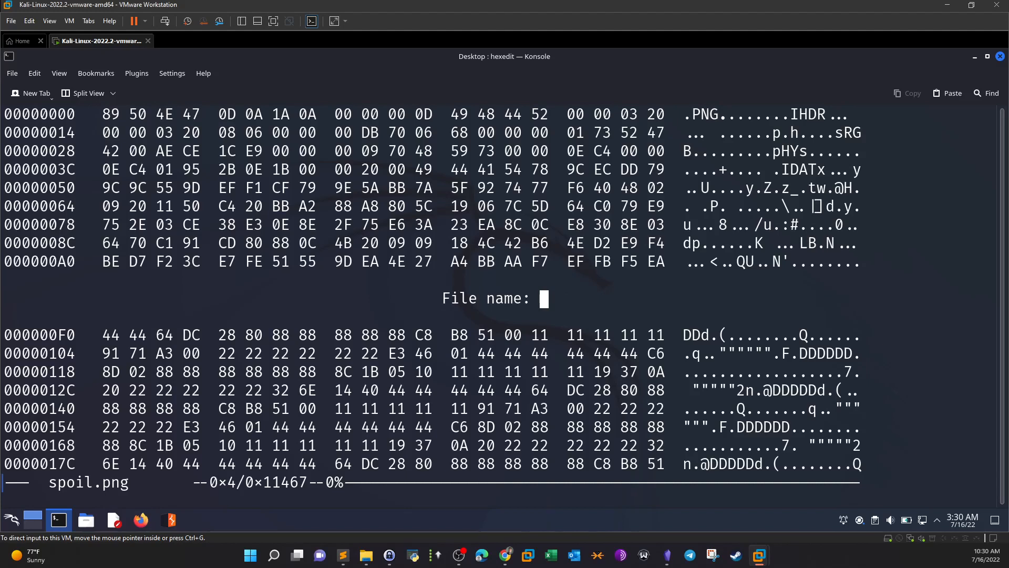
pyautogui.write('fixe')
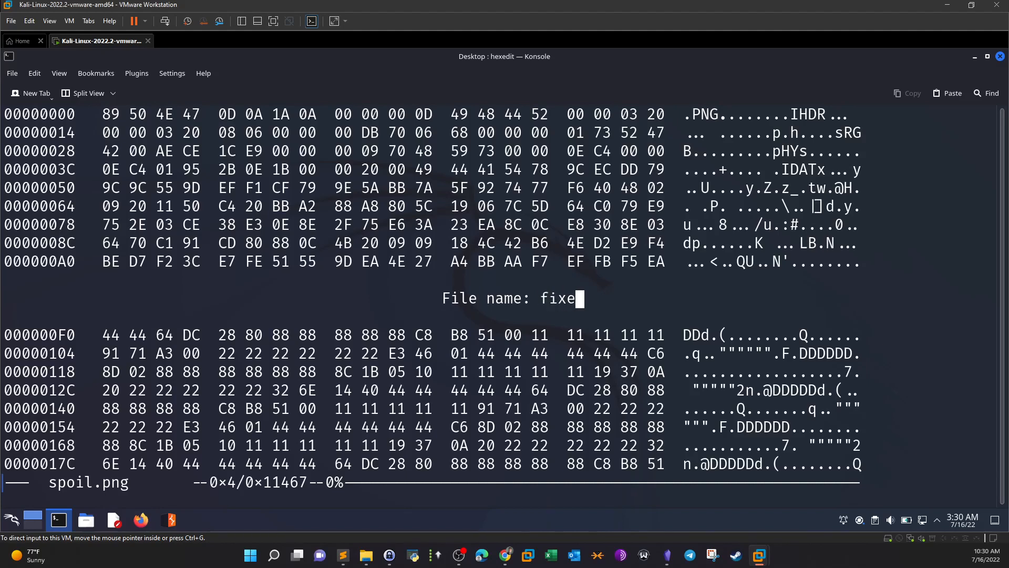
pyautogui.press('Return')
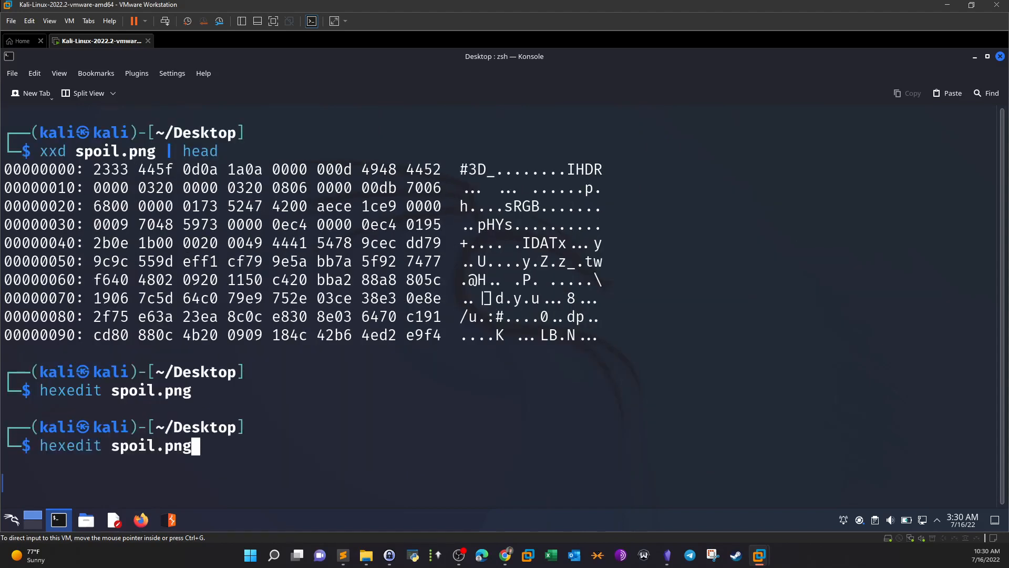
pyautogui.press('Return')
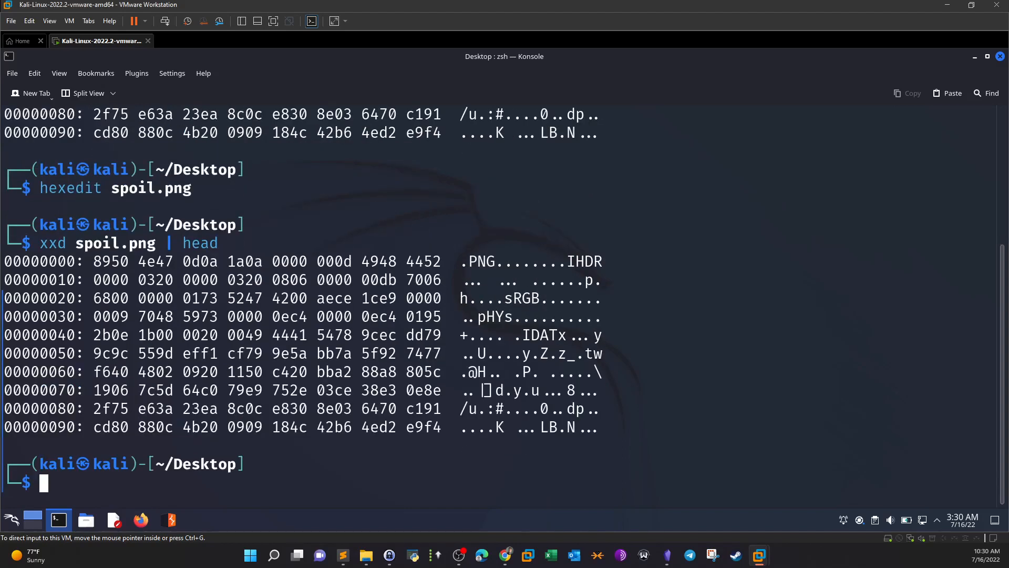
pyautogui.moveTo(764, 325)
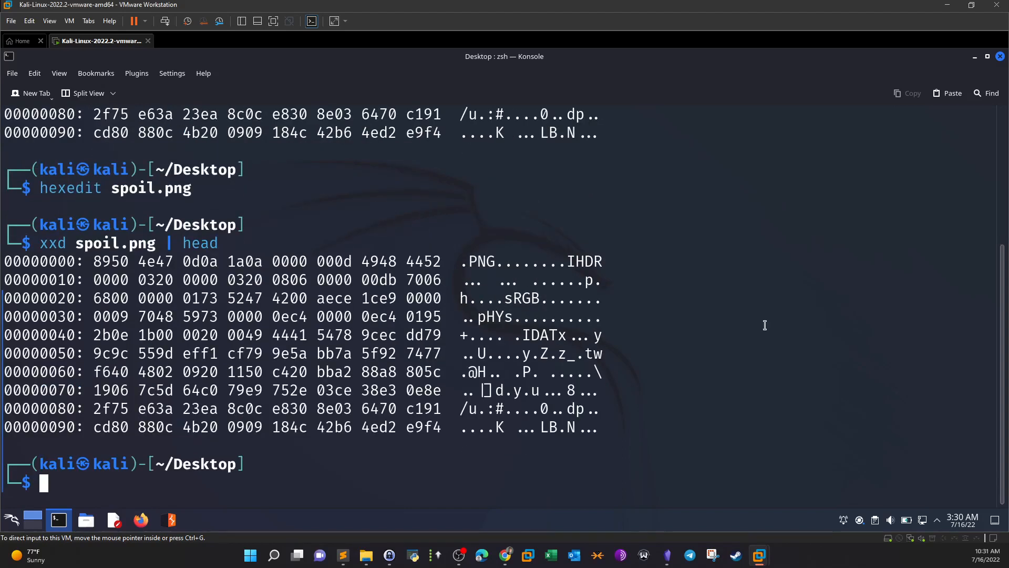
pyautogui.moveTo(466, 261)
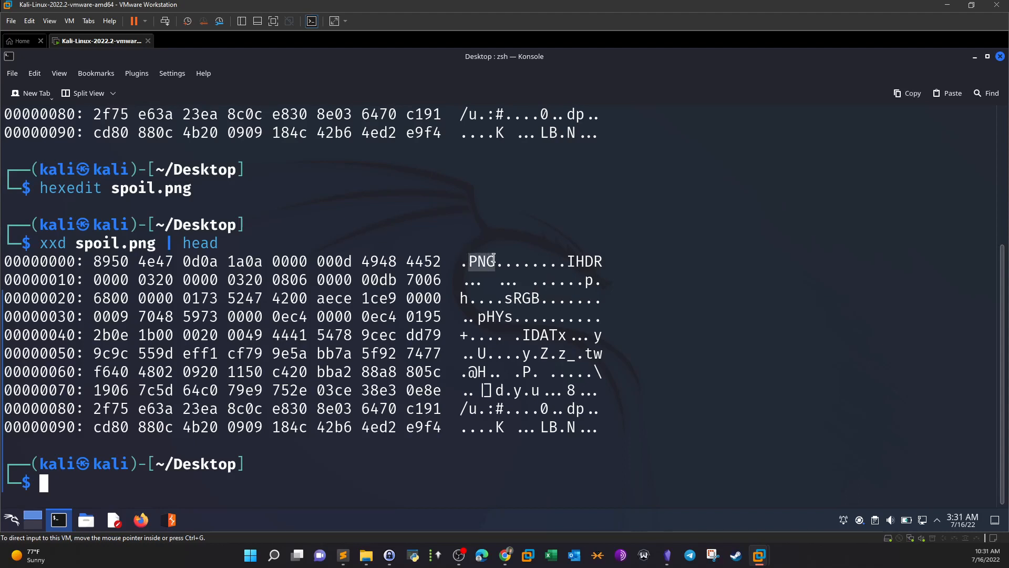
pyautogui.moveTo(921, 4)
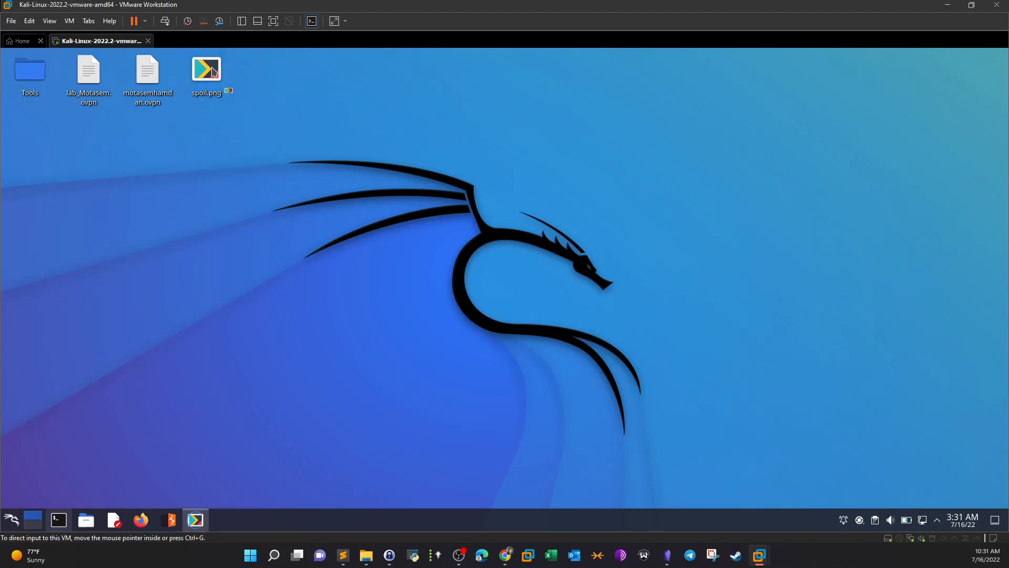
# - View repaired spoil.png in Gwenview showing flag THM{y35_w3_c4n}
pyautogui.doubleClick(206, 70)
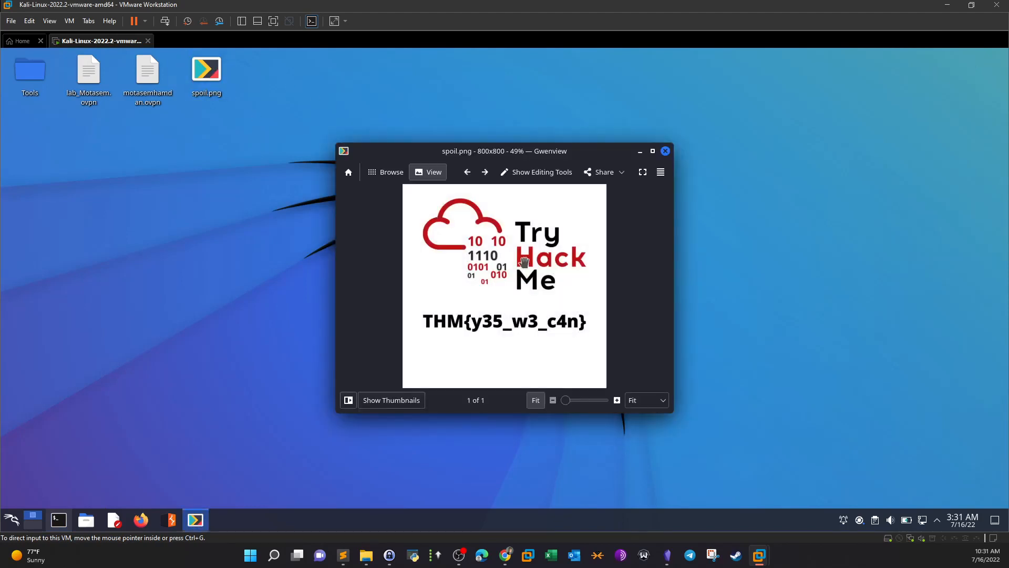
pyautogui.moveTo(520, 298)
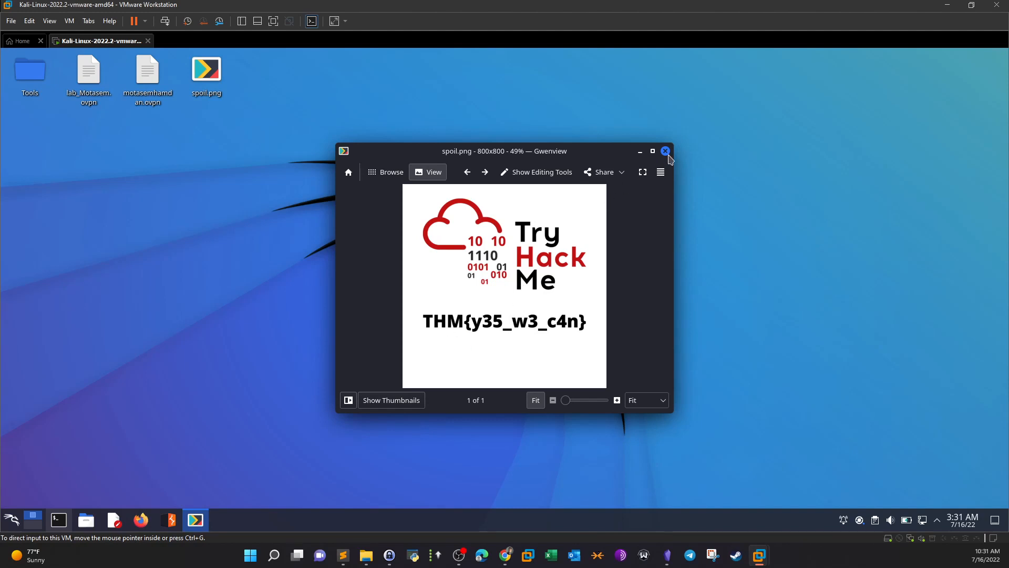
pyautogui.moveTo(506, 533)
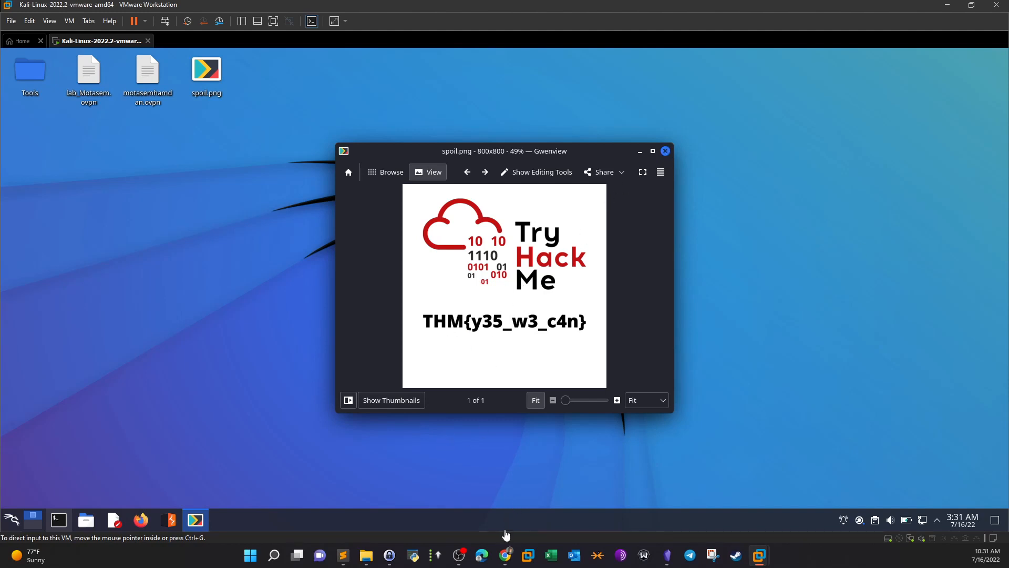
pyautogui.moveTo(582, 520)
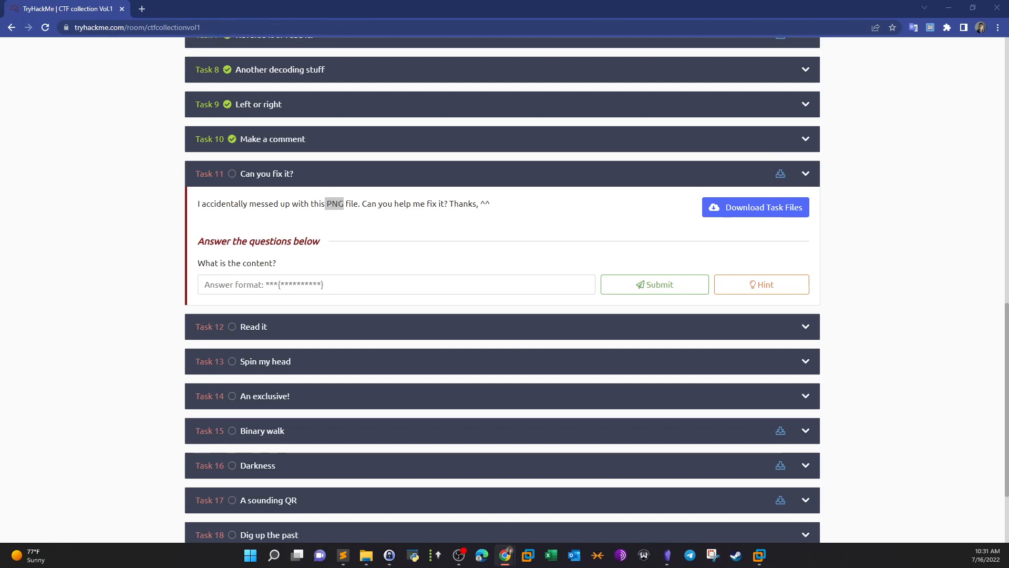
pyautogui.moveTo(449, 322)
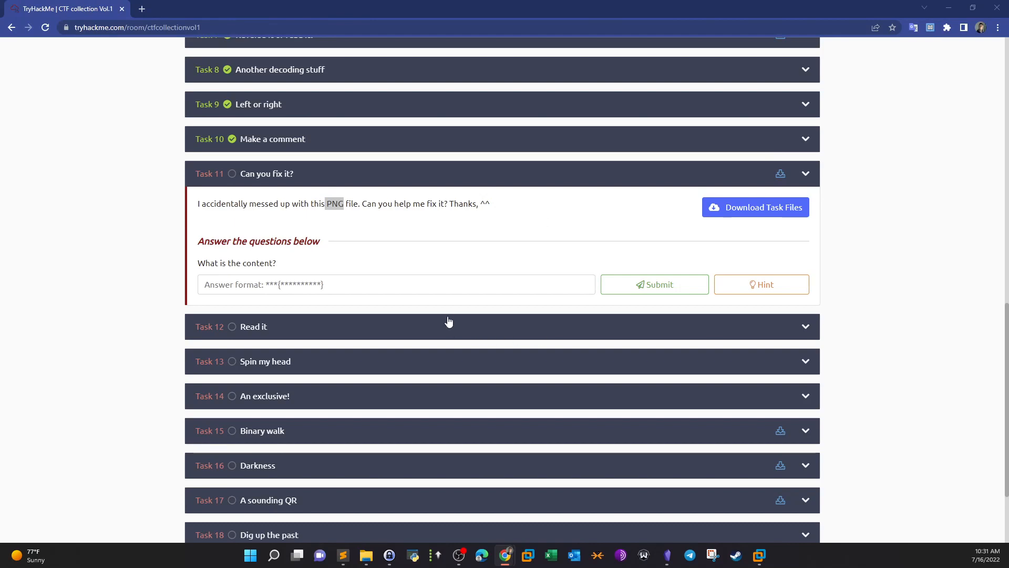
# - Submit the Task 11 flag and expand Task 12 'Read it'
pyautogui.click(654, 284)
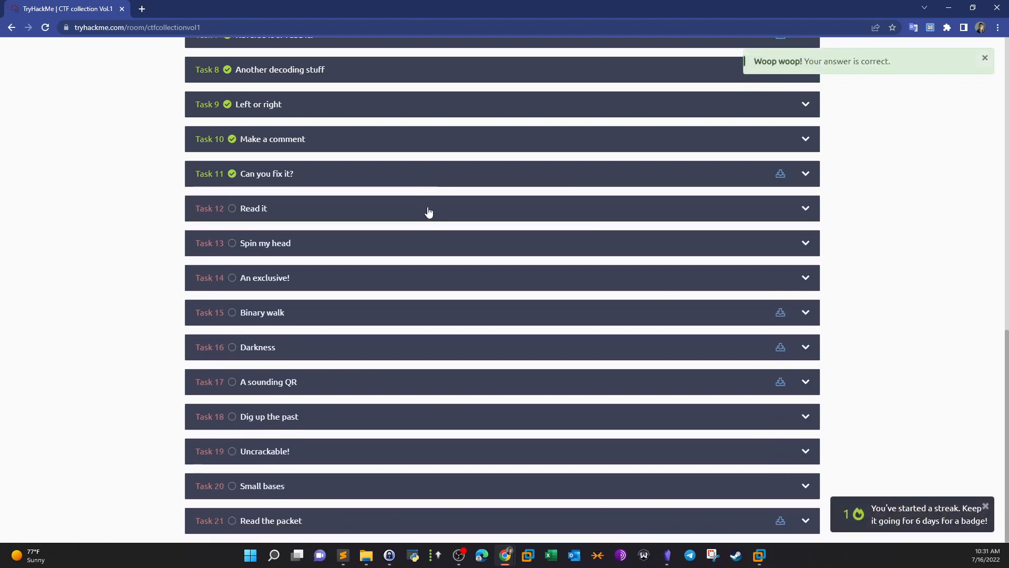
pyautogui.click(425, 208)
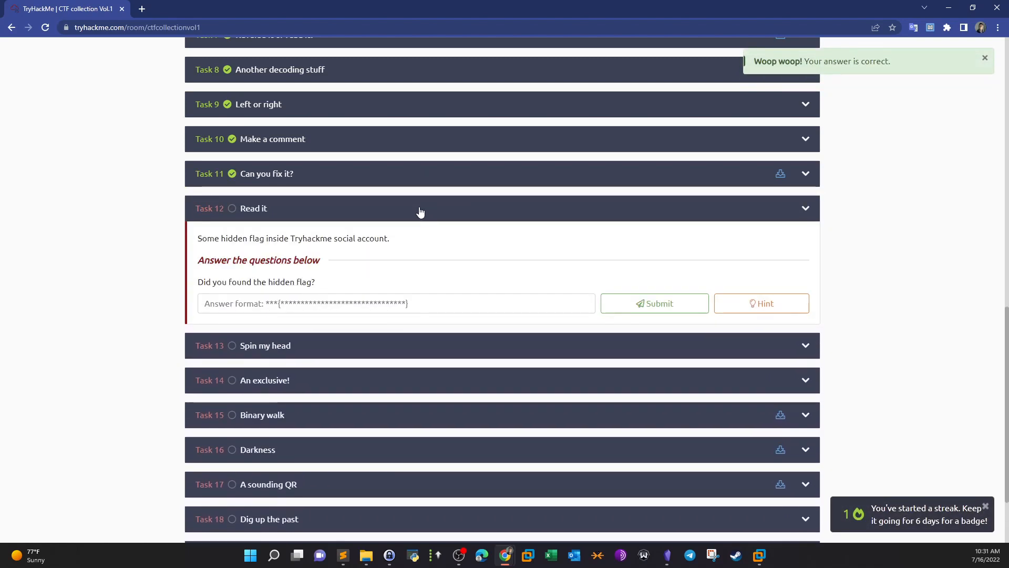
pyautogui.moveTo(293, 249)
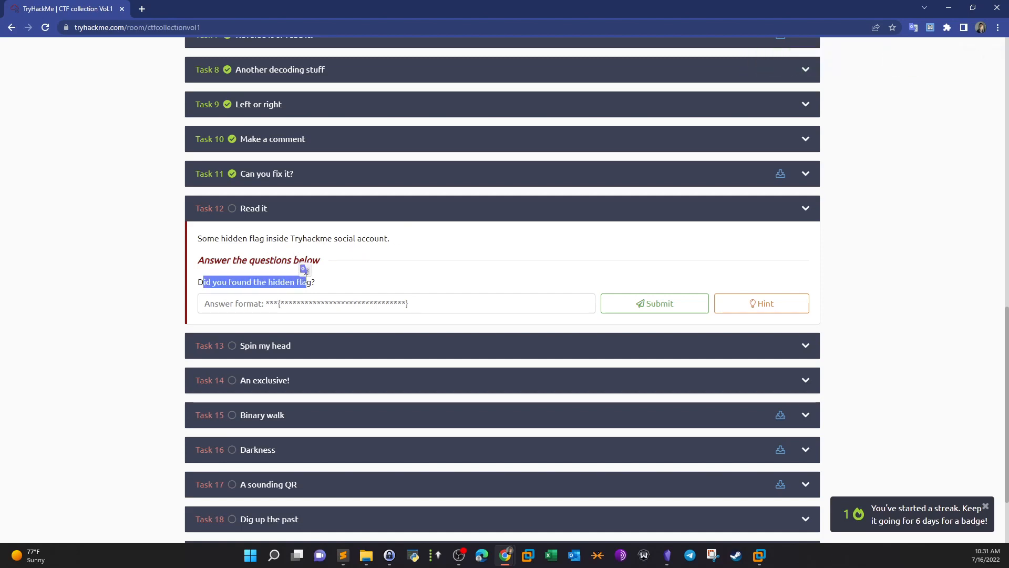
pyautogui.click(985, 506)
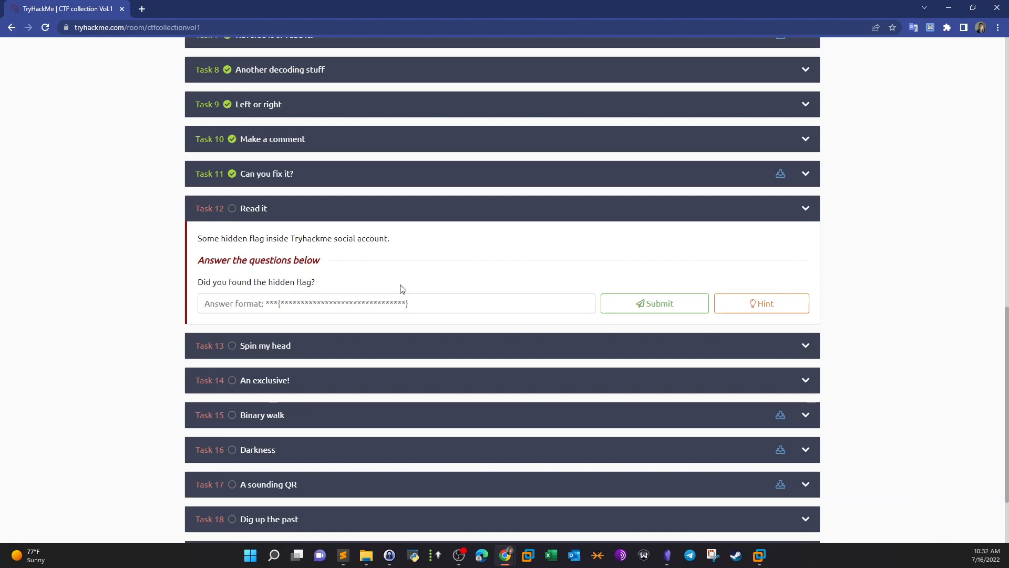
# - Reveal the Task 12 hint 'reddit.', then dismiss the hint popup
pyautogui.click(761, 303)
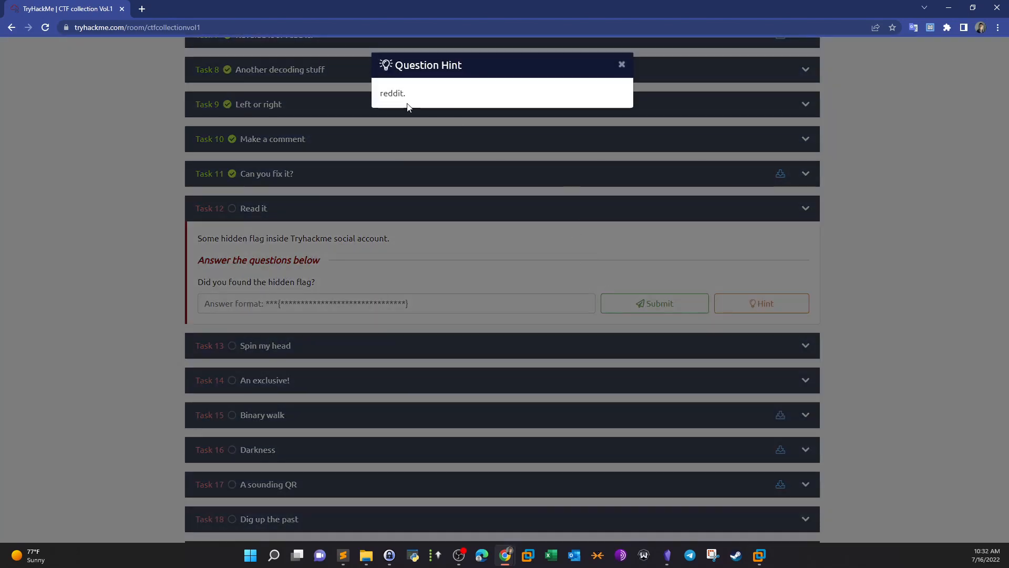
pyautogui.doubleClick(391, 93)
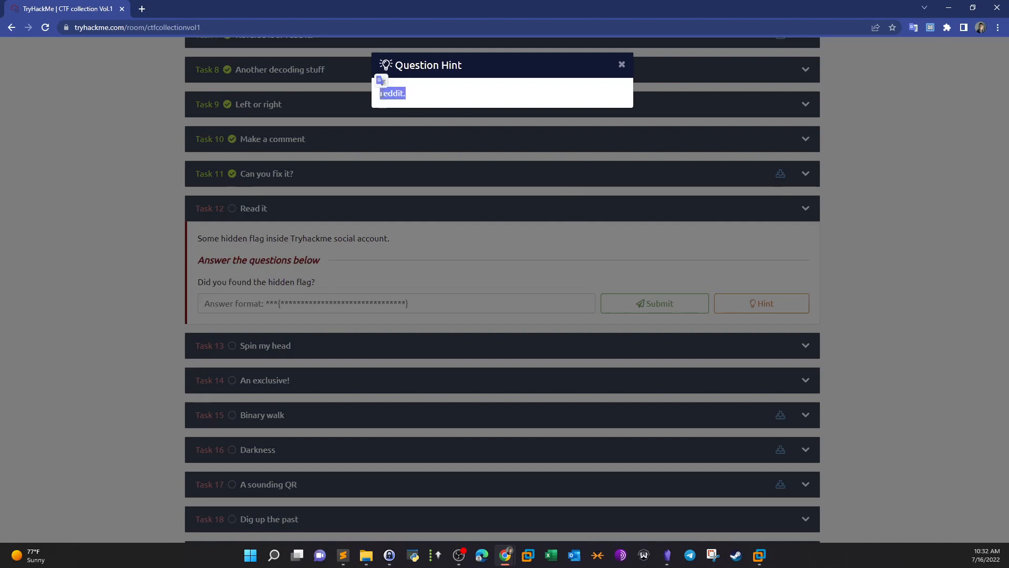
pyautogui.moveTo(527, 93)
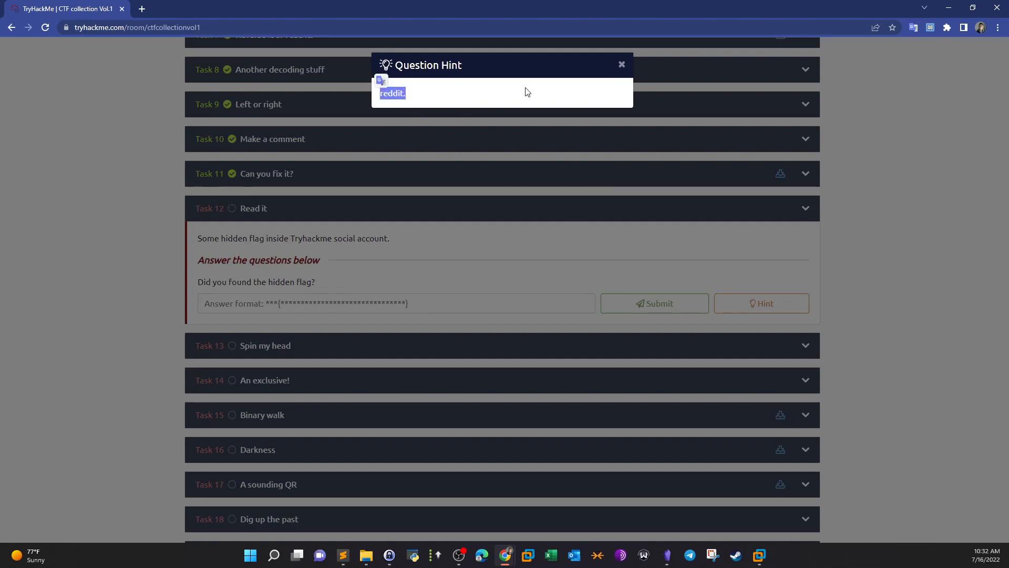
pyautogui.moveTo(621, 70)
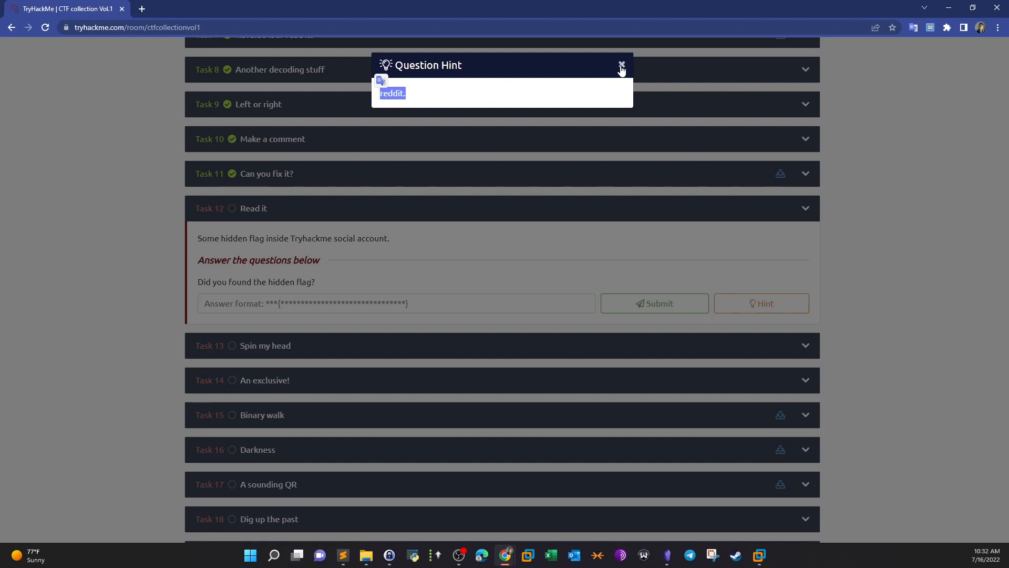
pyautogui.click(620, 67)
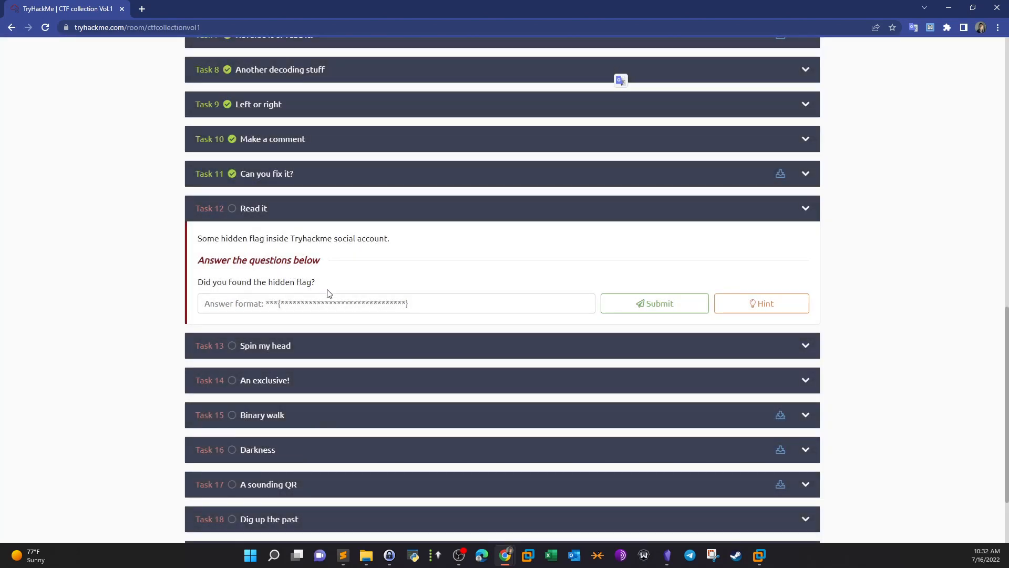
pyautogui.moveTo(351, 270)
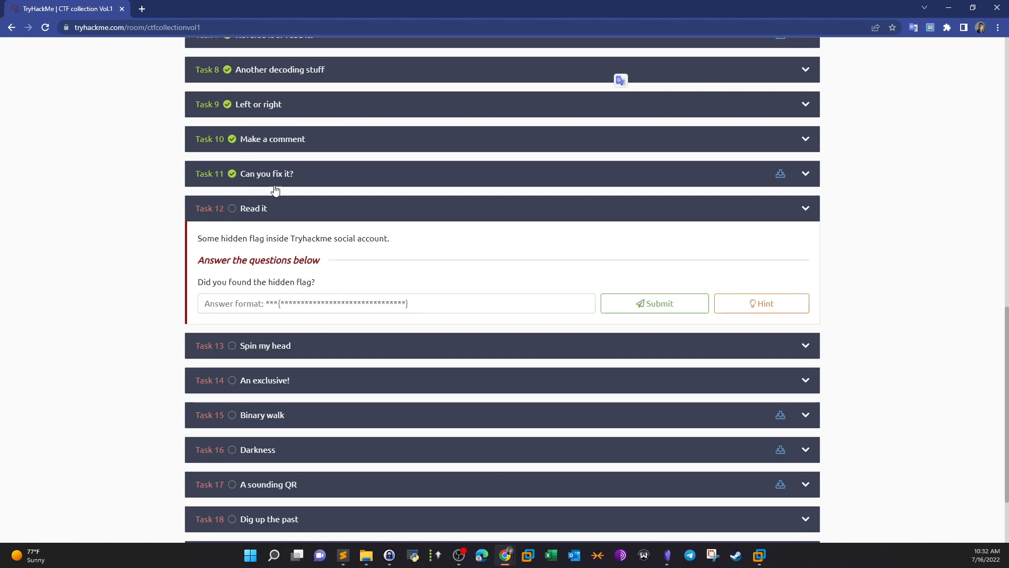
pyautogui.scroll(-3)
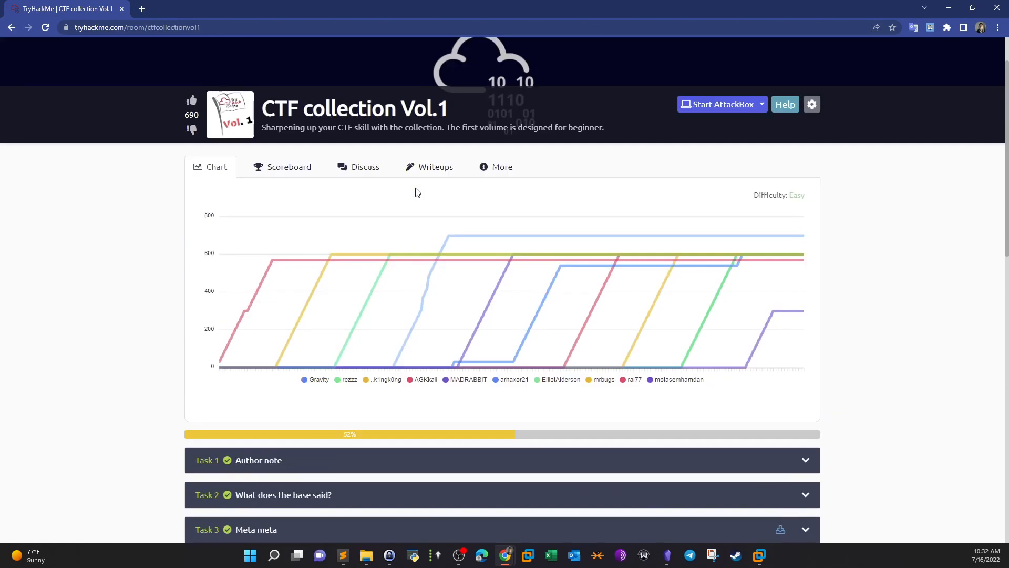
pyautogui.moveTo(314, 144)
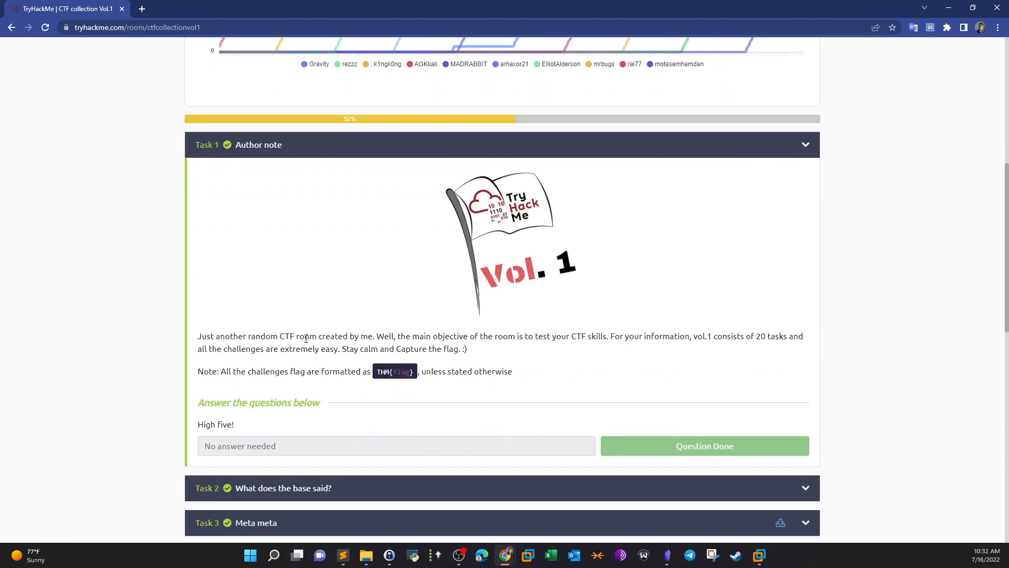
# - Find the room creator DesKel under the More tab and start a new browser tab
pyautogui.scroll(-3)
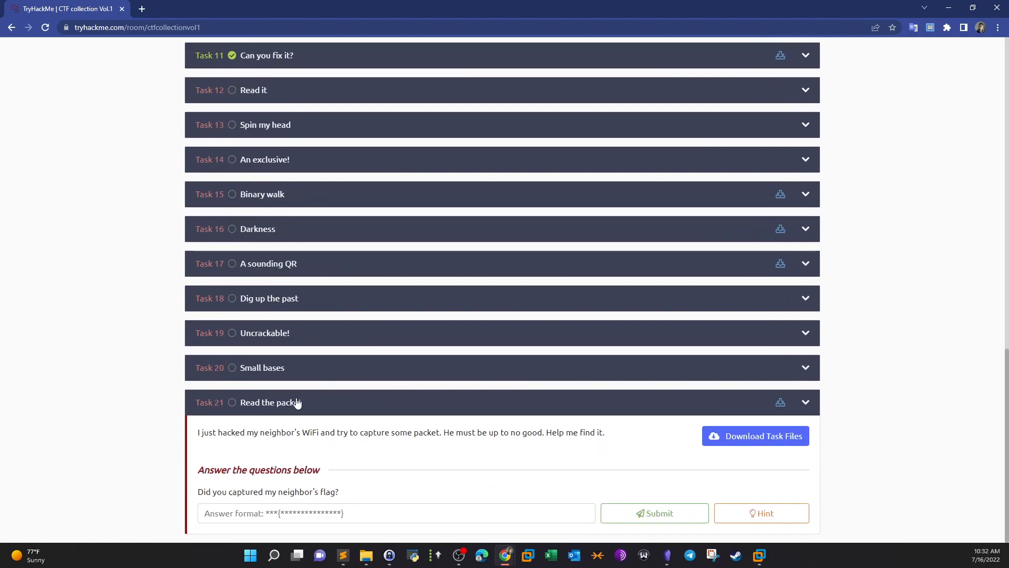
pyautogui.scroll(3)
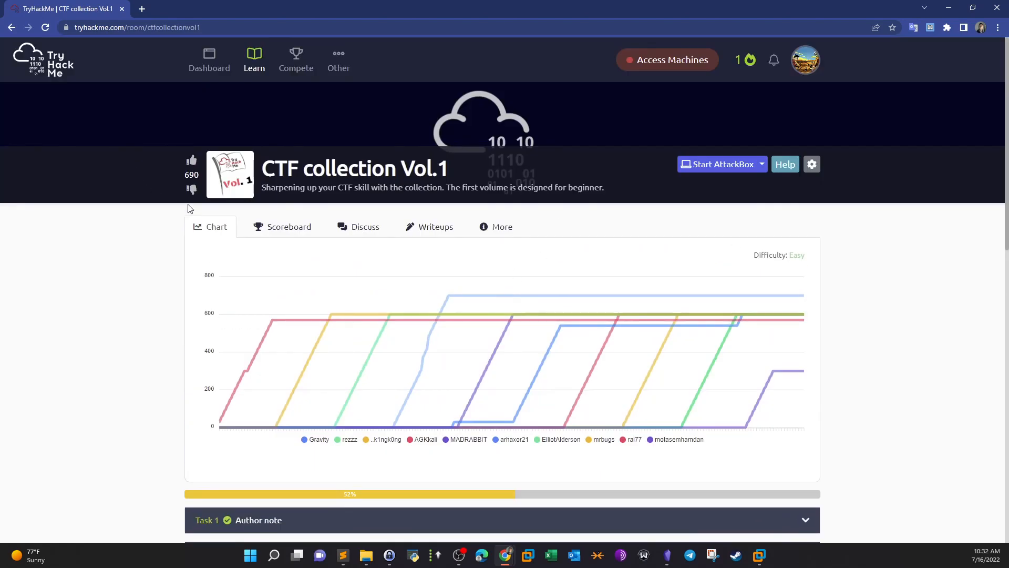
pyautogui.click(502, 227)
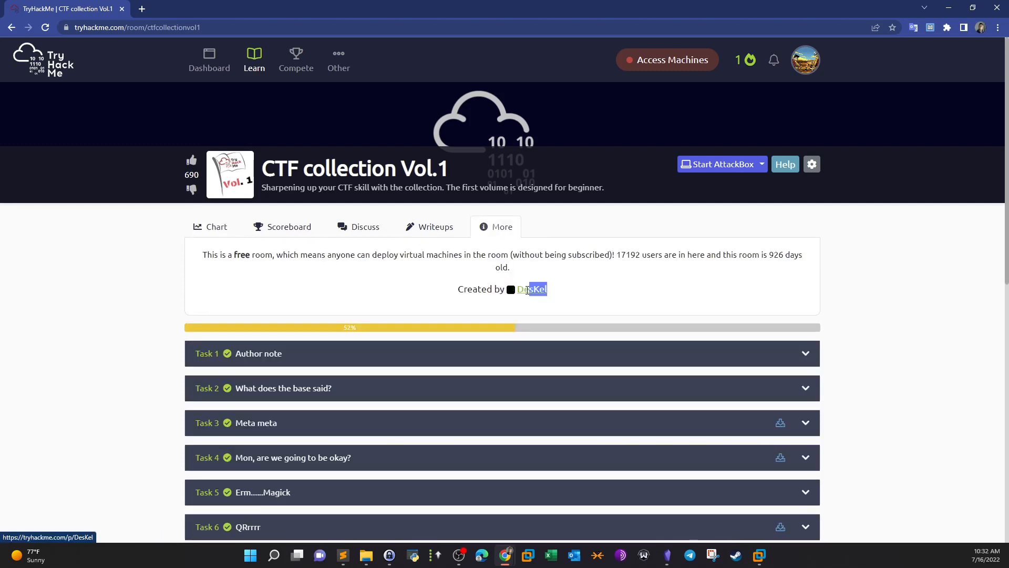
pyautogui.click(207, 9)
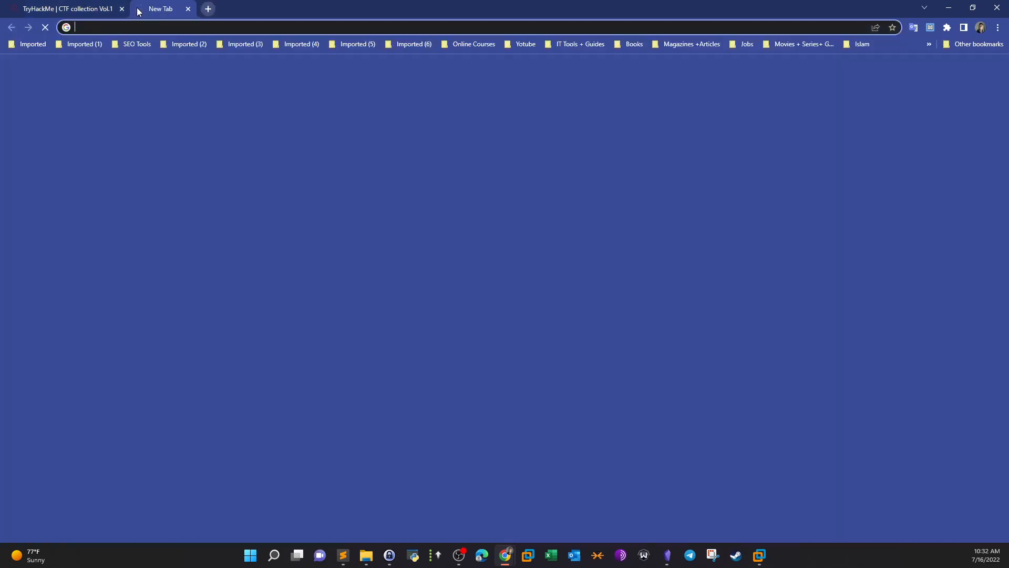
# - Search 'DesKel red' and open the r/tryhackme 'New room Coming soon!' post
pyautogui.write('DesKel red')
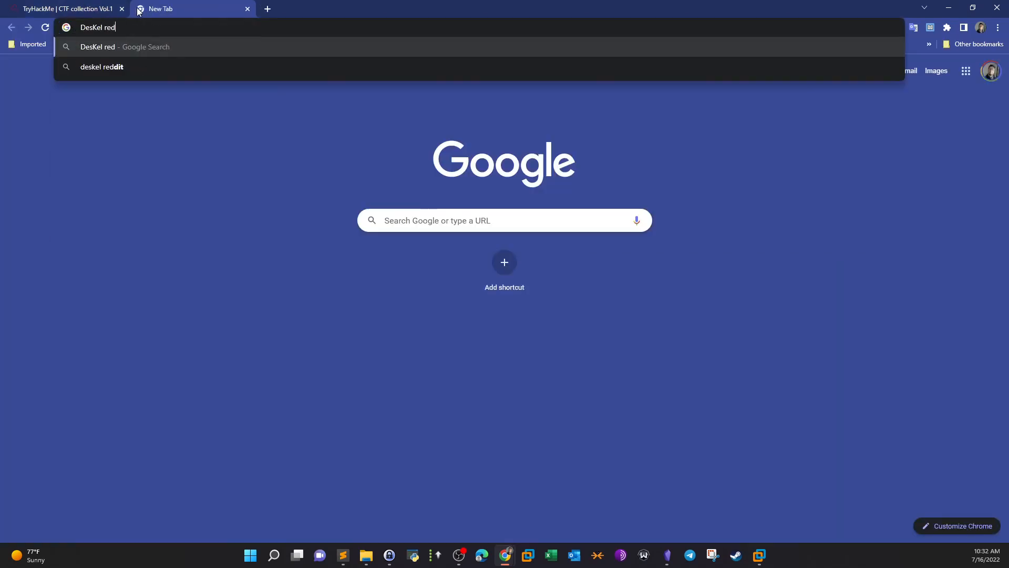
pyautogui.click(101, 67)
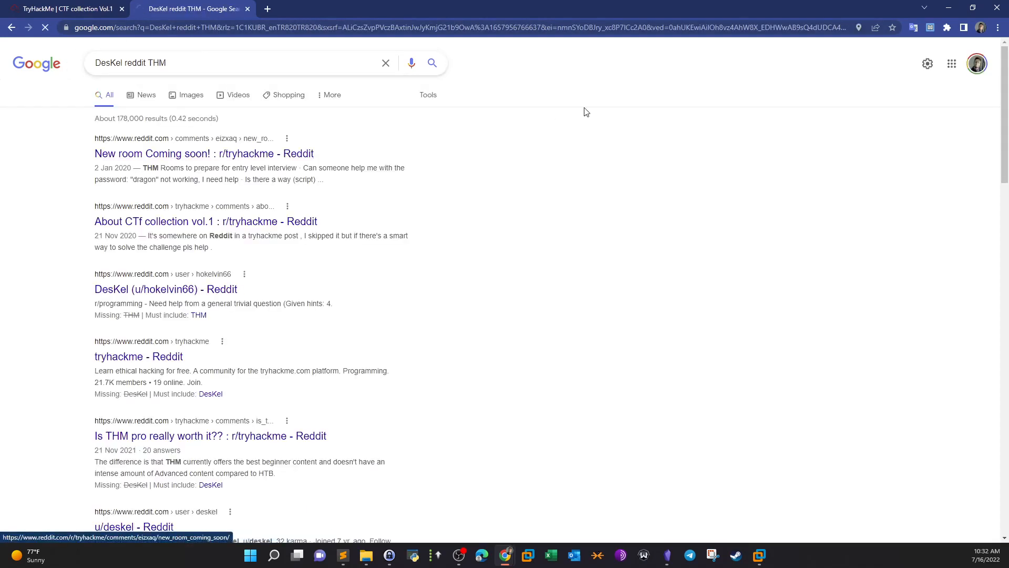
pyautogui.click(204, 154)
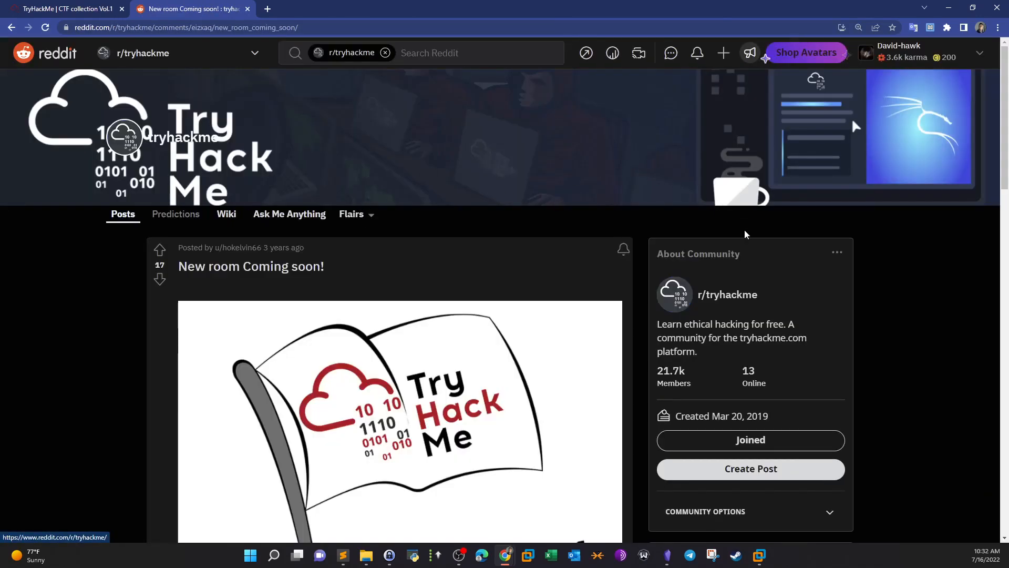
pyautogui.scroll(-3)
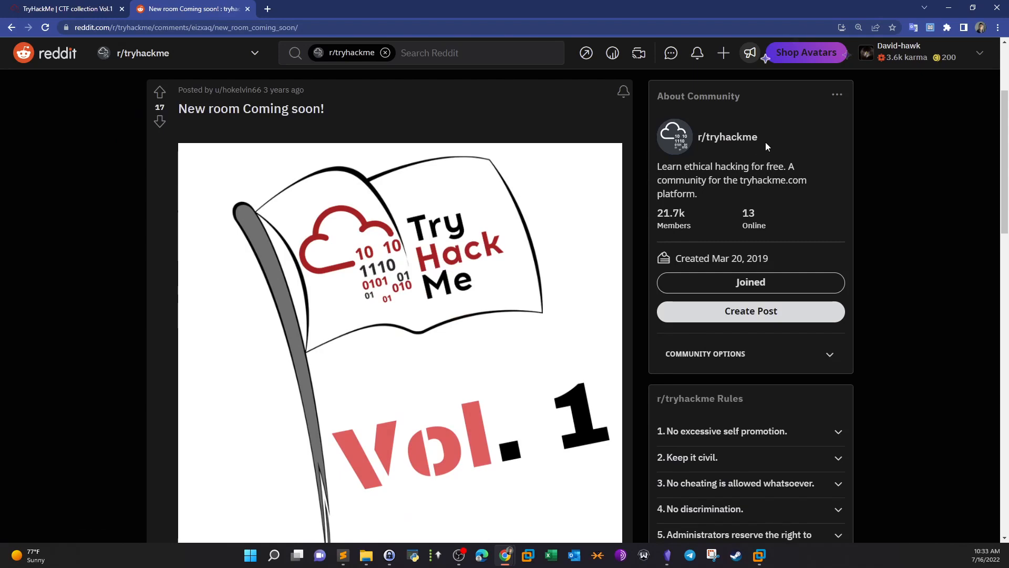
pyautogui.doubleClick(727, 137)
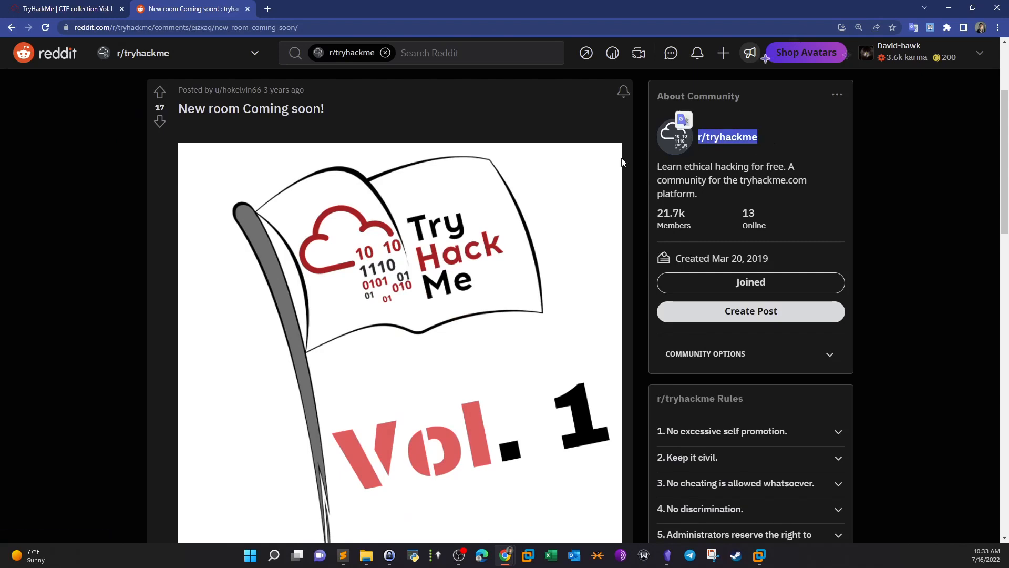
# - Copy flag THM{50c14l_4cc0un7_15_p4r7_0f_051n7} from the caption and submit it for Task 12
pyautogui.scroll(-3)
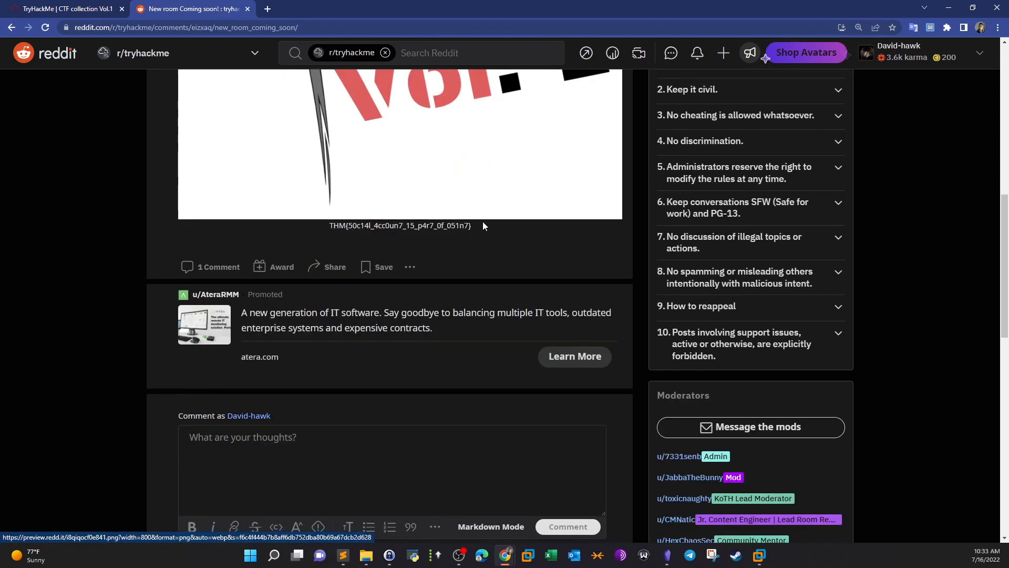
pyautogui.rightClick(400, 225)
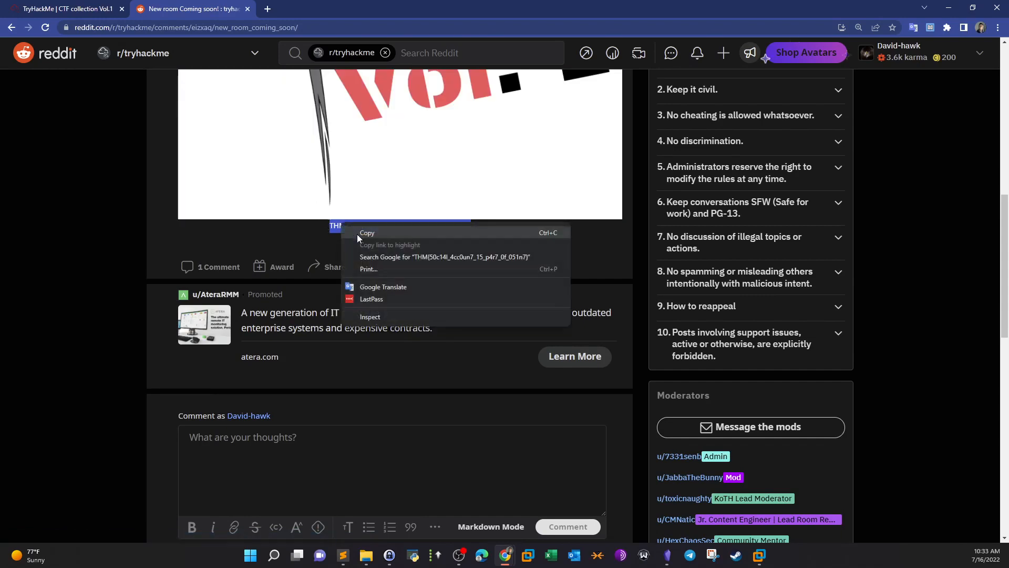
pyautogui.click(64, 9)
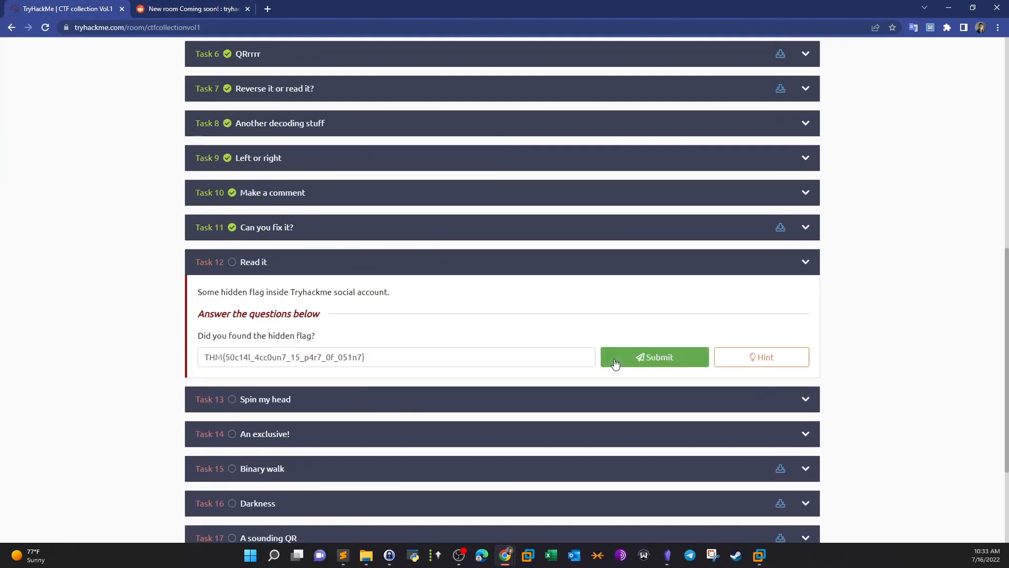
pyautogui.click(190, 8)
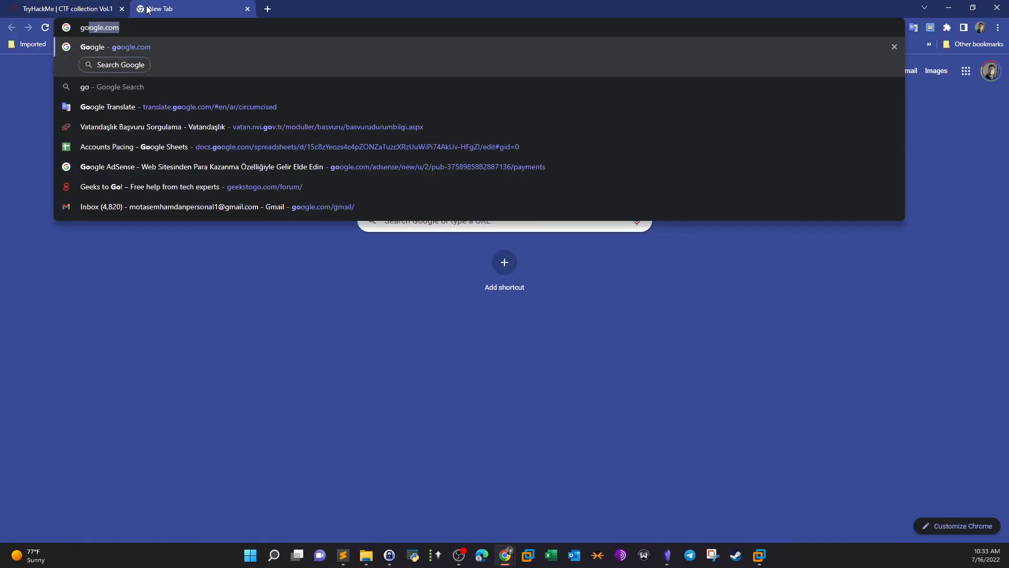
# - Run the Google search inurl:reddit & intext:THM, fixing the query's quoting
pyautogui.press('Return')
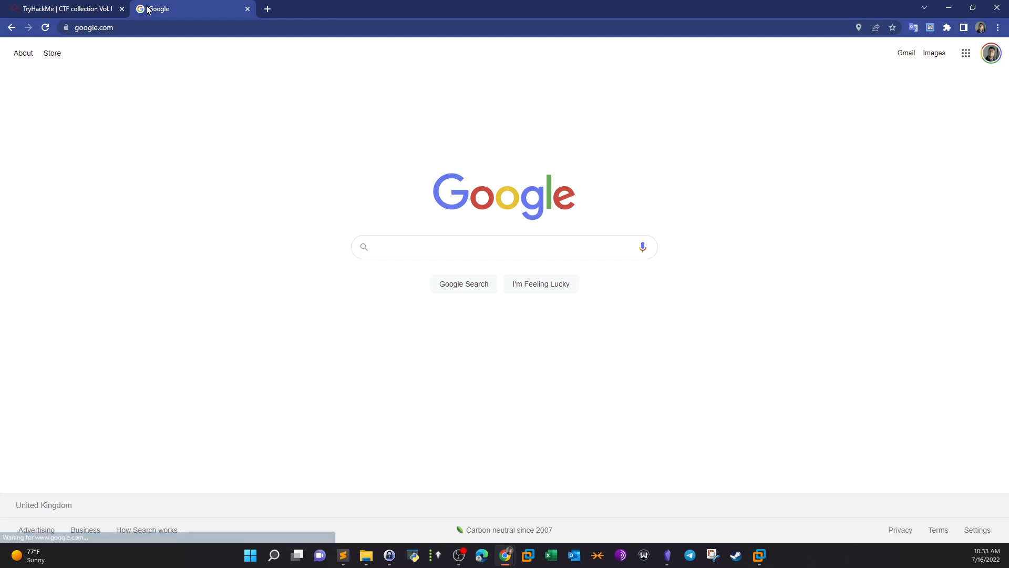
pyautogui.write('inurl')
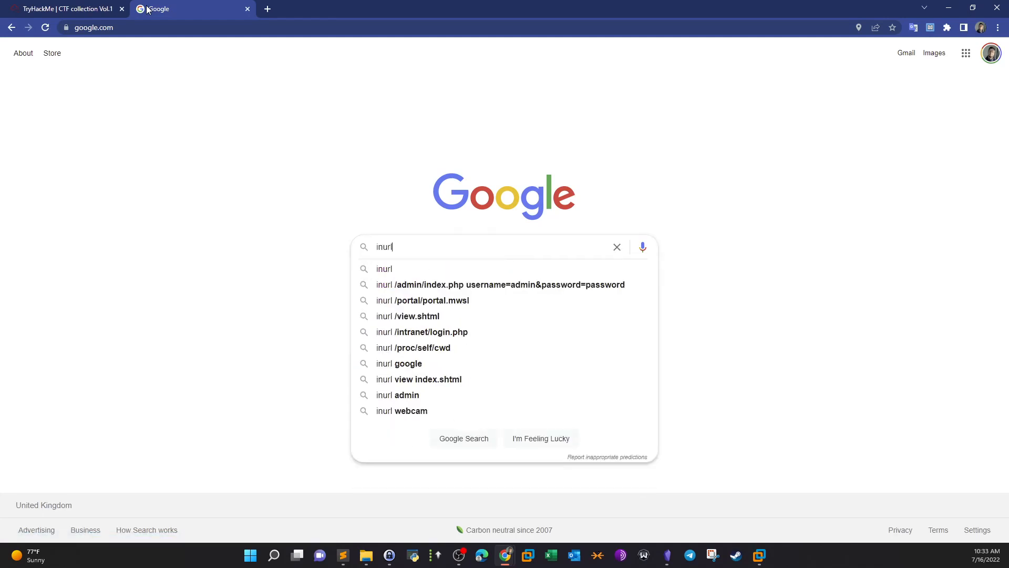
pyautogui.write(':"reddit')
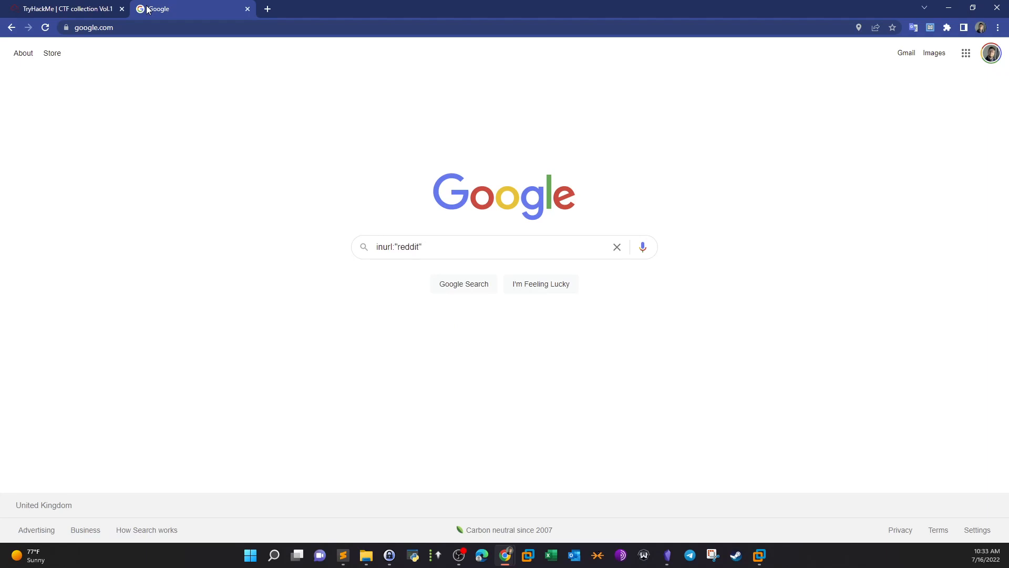
pyautogui.write('&')
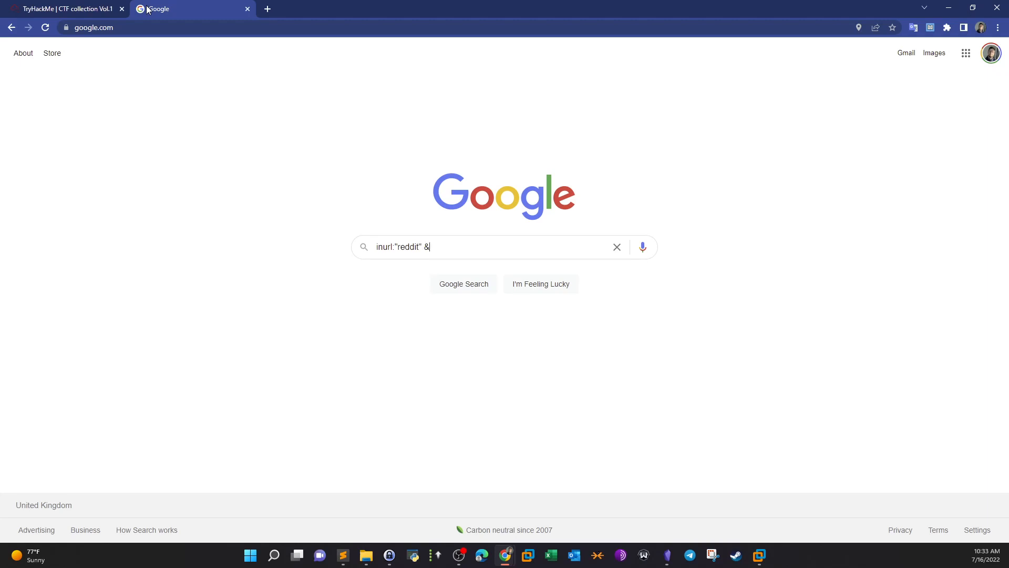
pyautogui.write('IN')
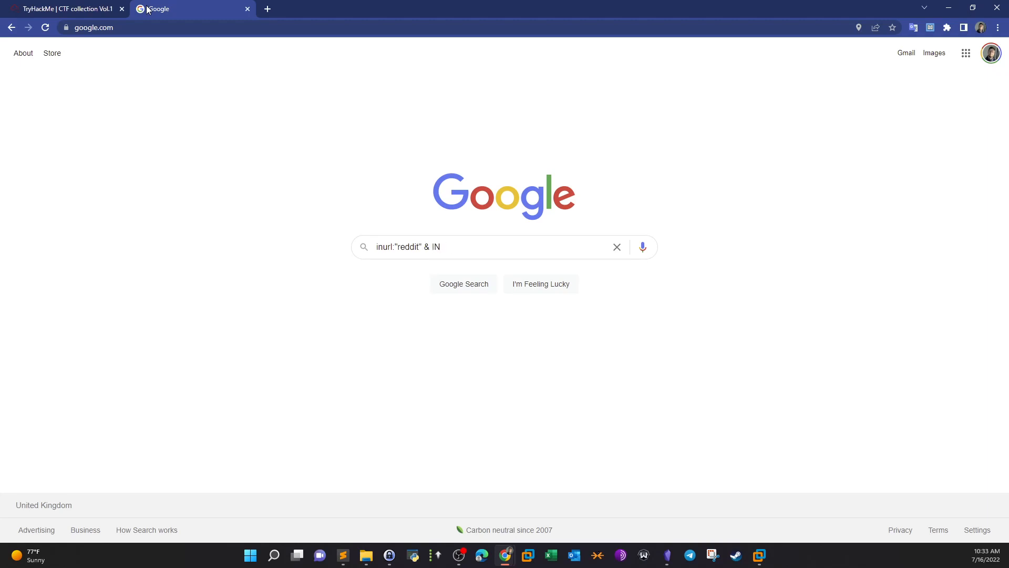
pyautogui.write('text:')
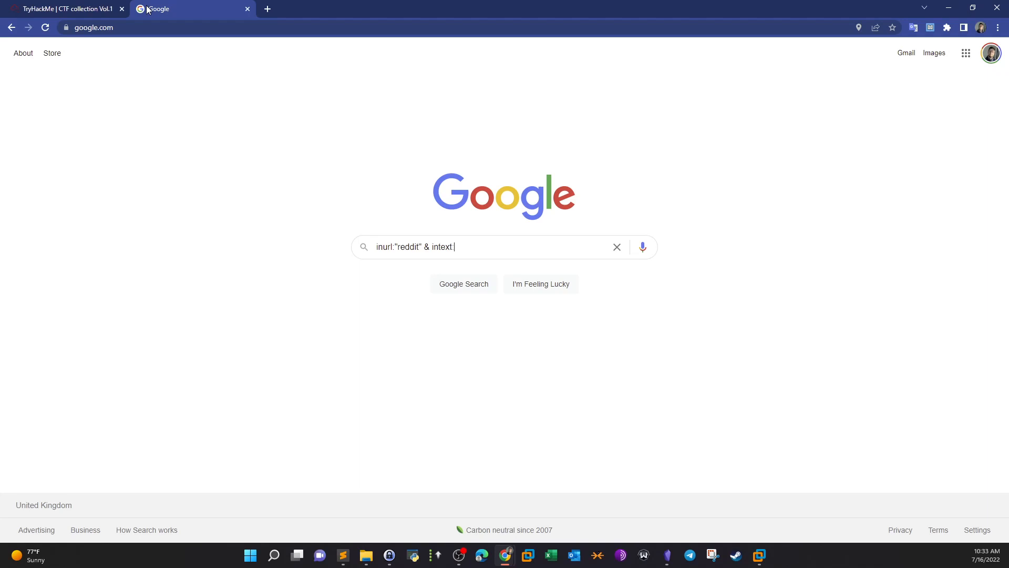
pyautogui.write('"THM')
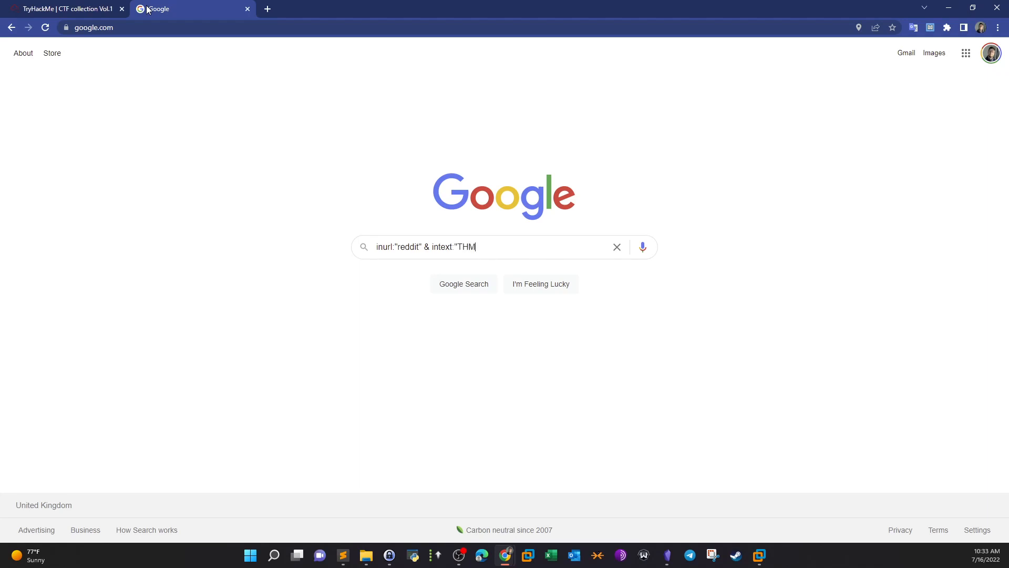
pyautogui.write('"')
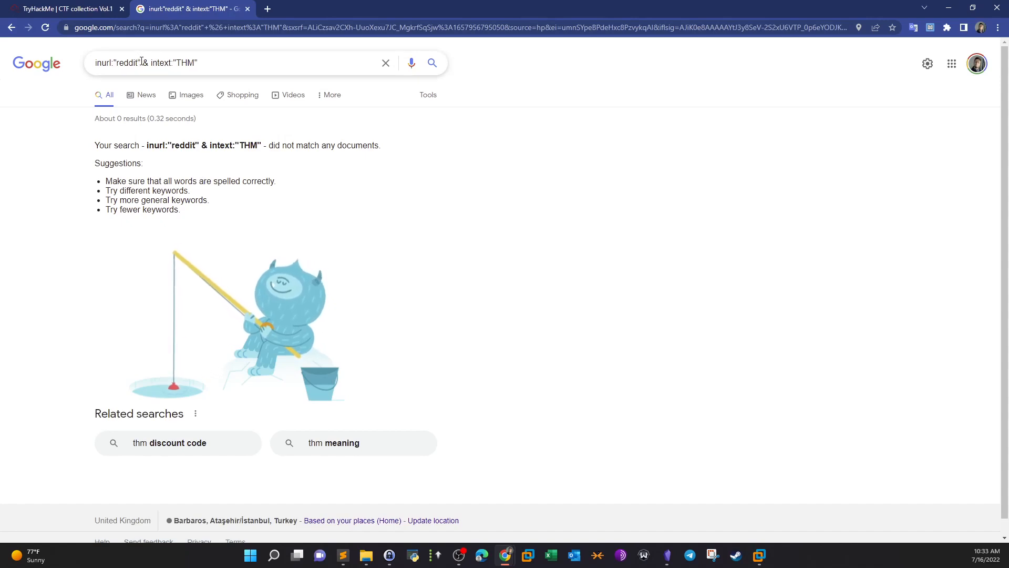
pyautogui.click(231, 62)
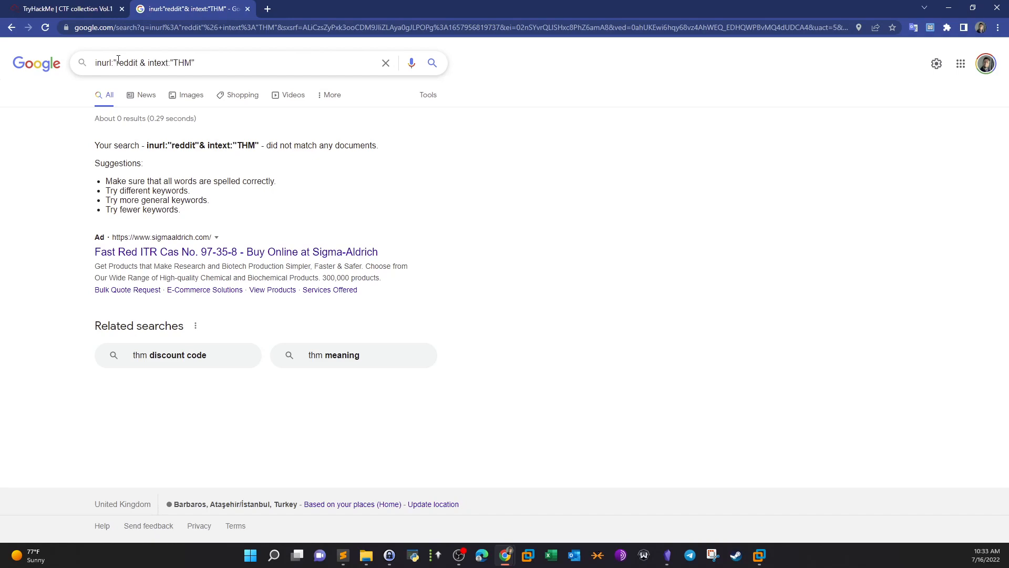
pyautogui.click(225, 62)
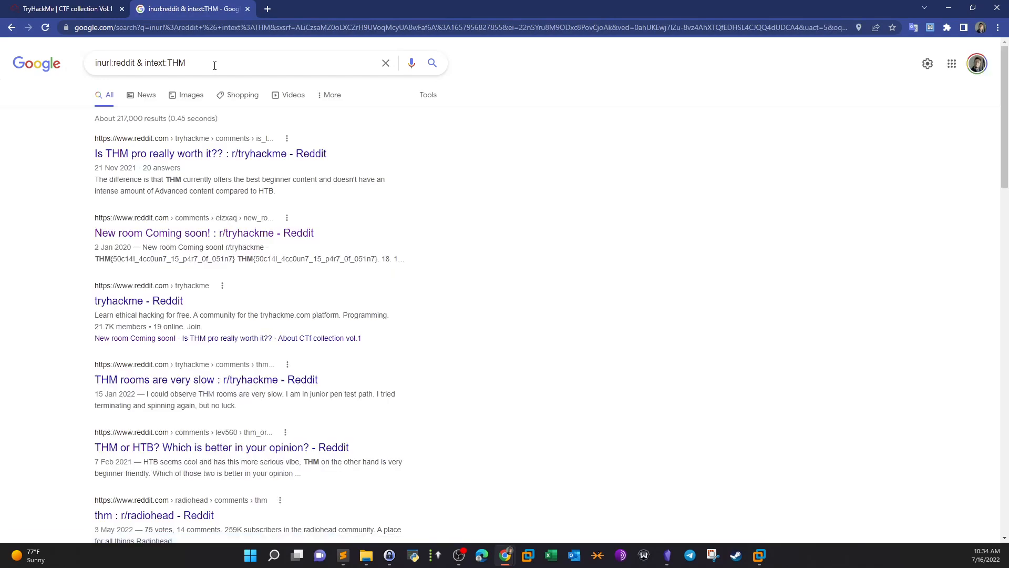
pyautogui.moveTo(232, 137)
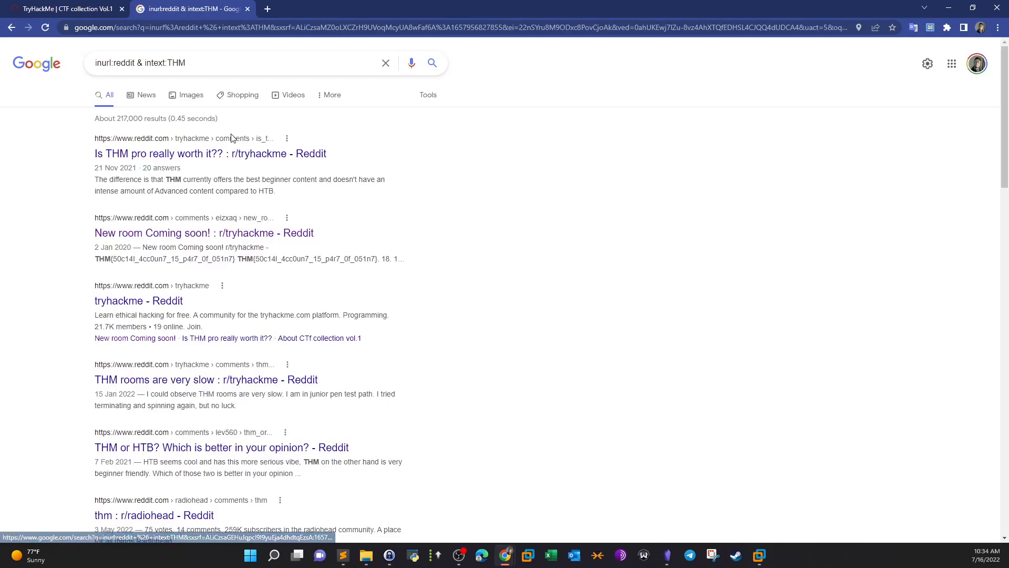
pyautogui.moveTo(203, 232)
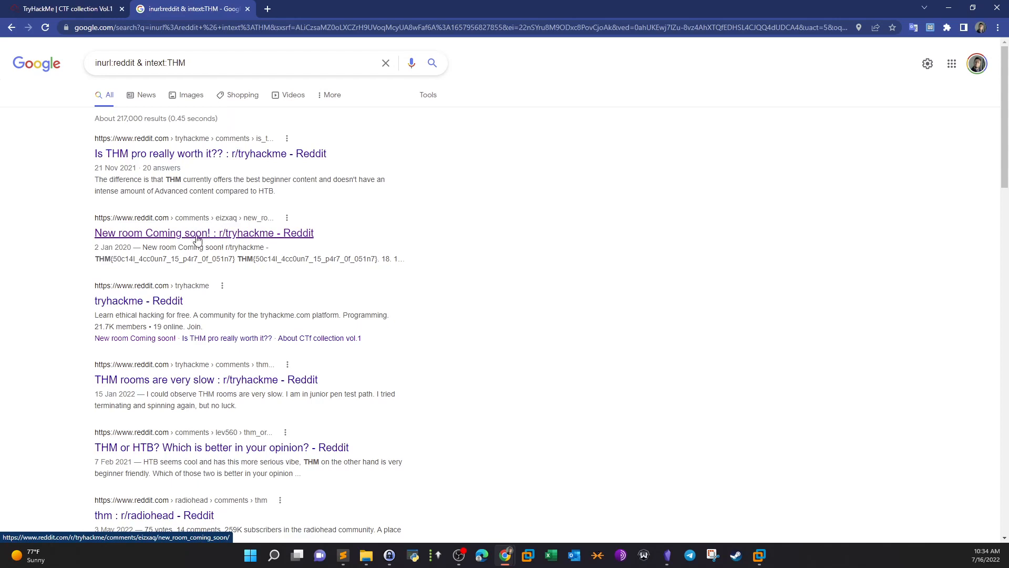
pyautogui.moveTo(189, 106)
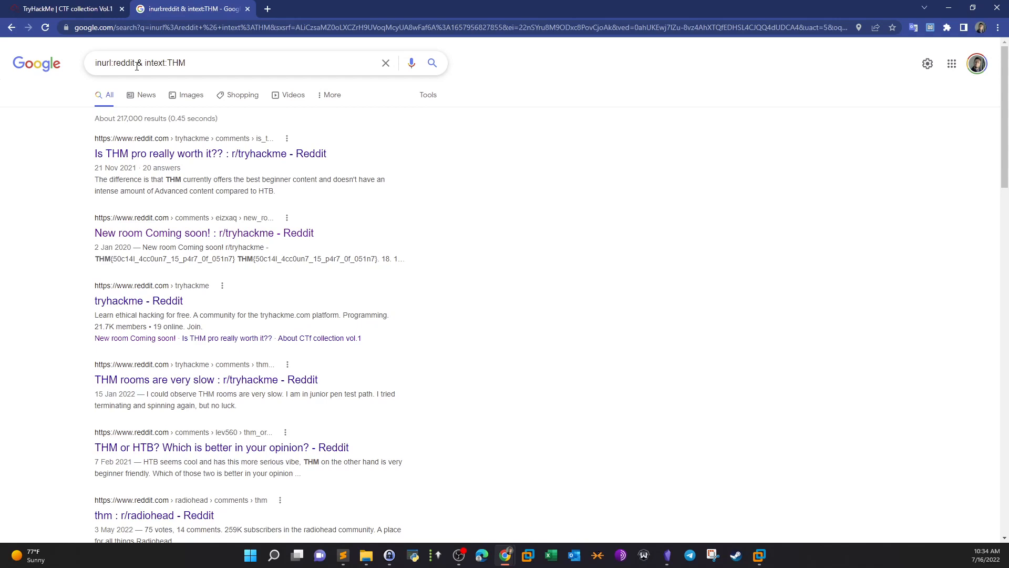
pyautogui.moveTo(183, 157)
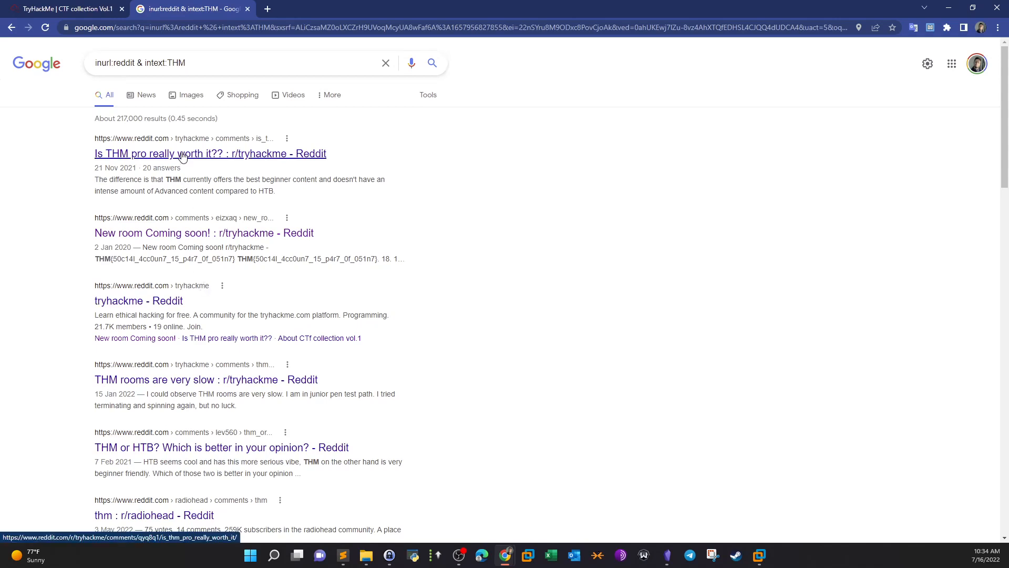
pyautogui.doubleClick(125, 62)
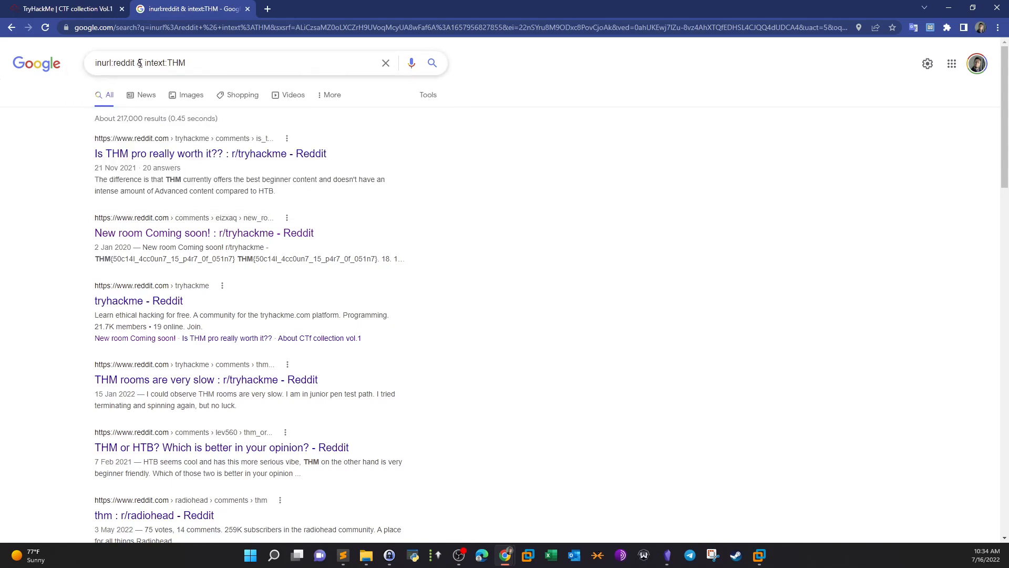
pyautogui.doubleClick(123, 62)
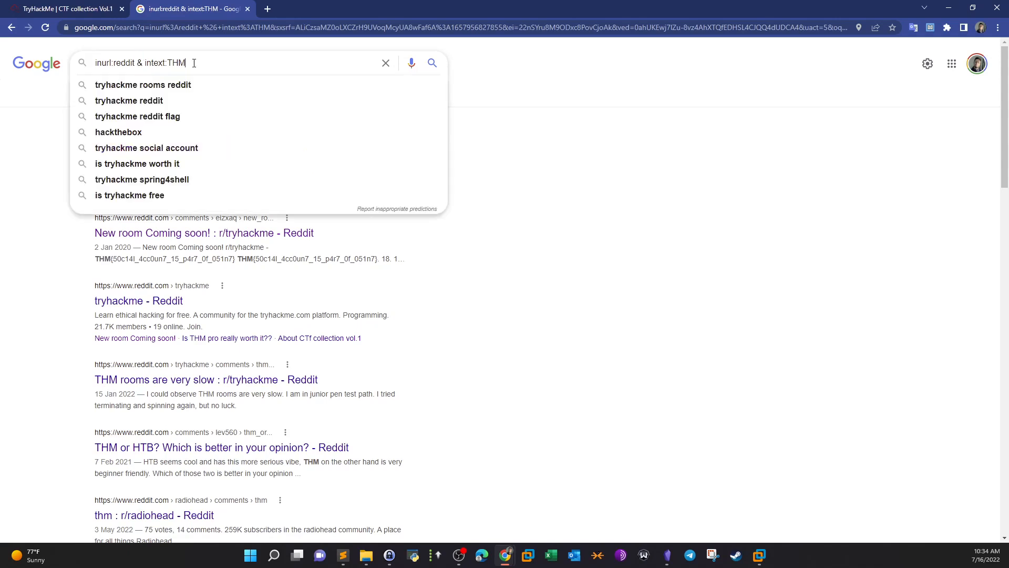
pyautogui.doubleClick(176, 62)
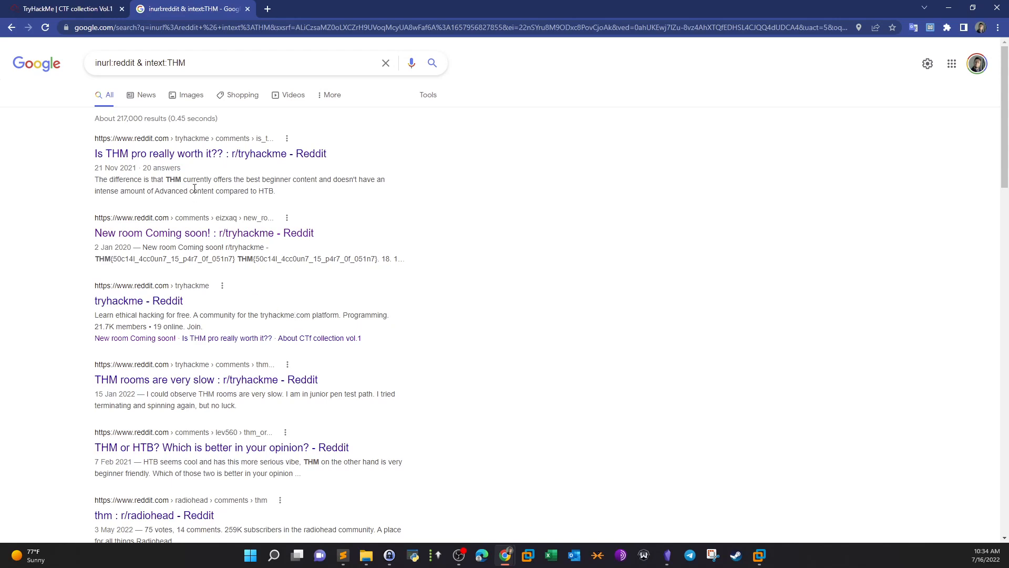
pyautogui.doubleClick(173, 180)
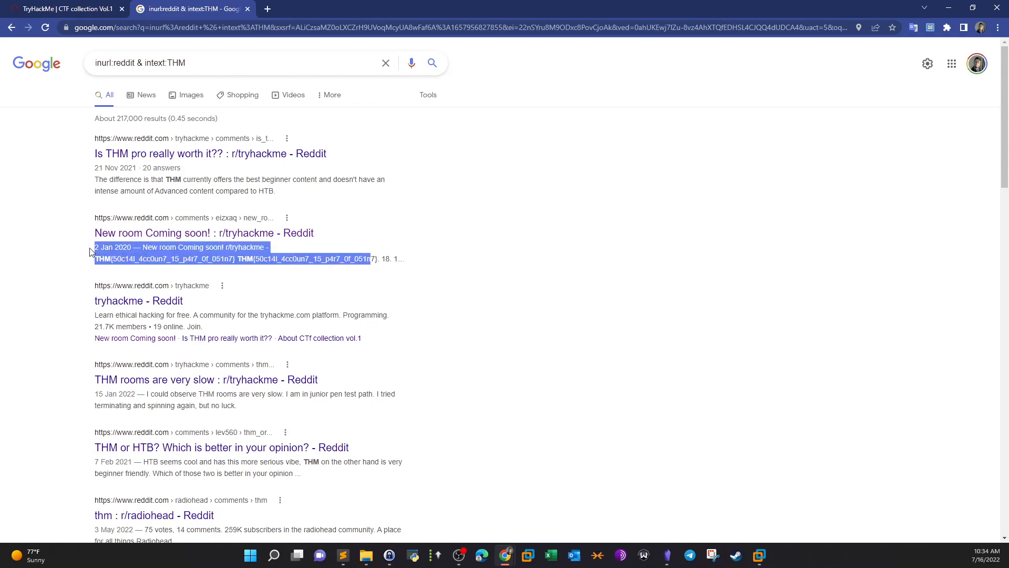
pyautogui.click(64, 8)
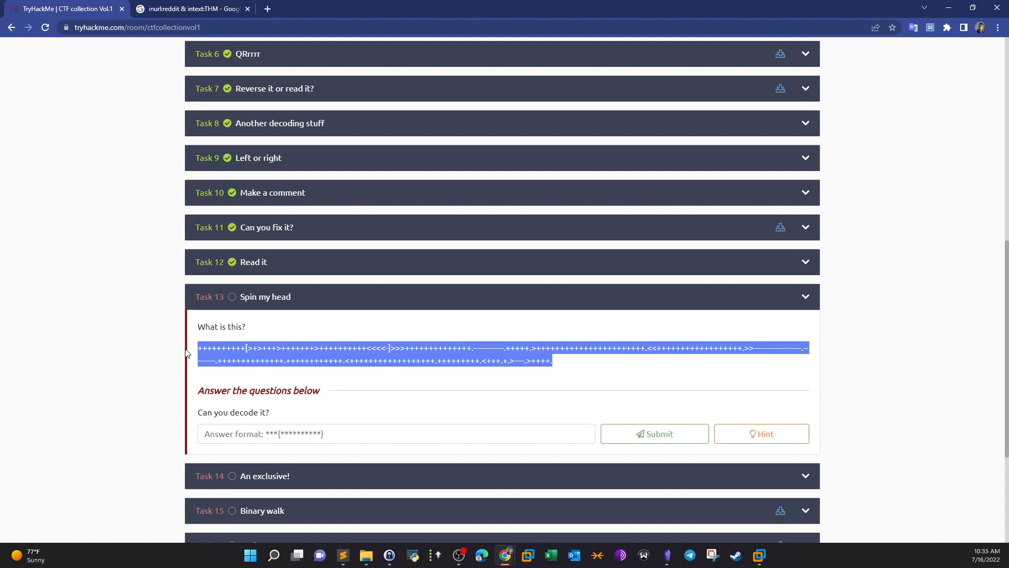
# - Select Task 13's encoded code, read its hint 'binaryfuck', then bring up the Obsidian encoding notes
pyautogui.click(554, 370)
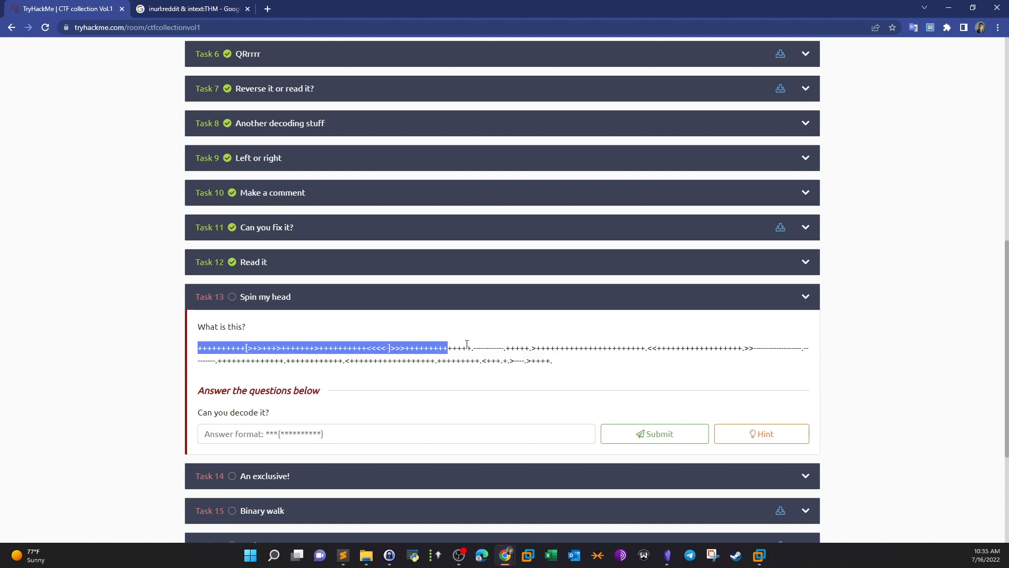
pyautogui.click(762, 433)
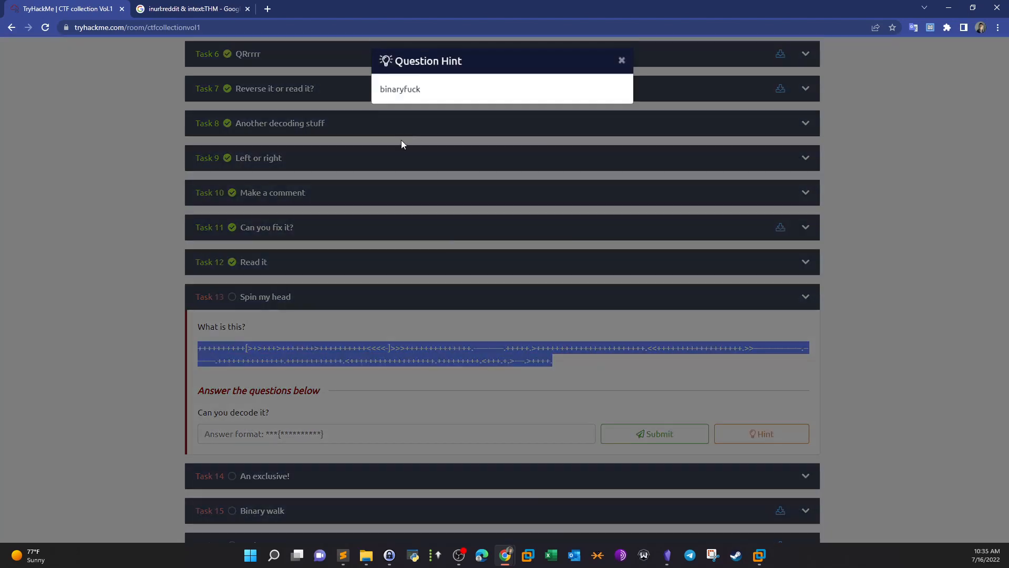
pyautogui.doubleClick(400, 93)
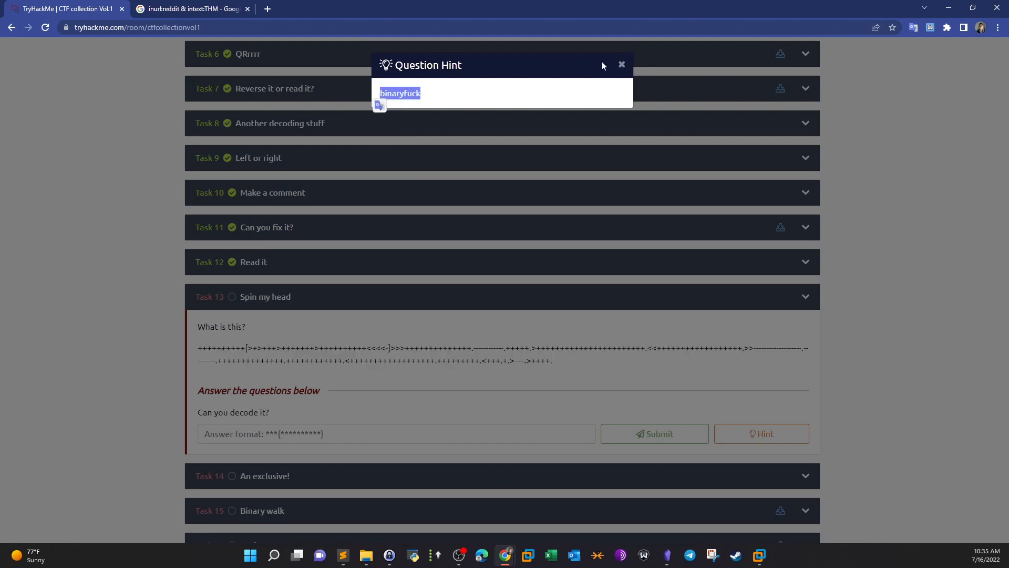
pyautogui.click(622, 64)
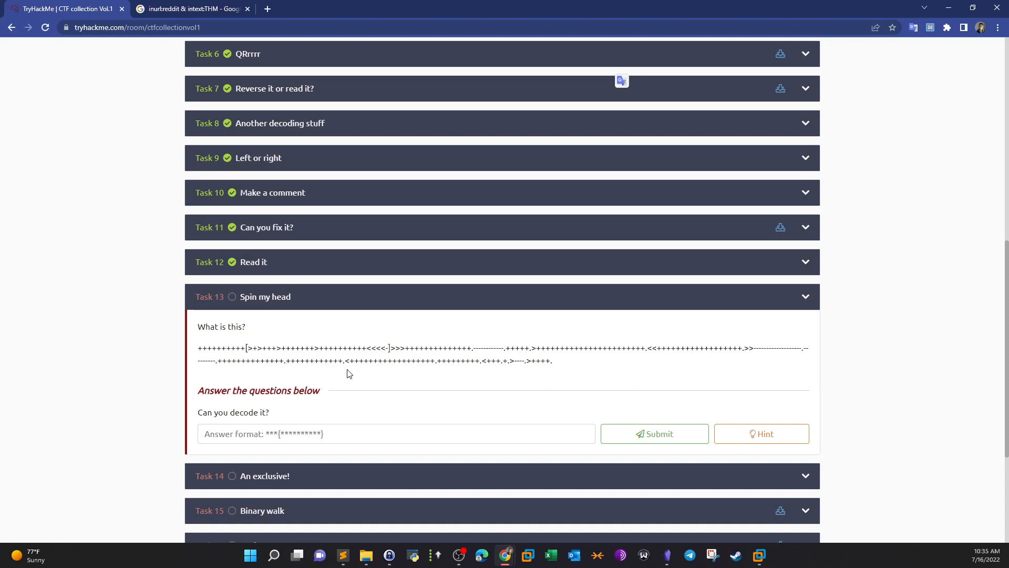
pyautogui.moveTo(665, 559)
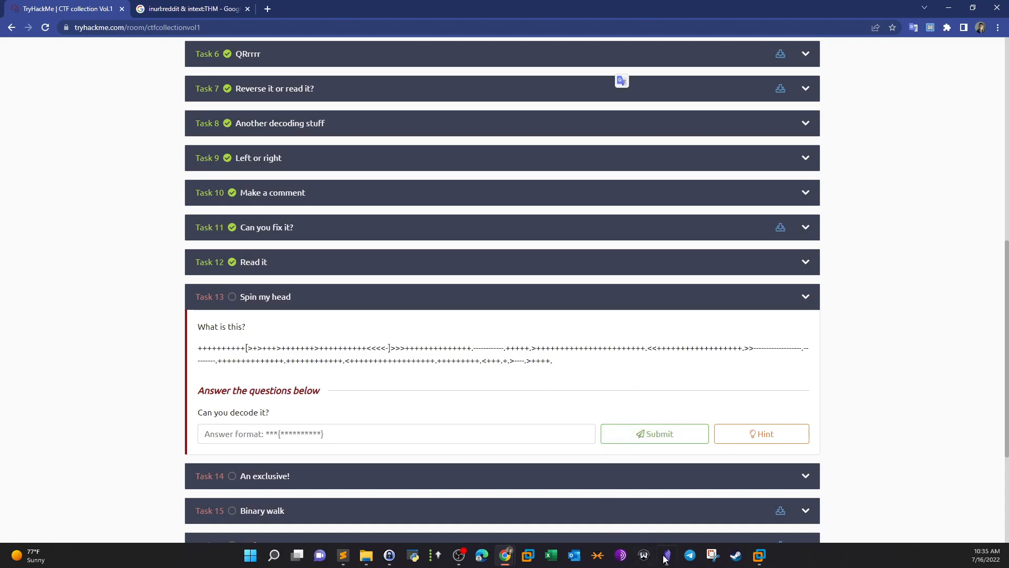
pyautogui.click(666, 555)
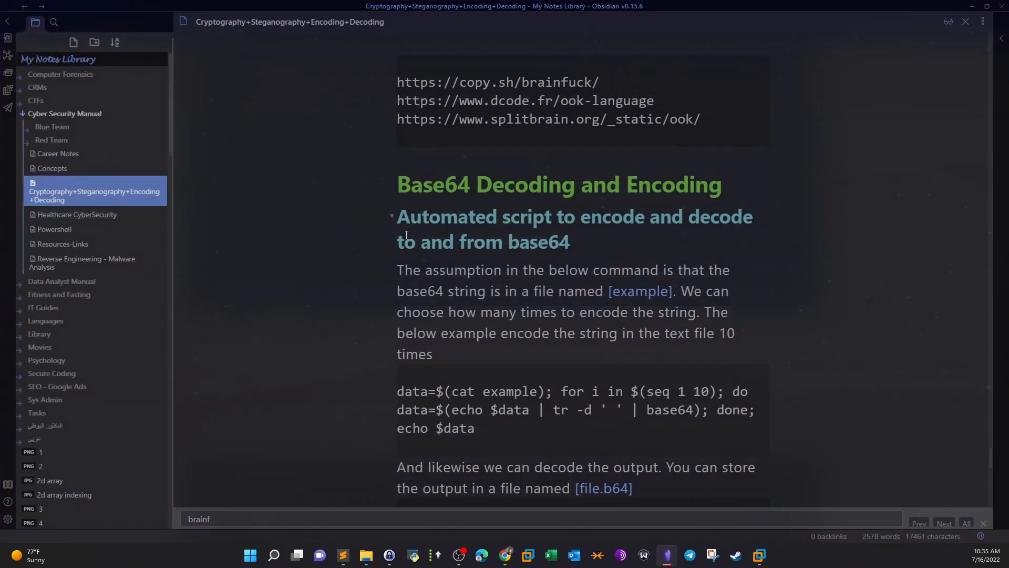
# - Scroll the encoding note to the Brainfuck section with its decoder links
pyautogui.scroll(3)
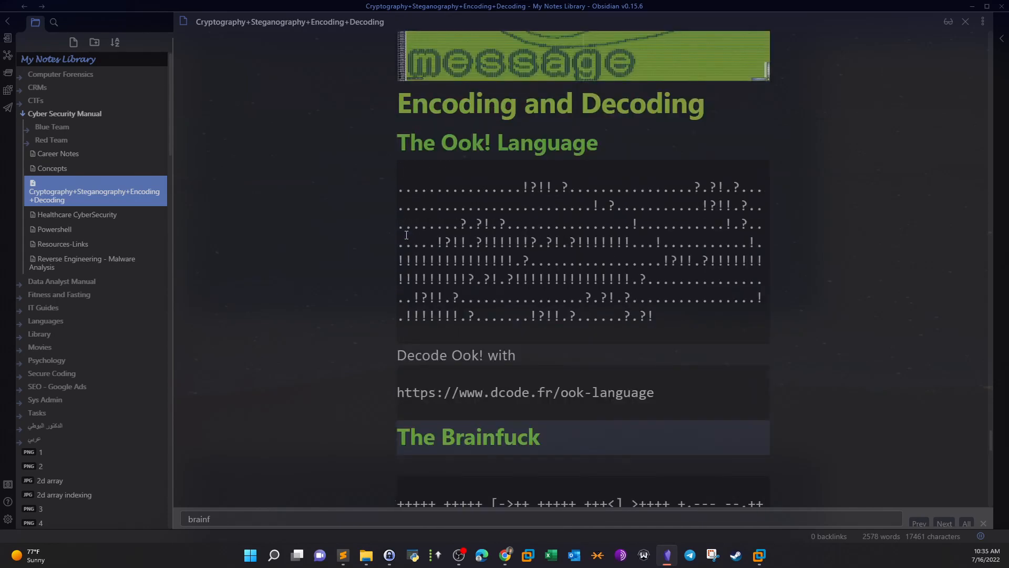
pyautogui.scroll(-3)
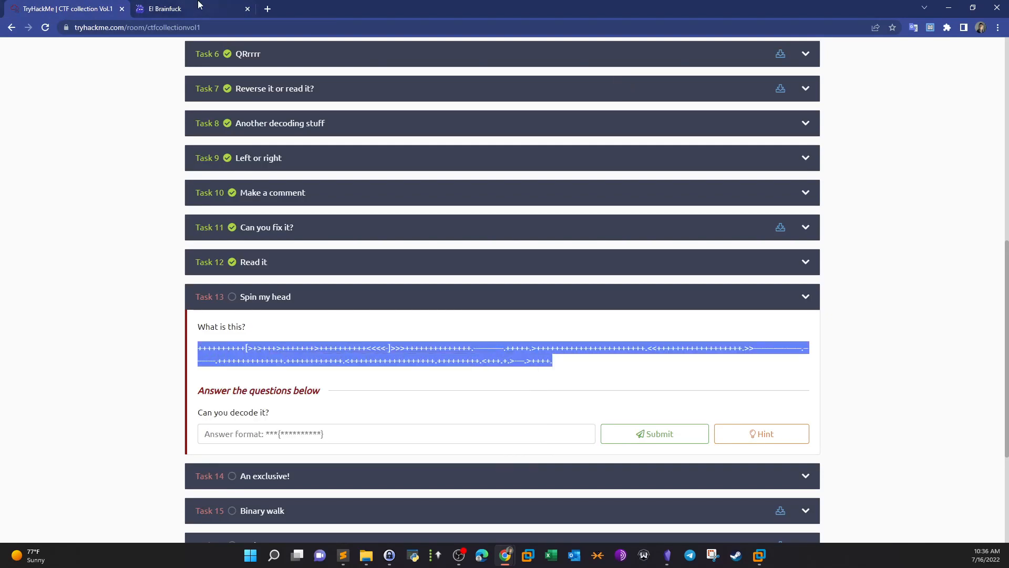
# - Copy Task 13's Brainfuck code from TryHackMe for the decoder
pyautogui.click(166, 9)
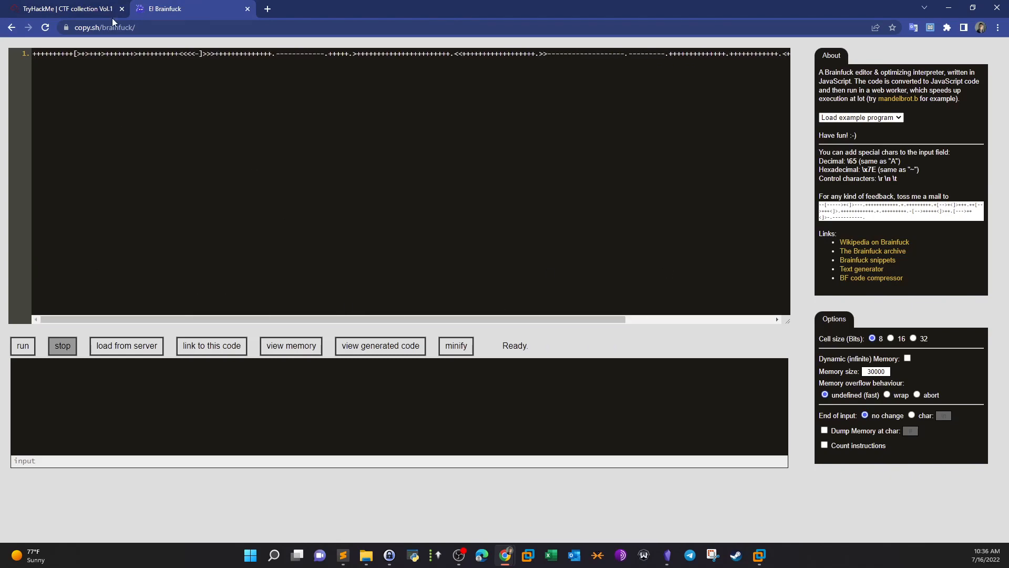
pyautogui.click(64, 8)
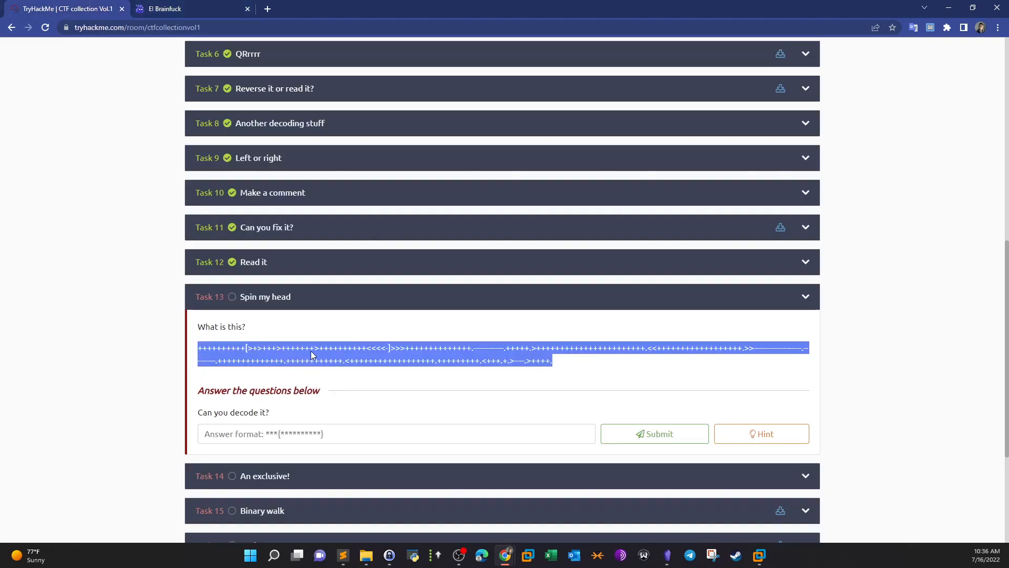
pyautogui.click(610, 494)
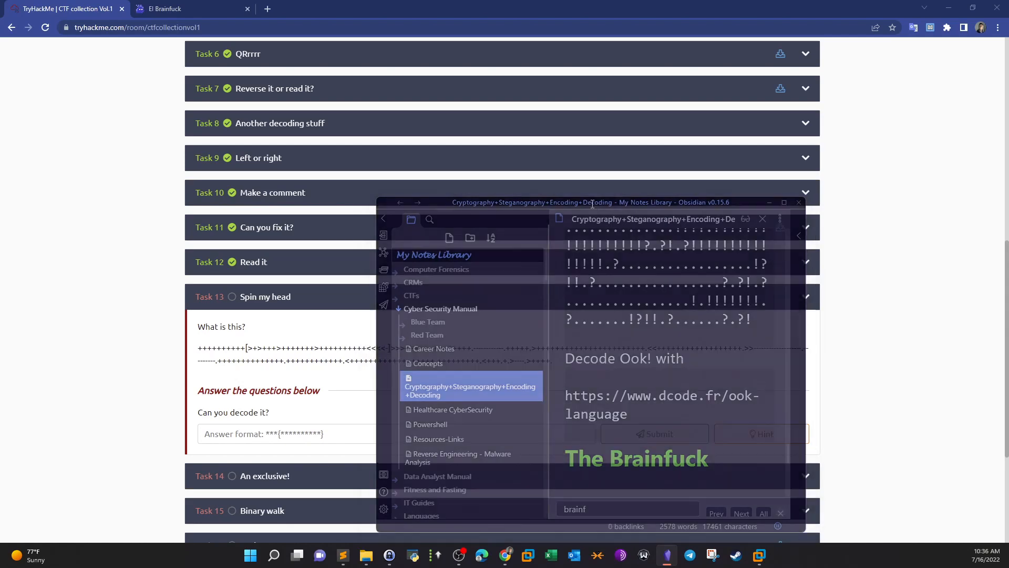
pyautogui.click(784, 202)
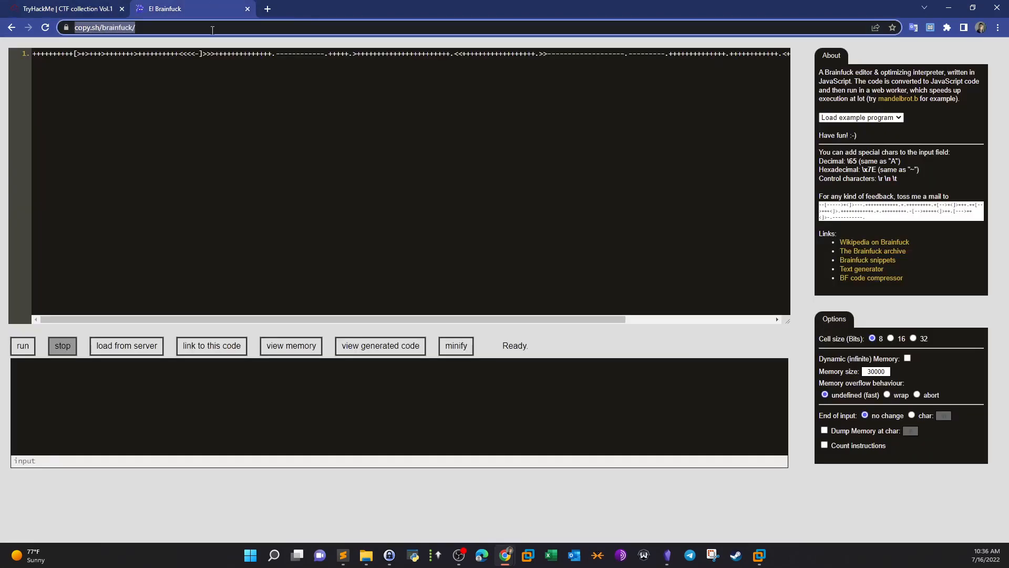
# - Decode the code with splitbrain.org's Brainfuck-to-Text and submit the result as Task 13's answer
pyautogui.click(64, 8)
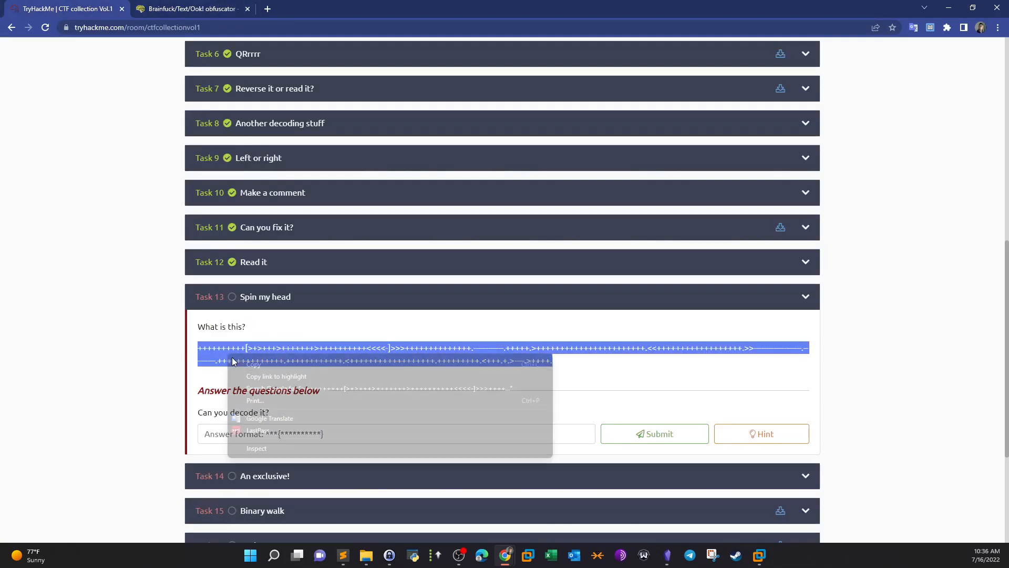
pyautogui.click(190, 8)
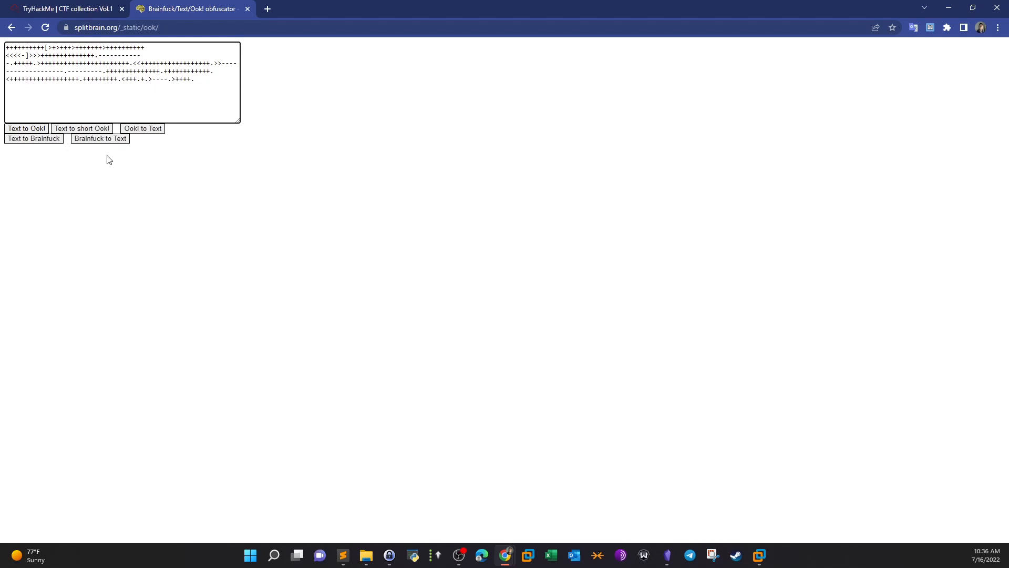
pyautogui.click(67, 9)
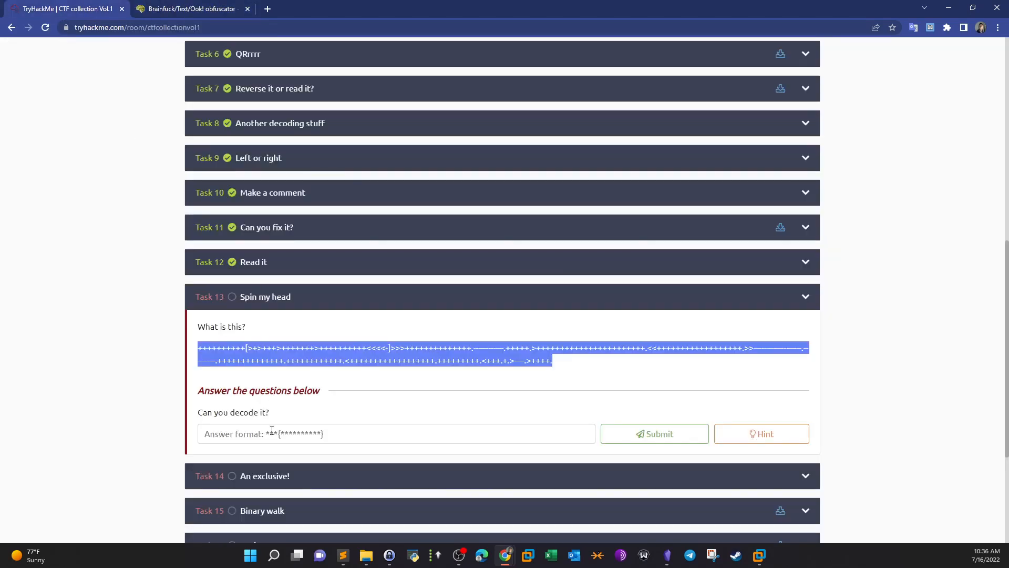
pyautogui.click(654, 433)
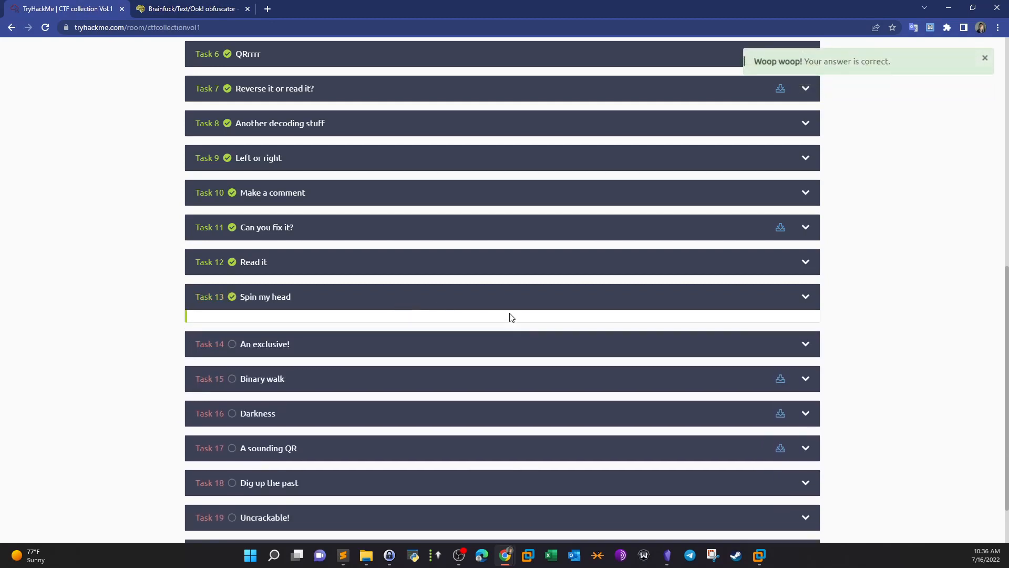
# - Expand Task 14, select its strings S1 and S2 and read the hint 'S1 XOR S2'
pyautogui.scroll(-3)
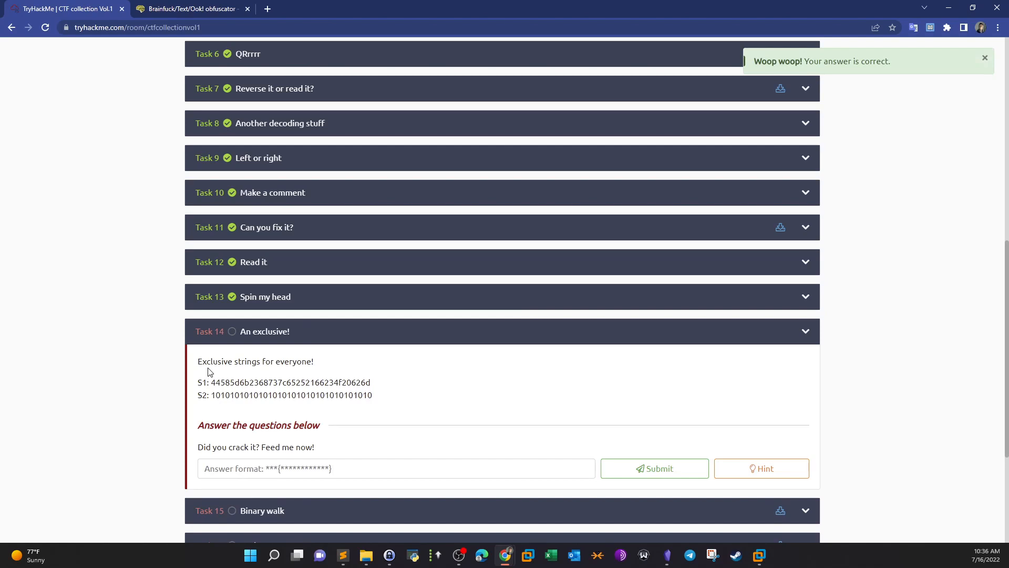
pyautogui.moveTo(207, 384)
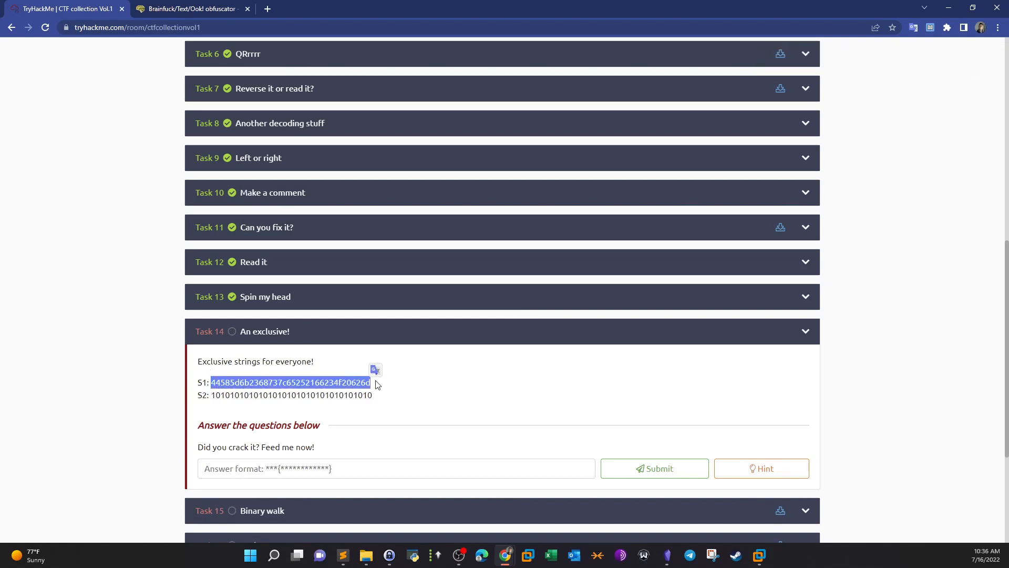
pyautogui.click(375, 392)
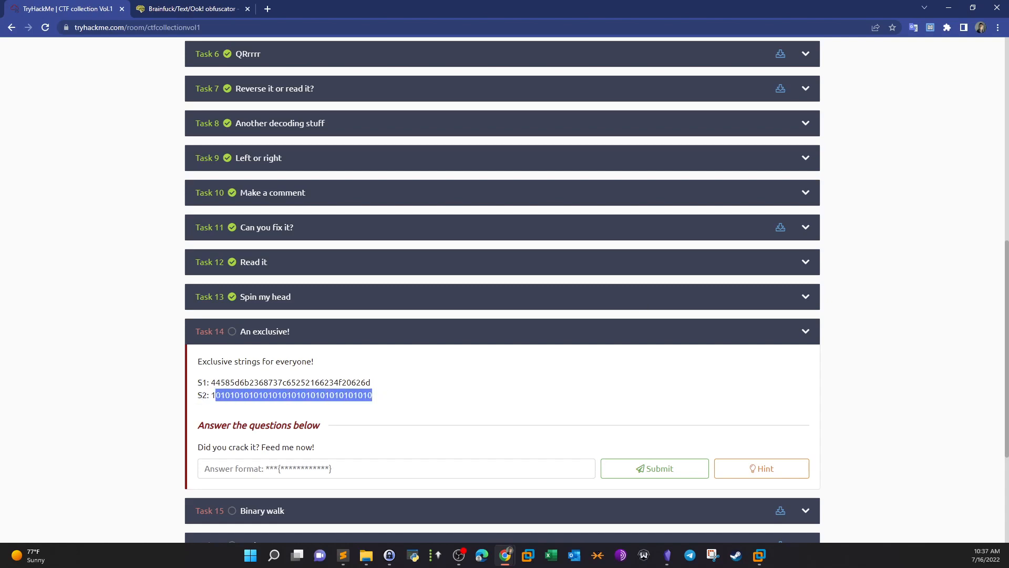
pyautogui.moveTo(698, 321)
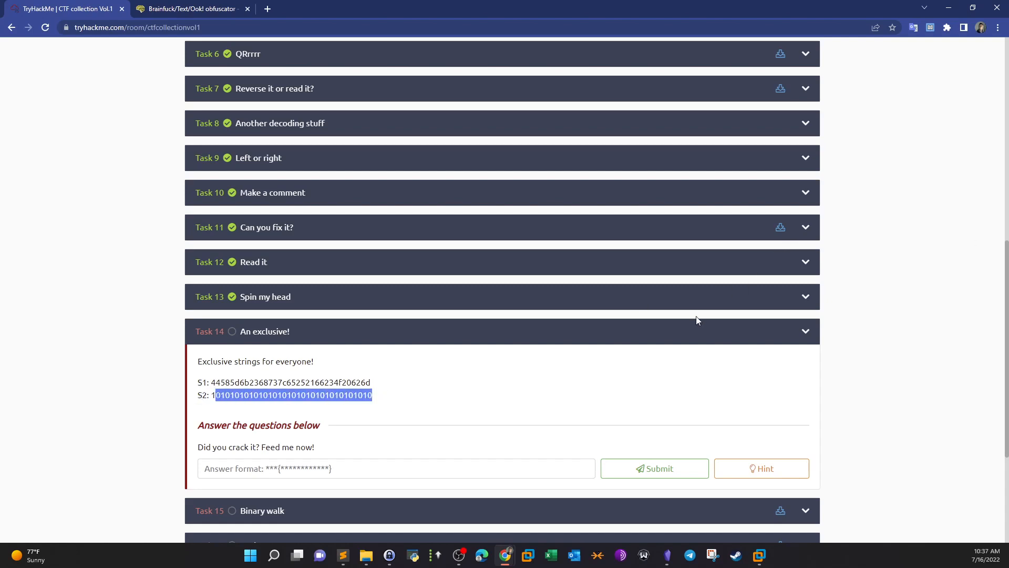
pyautogui.moveTo(267, 451)
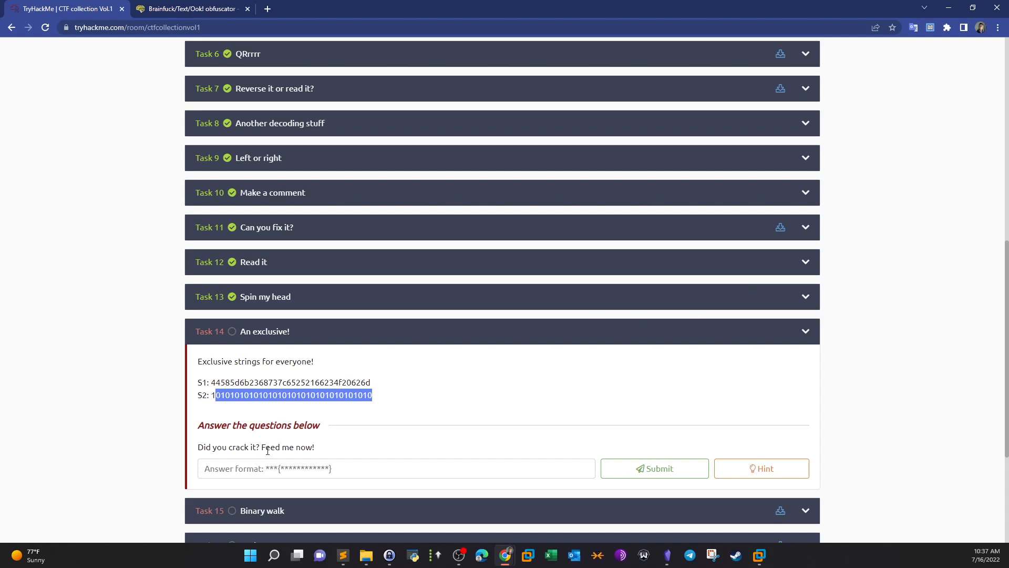
pyautogui.moveTo(312, 384)
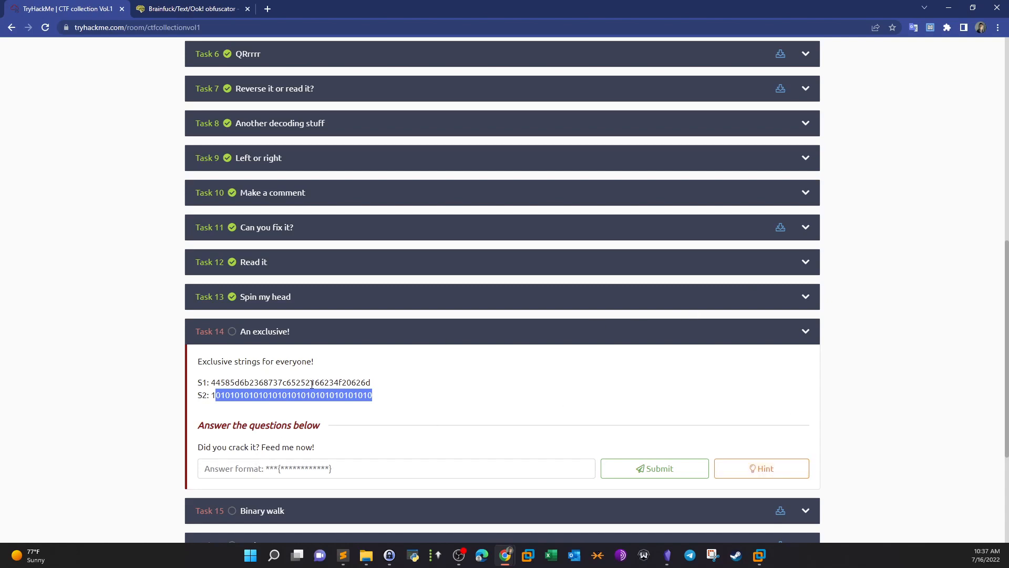
pyautogui.click(762, 468)
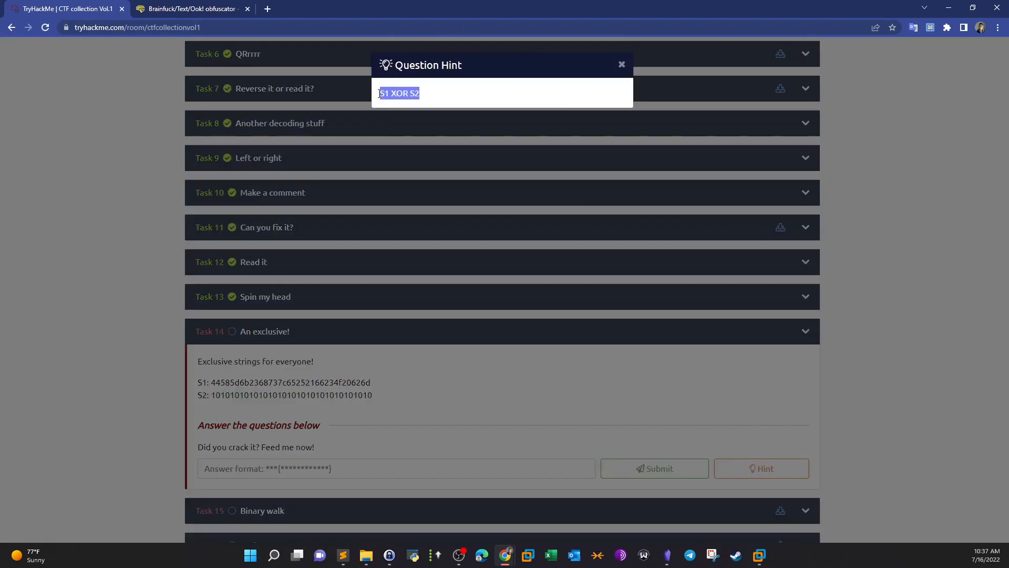
pyautogui.click(621, 65)
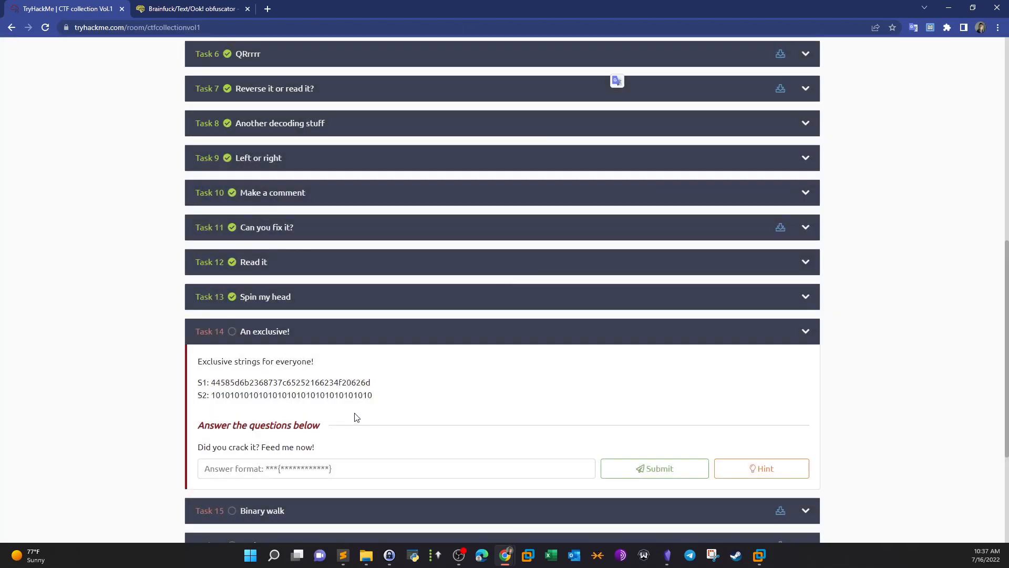
pyautogui.moveTo(217, 391)
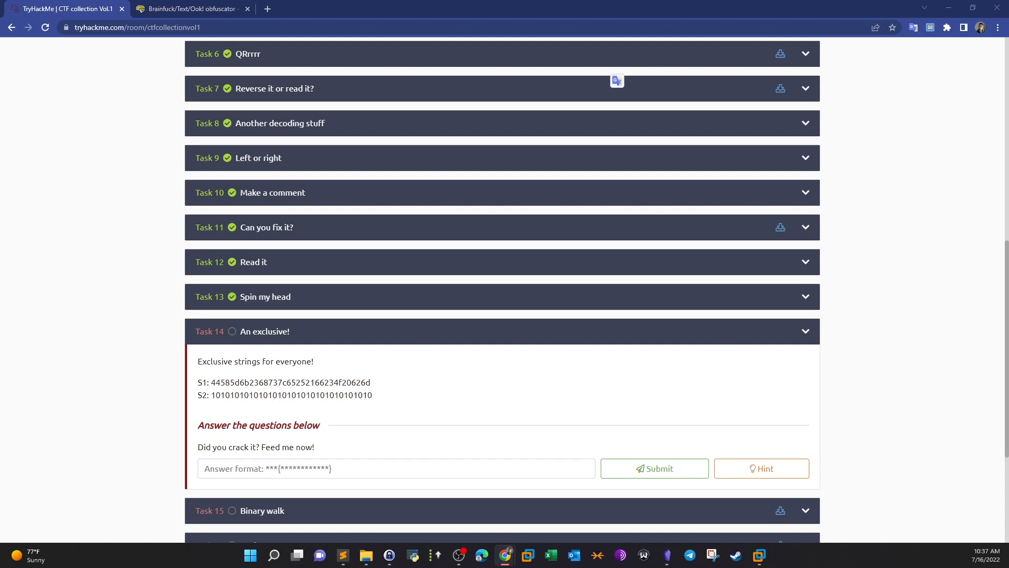
pyautogui.moveTo(615, 364)
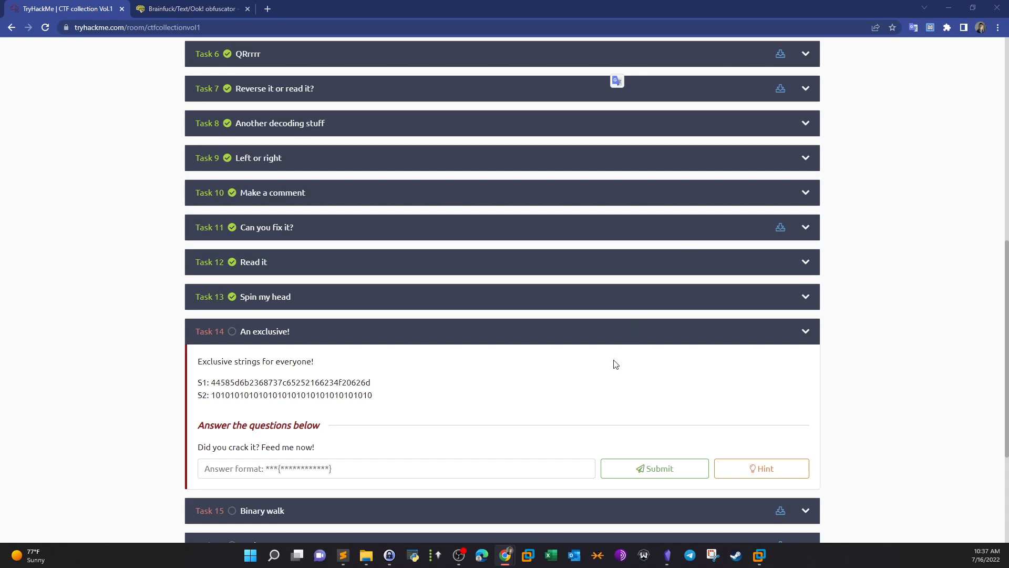
# - Search for an online XOR tool and open the xor.pw calculator
pyautogui.click(190, 8)
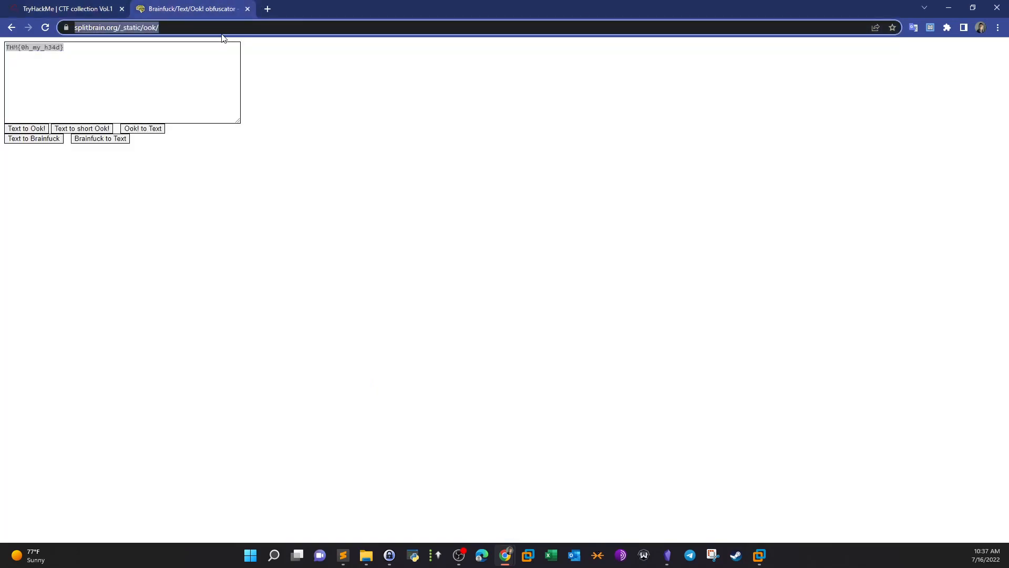
pyautogui.write('online')
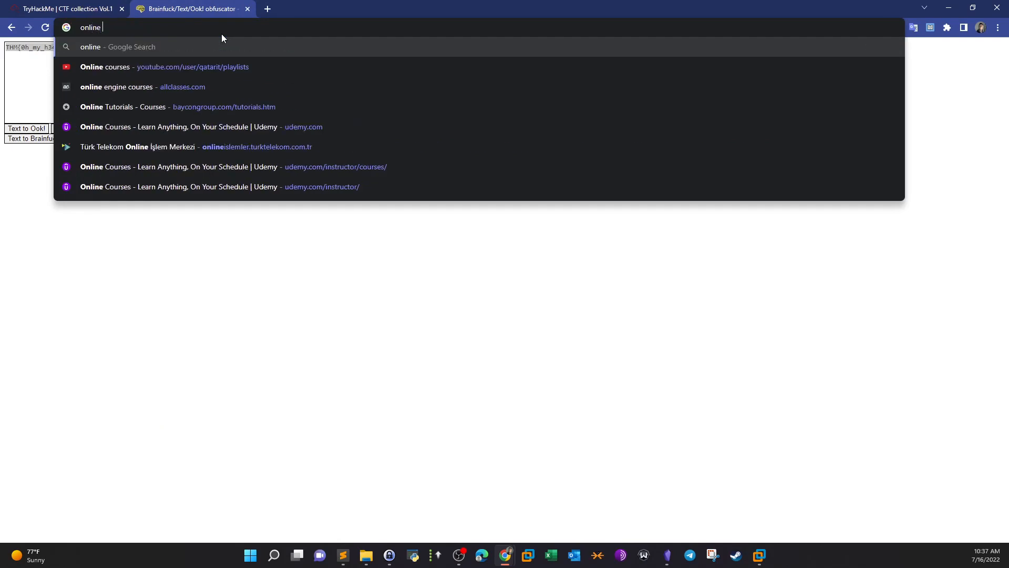
pyautogui.press('Return')
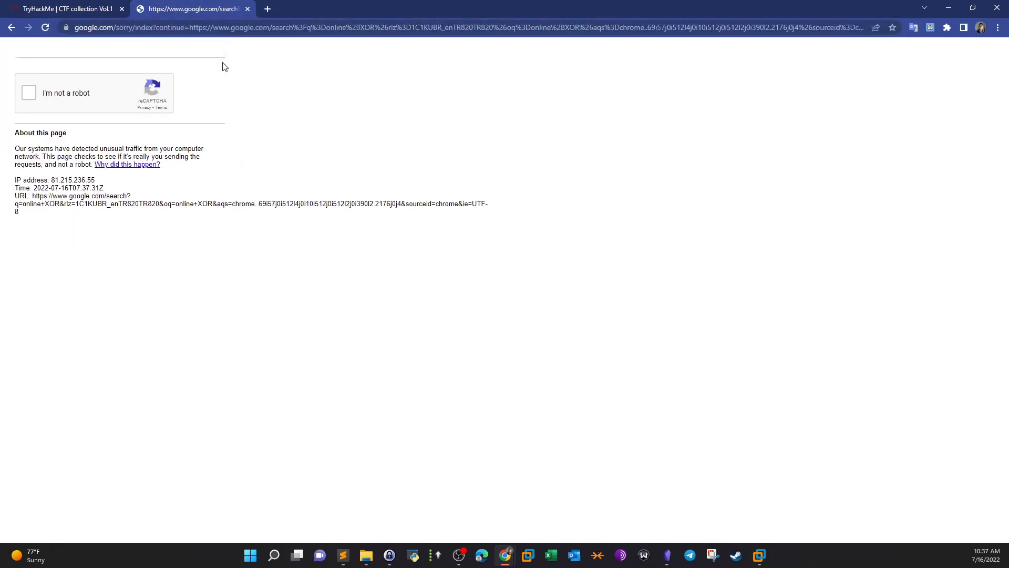
pyautogui.click(28, 92)
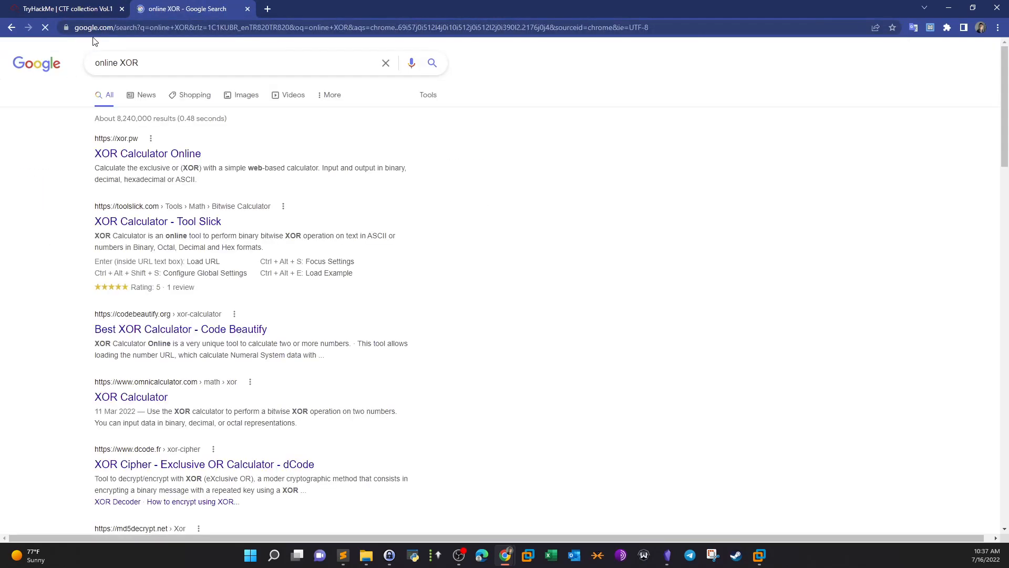
pyautogui.click(147, 153)
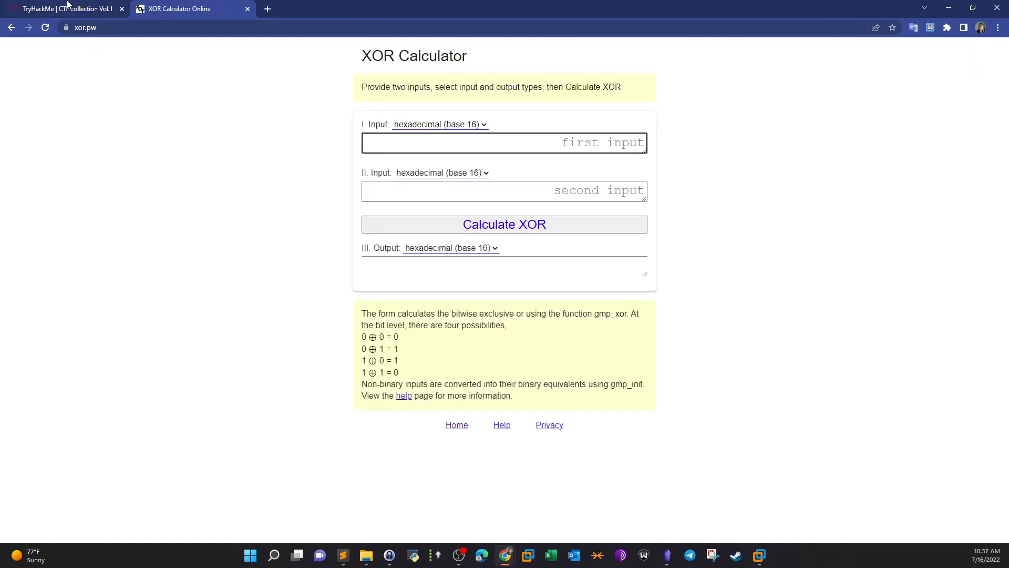
pyautogui.click(65, 8)
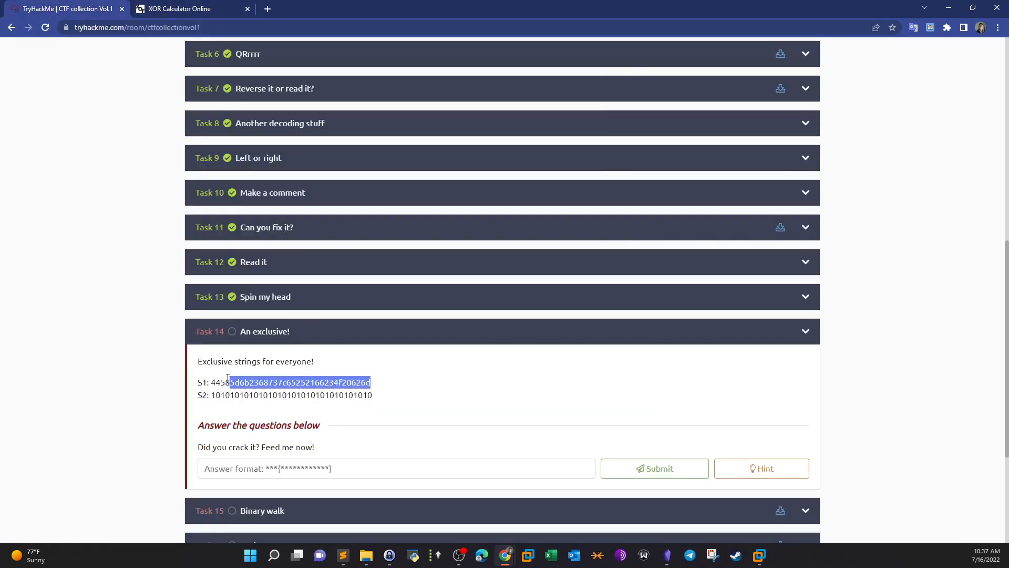
pyautogui.click(188, 9)
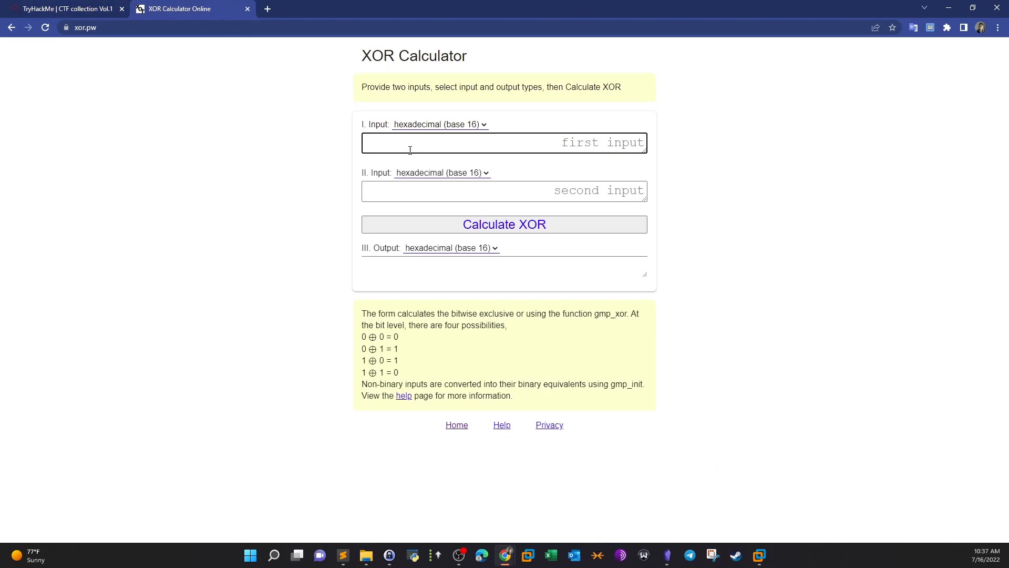
pyautogui.write('44585d6b2368737c65252166234f20626d')
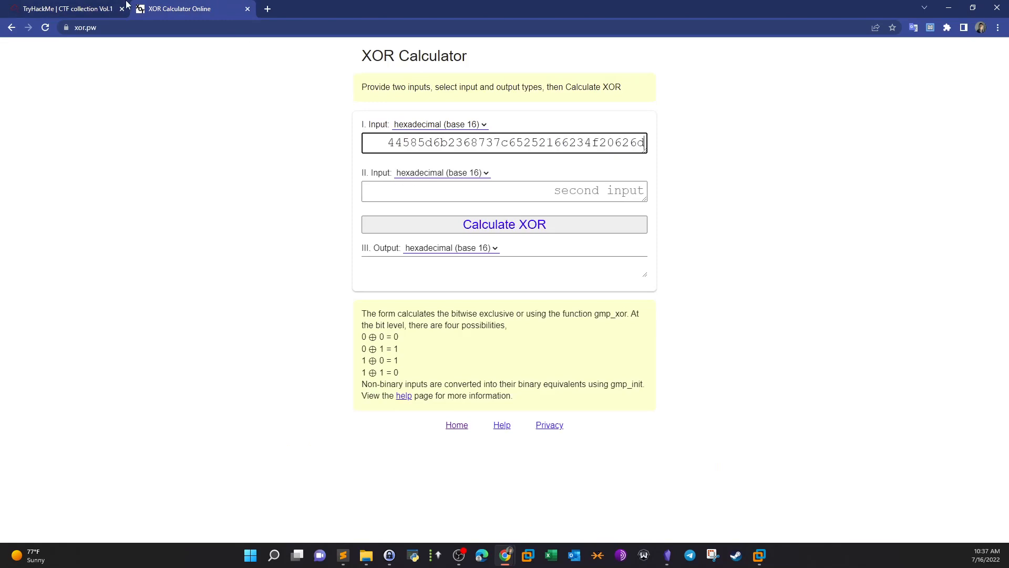
pyautogui.click(65, 8)
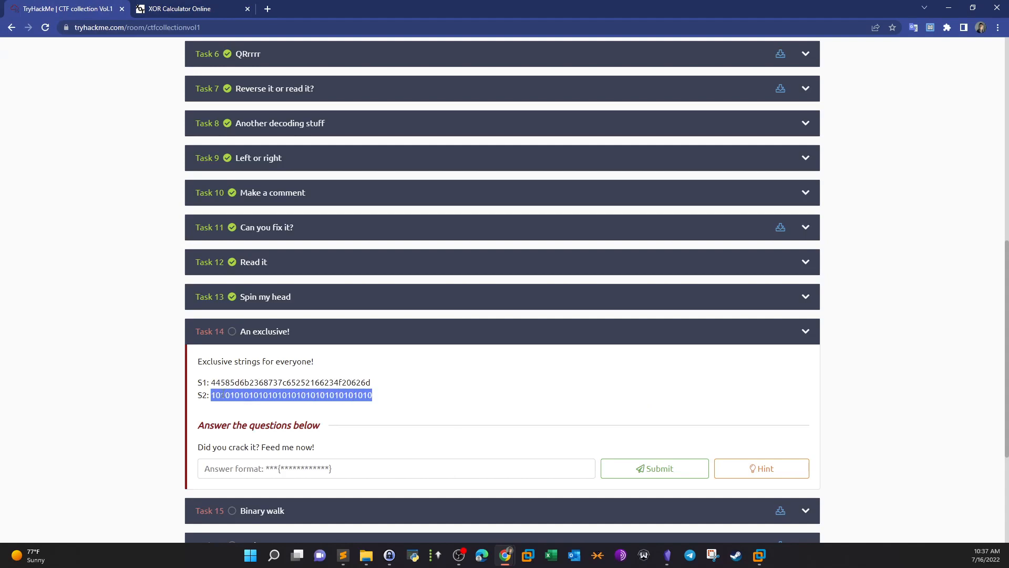
pyautogui.click(191, 8)
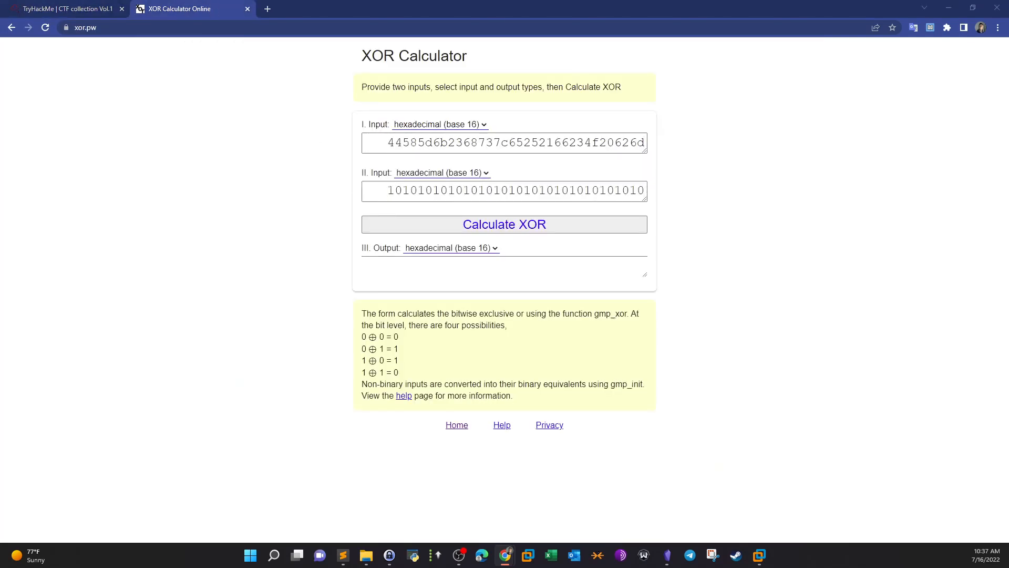
pyautogui.click(503, 224)
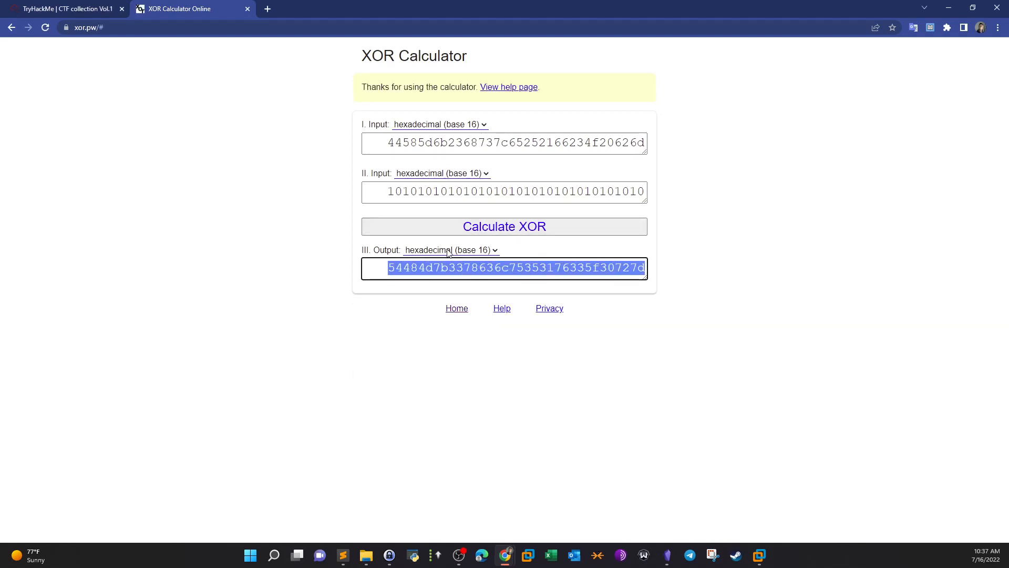
pyautogui.click(451, 250)
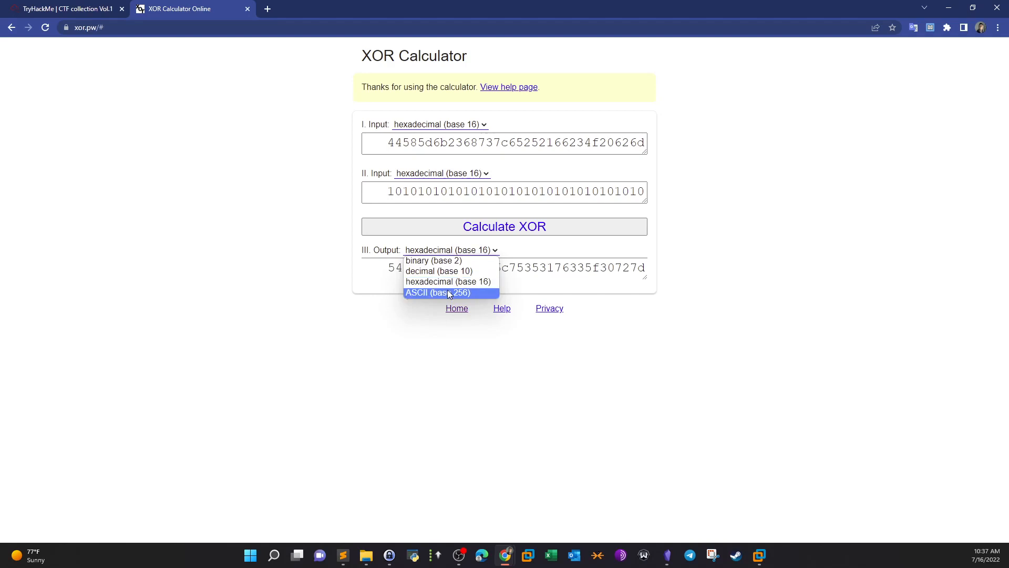
pyautogui.click(437, 292)
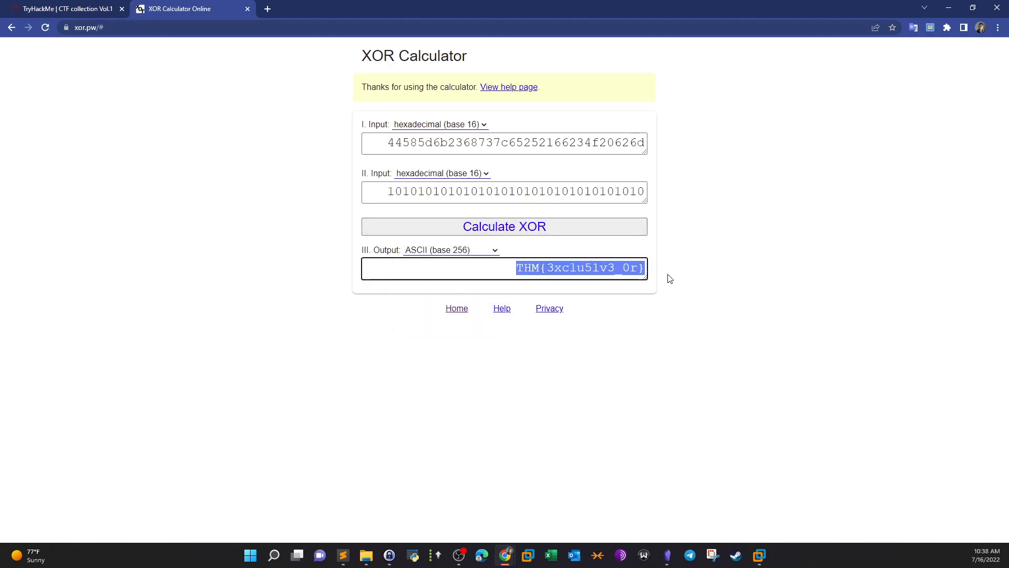
pyautogui.click(64, 8)
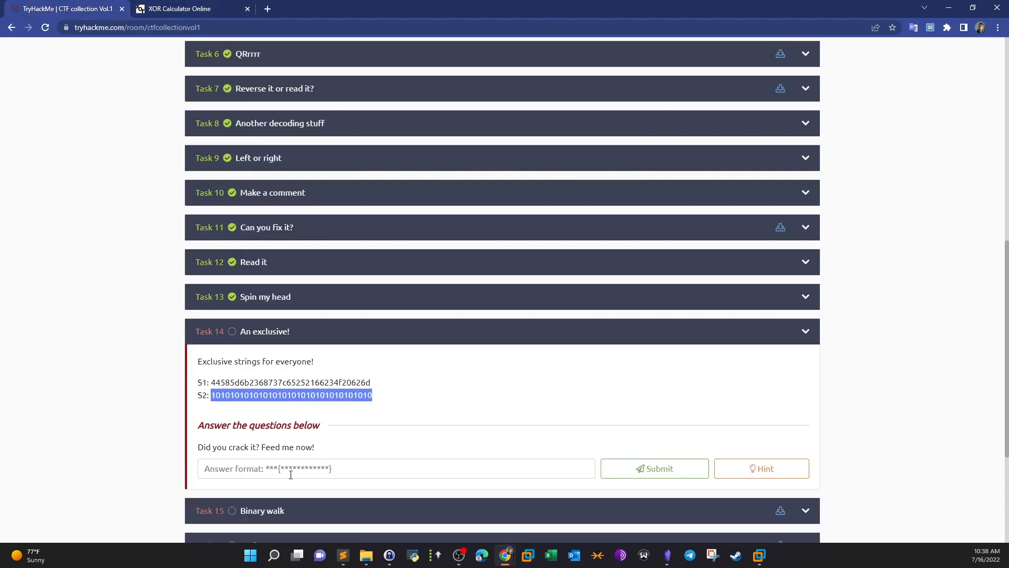
# - Submit THM{3xclu51v3_0r} as Task 14's answer, then switch to the Kali VM
pyautogui.click(654, 468)
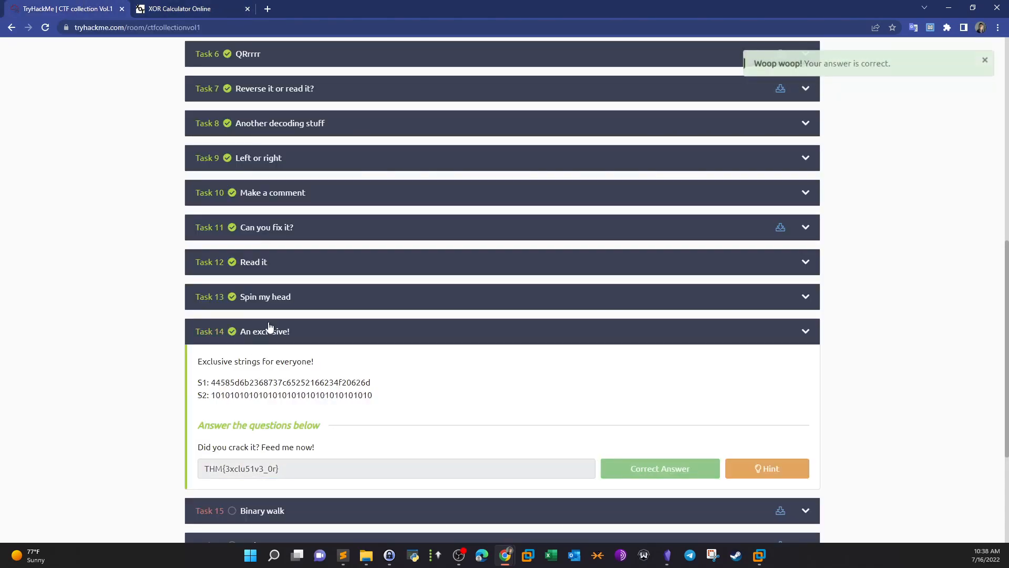
pyautogui.click(187, 8)
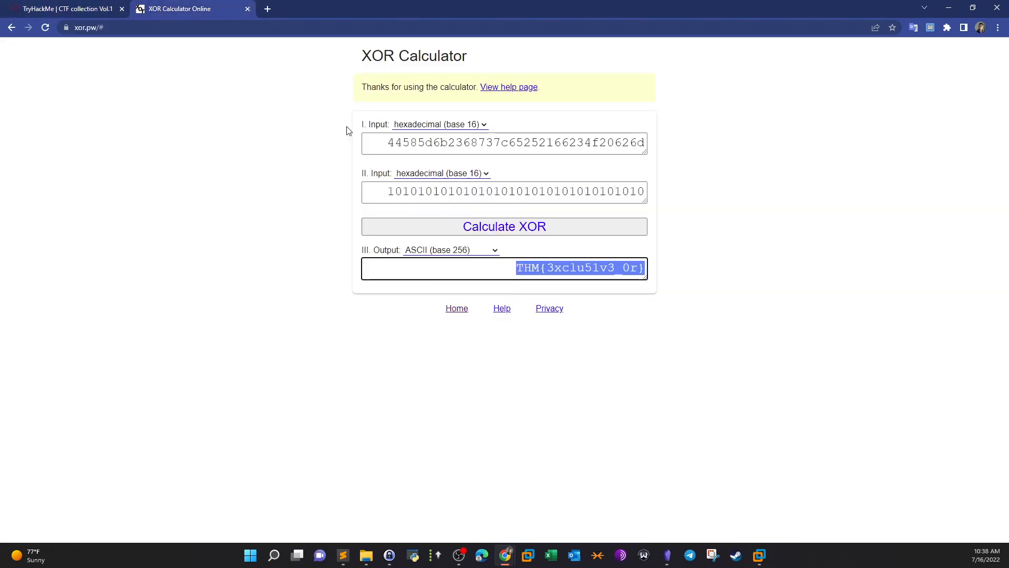
pyautogui.click(758, 555)
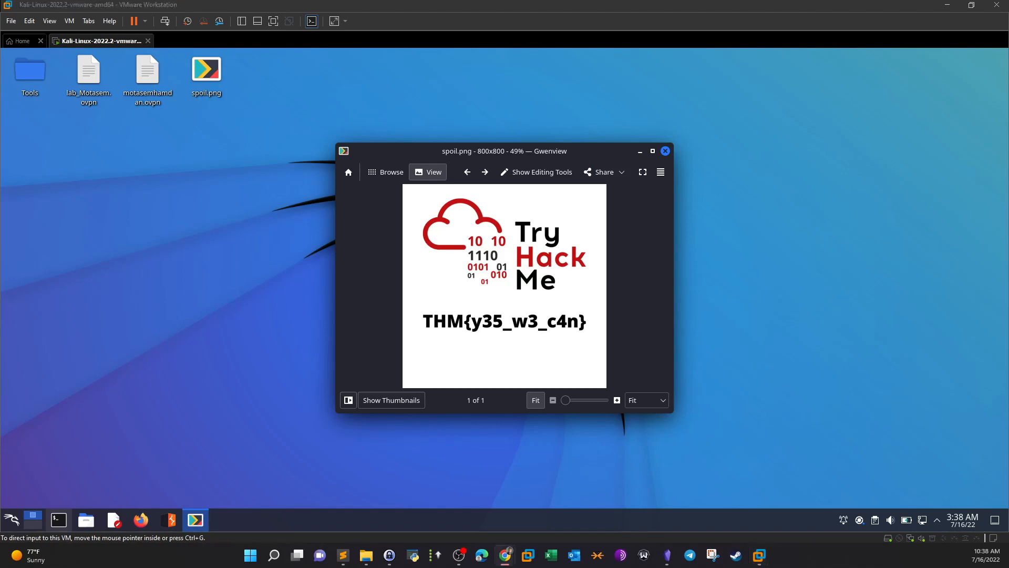
# - Close the spoil.png viewer, start python in Konsole and begin the s1 assignment
pyautogui.click(665, 150)
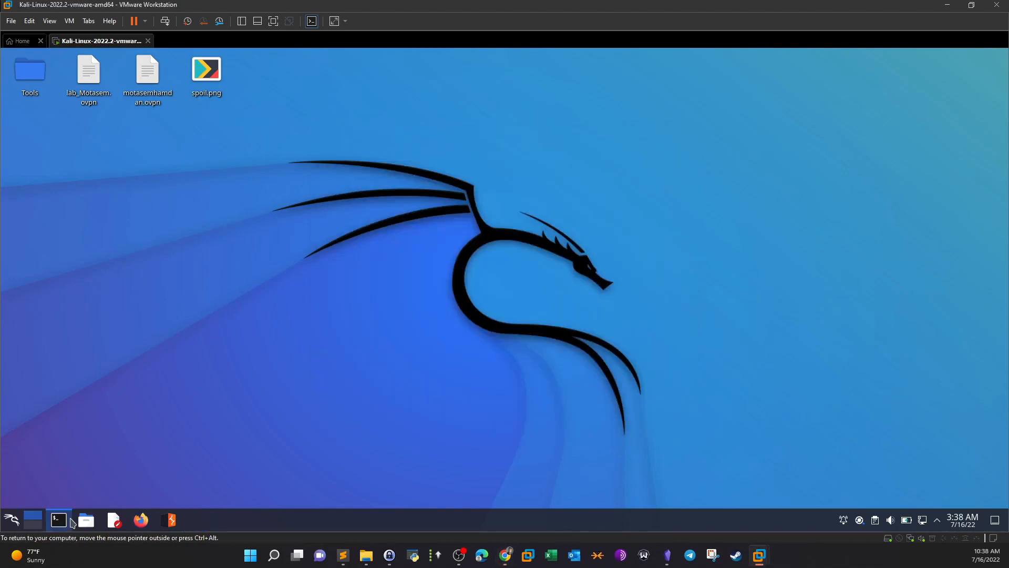
pyautogui.click(57, 520)
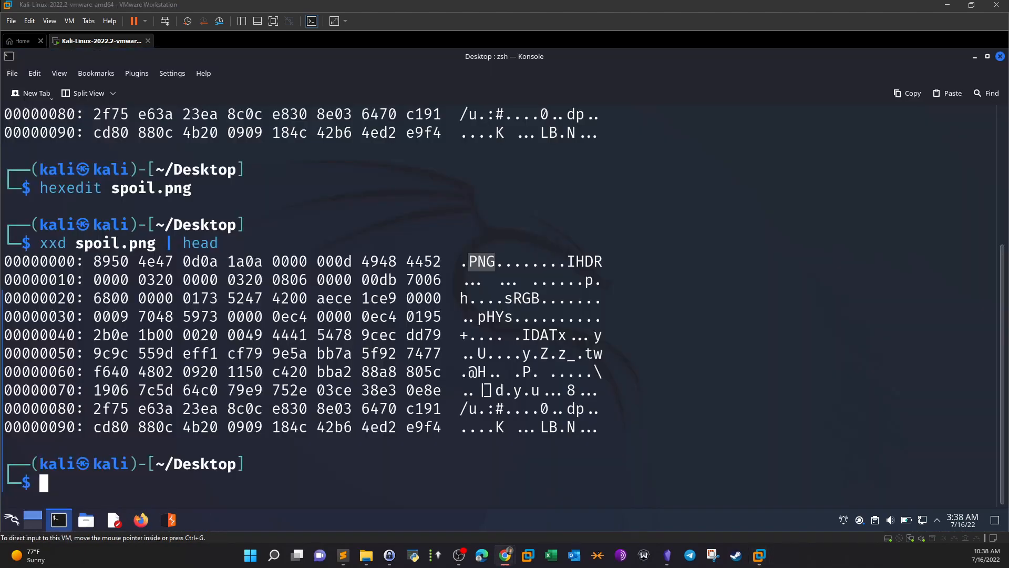
pyautogui.moveTo(705, 461)
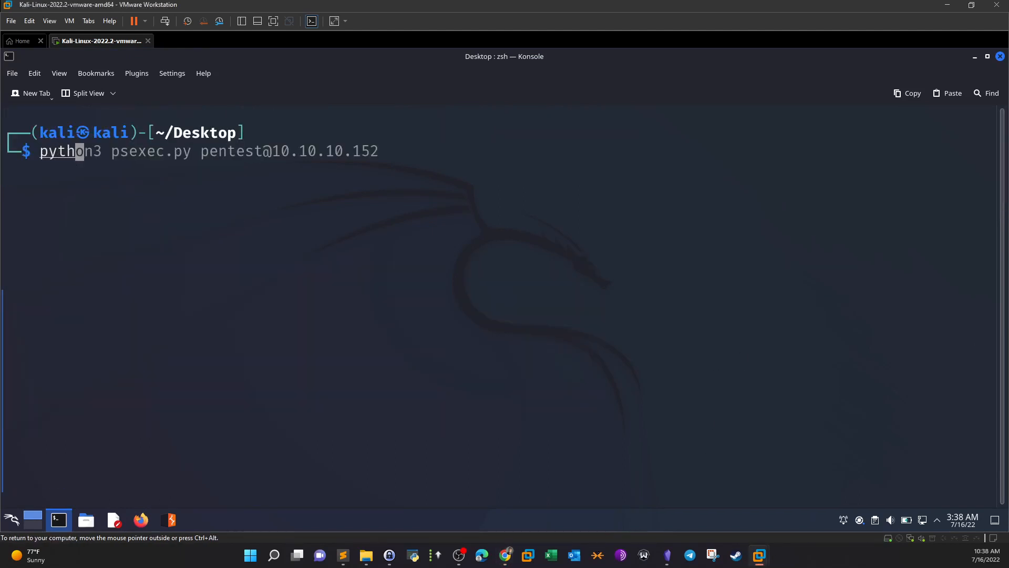
pyautogui.press('Return')
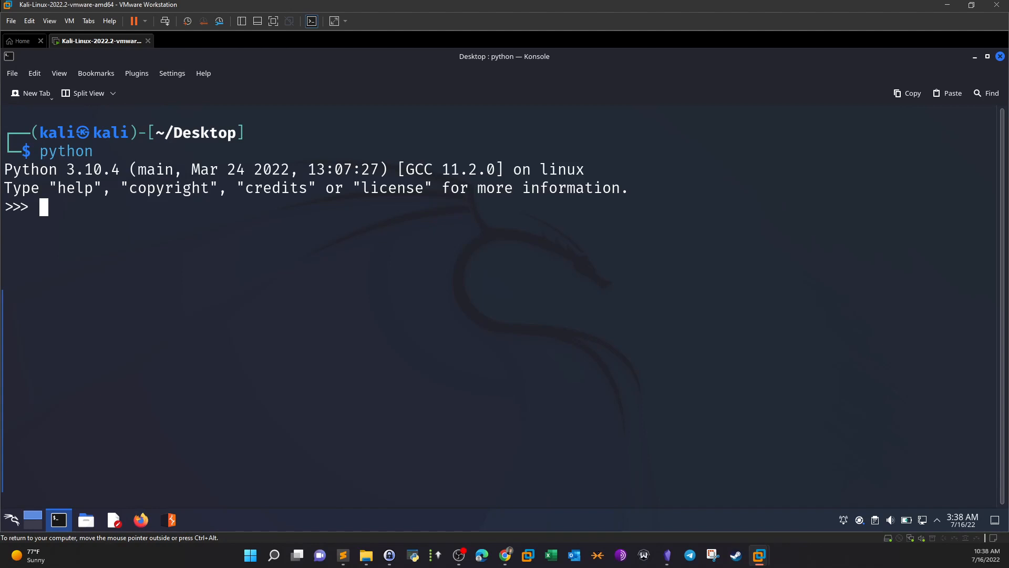
pyautogui.write('s1 =')
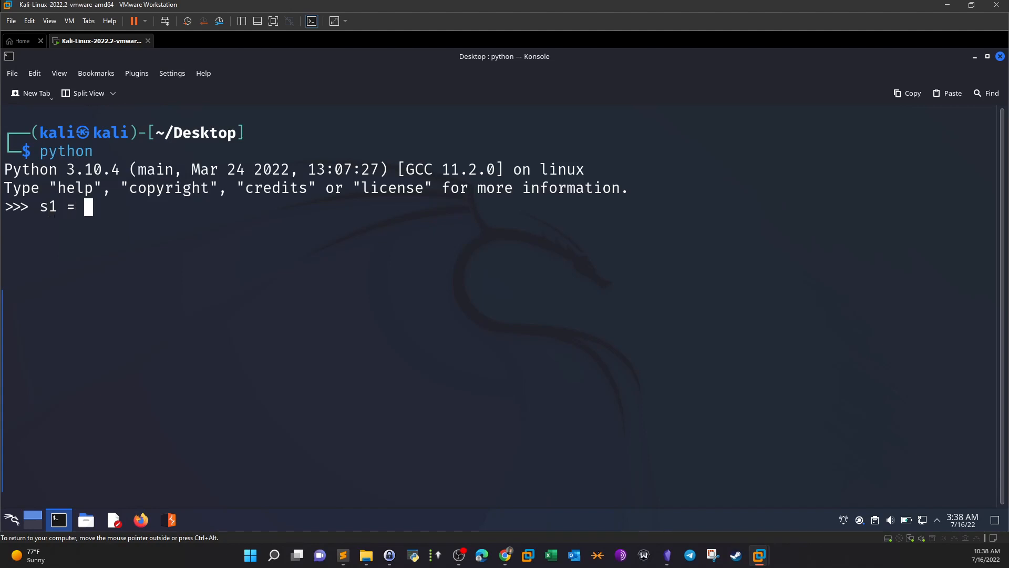
pyautogui.write('""')
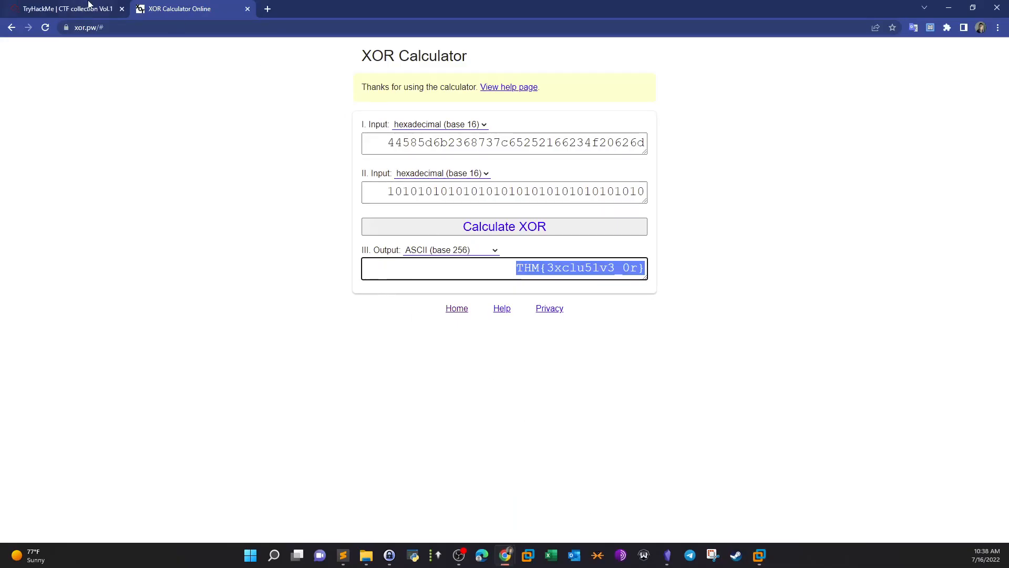
pyautogui.rightClick(504, 142)
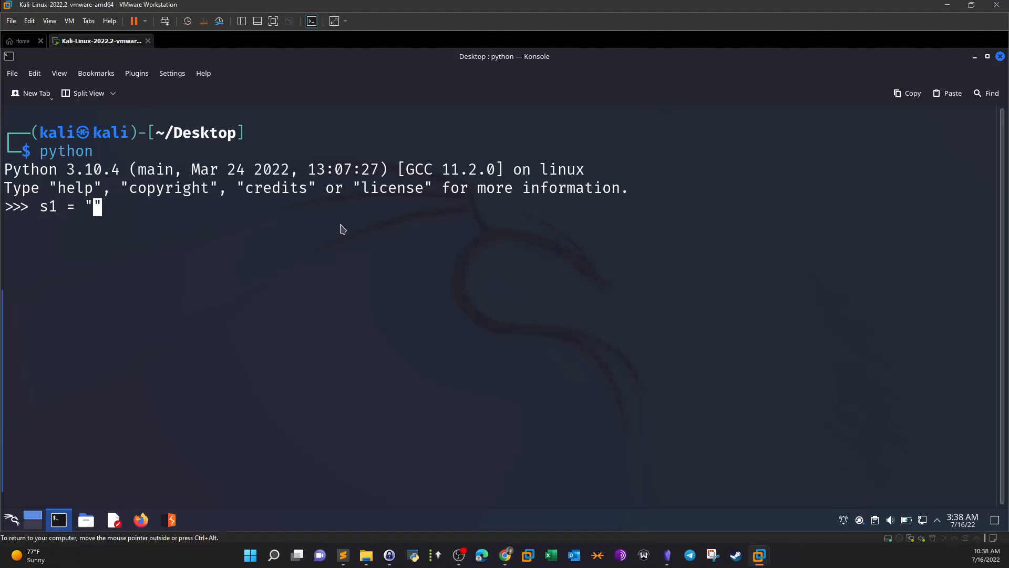
pyautogui.write('44585d6b2368737c65252166234f20626d"')
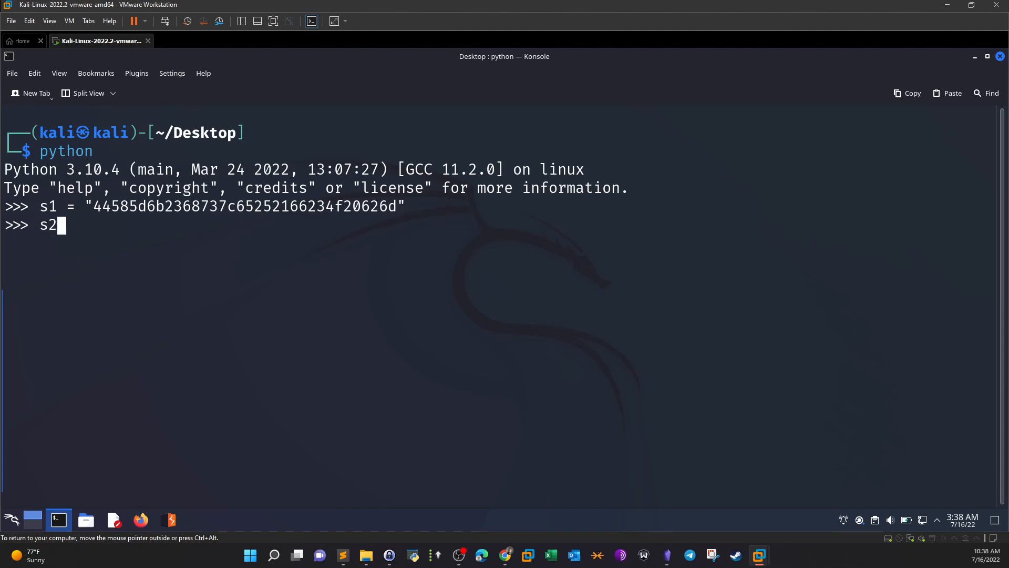
pyautogui.write('= ""')
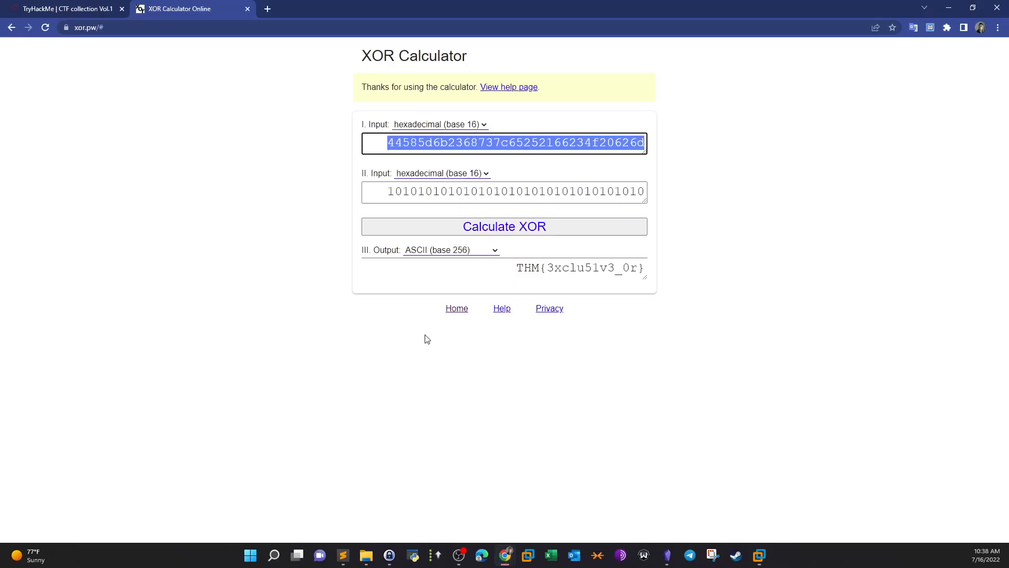
pyautogui.rightClick(504, 191)
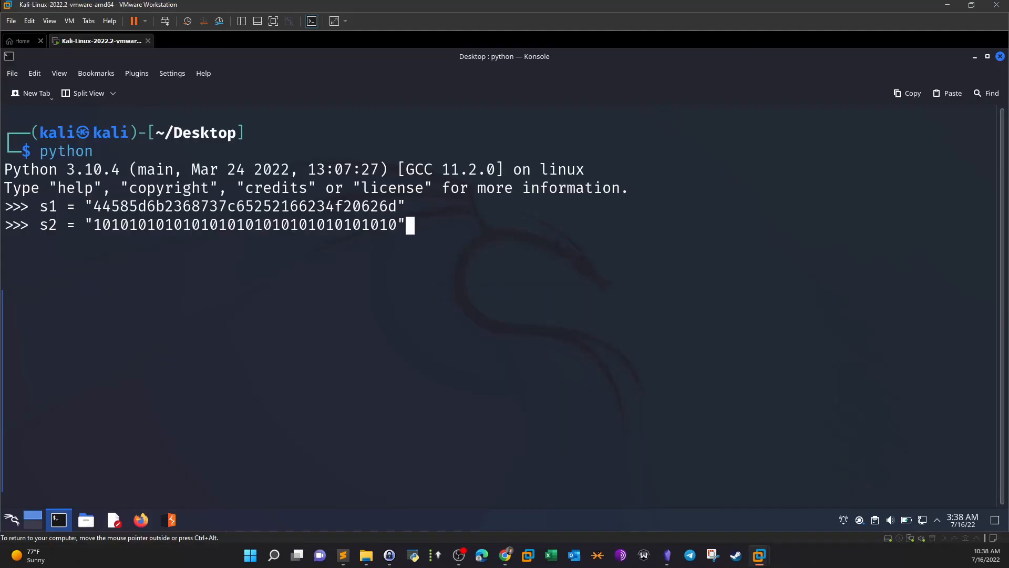
pyautogui.press('Return')
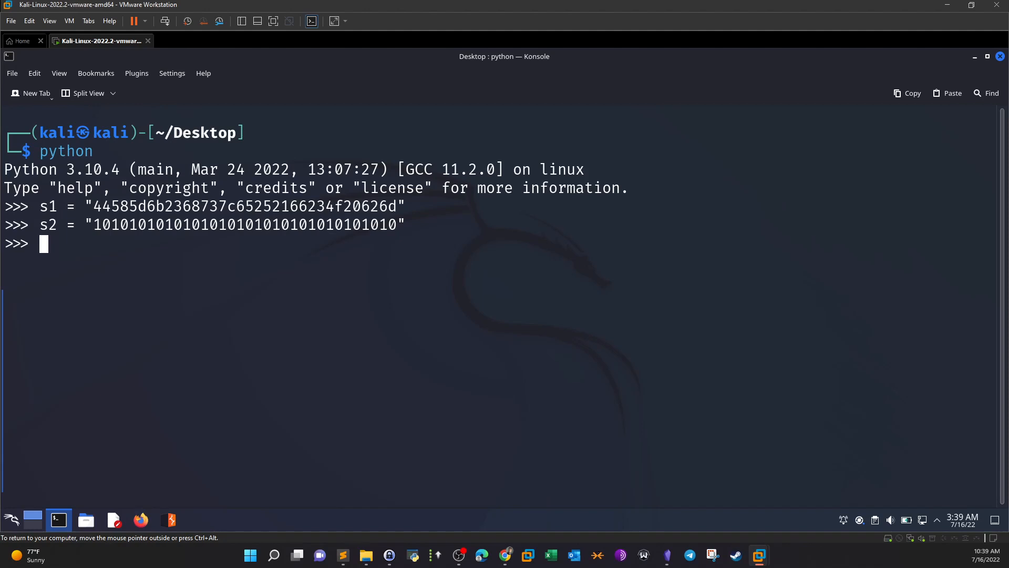
# - Compute re = hex(int(s1,16) ^ int(s2,2))[2:] to get the hex XOR of the two strings
pyautogui.write('re')
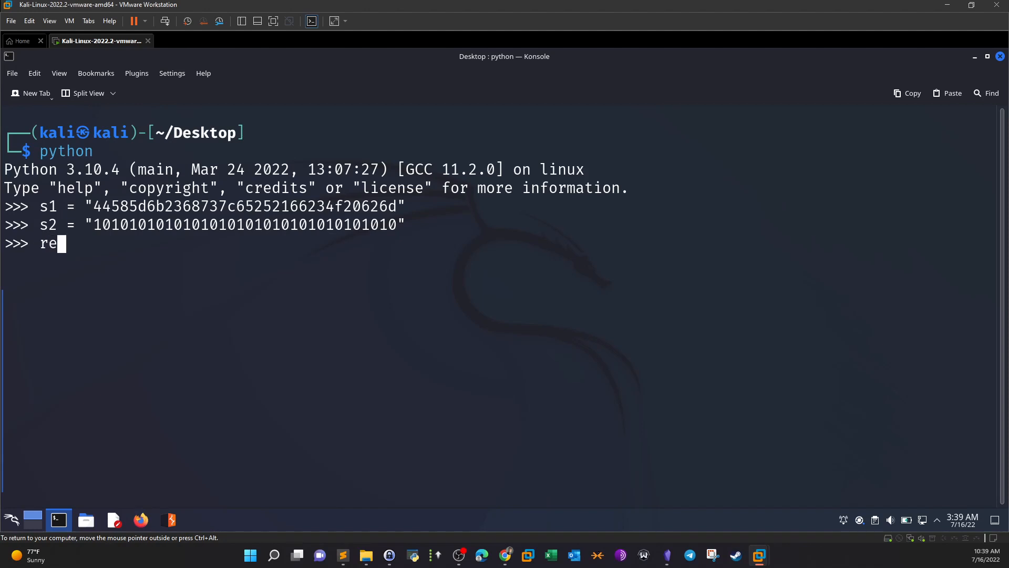
pyautogui.write('=')
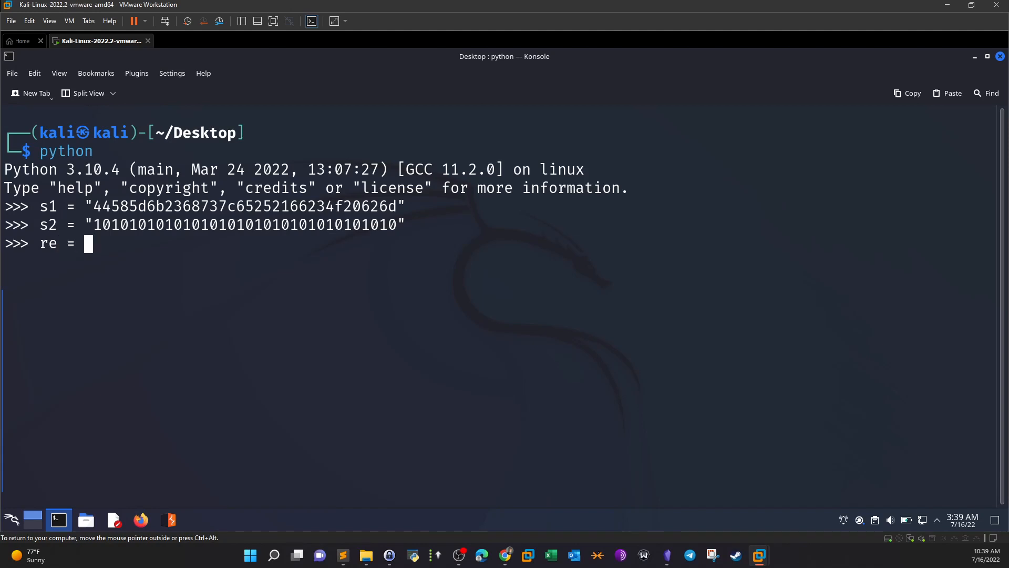
pyautogui.write('hex')
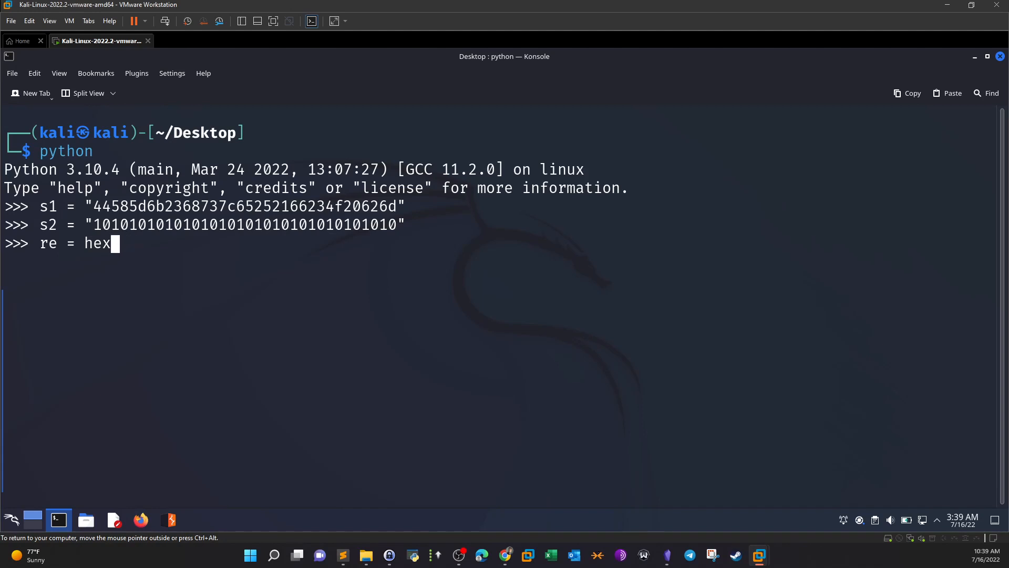
pyautogui.write('()')
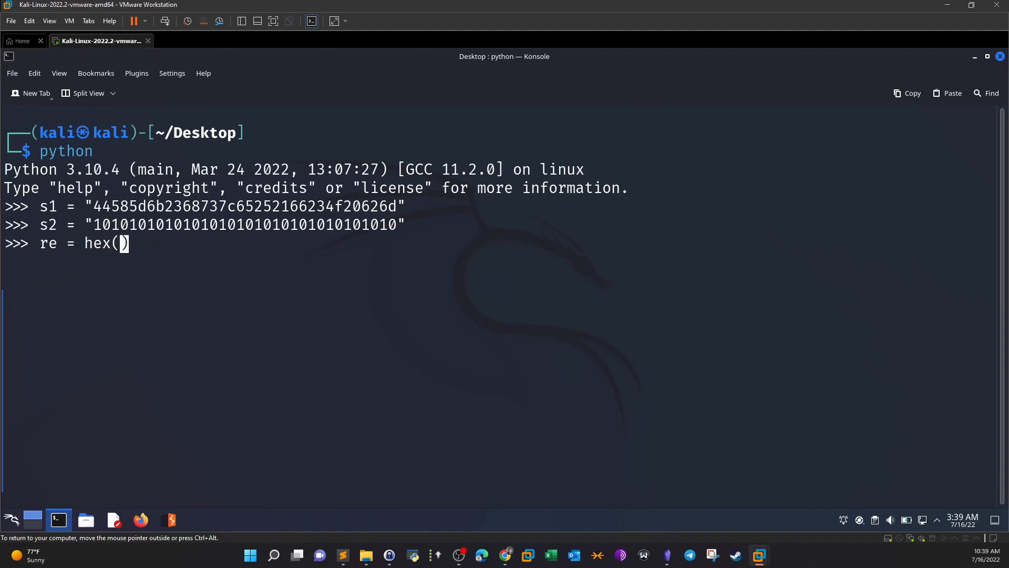
pyautogui.write('int')
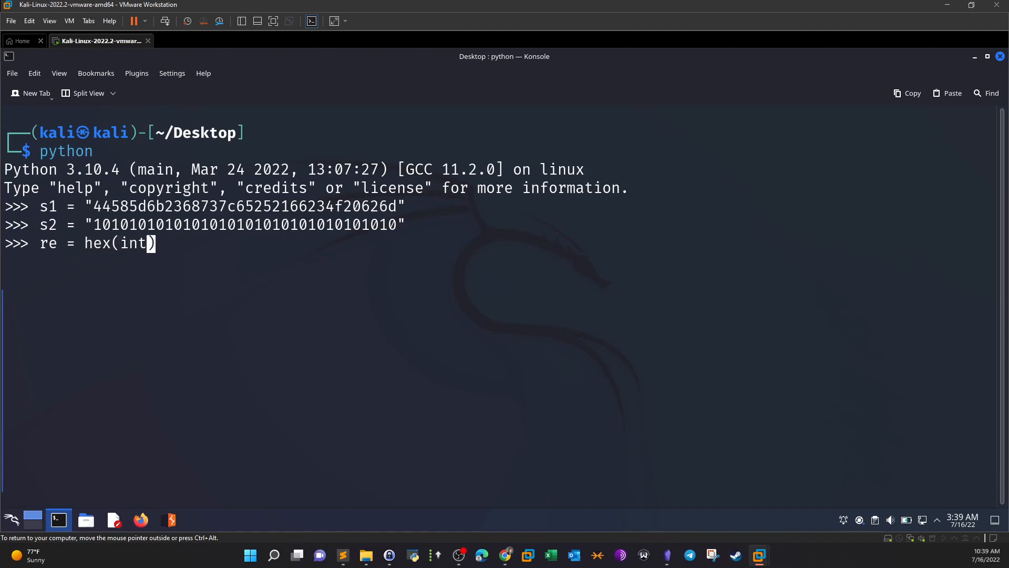
pyautogui.write('s1')
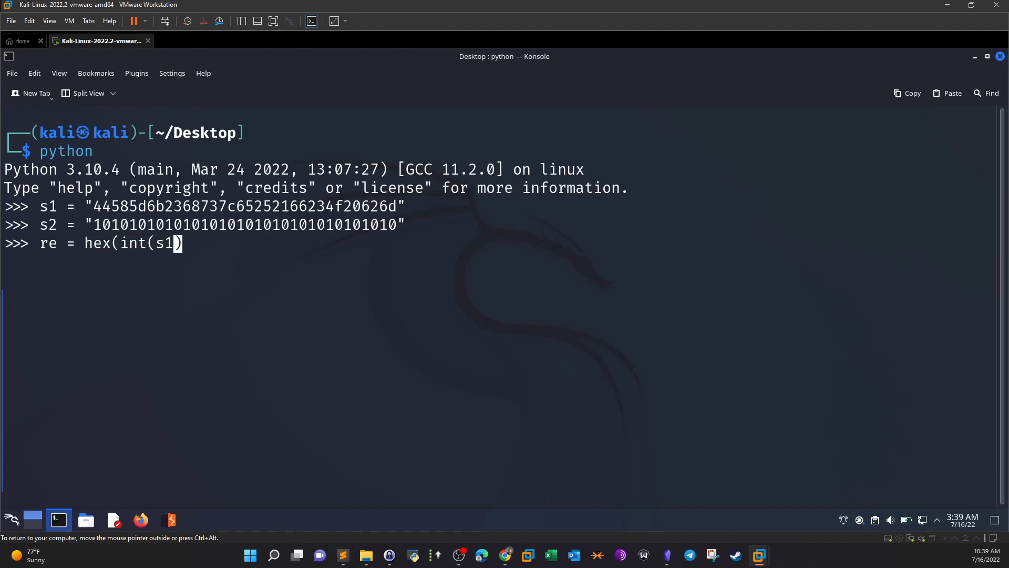
pyautogui.write(',16')
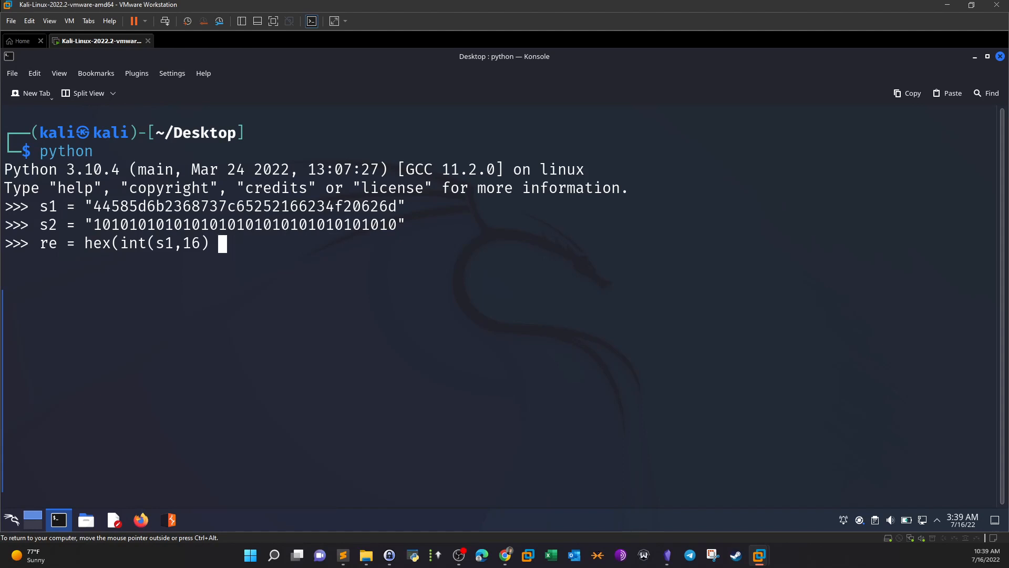
pyautogui.write('^')
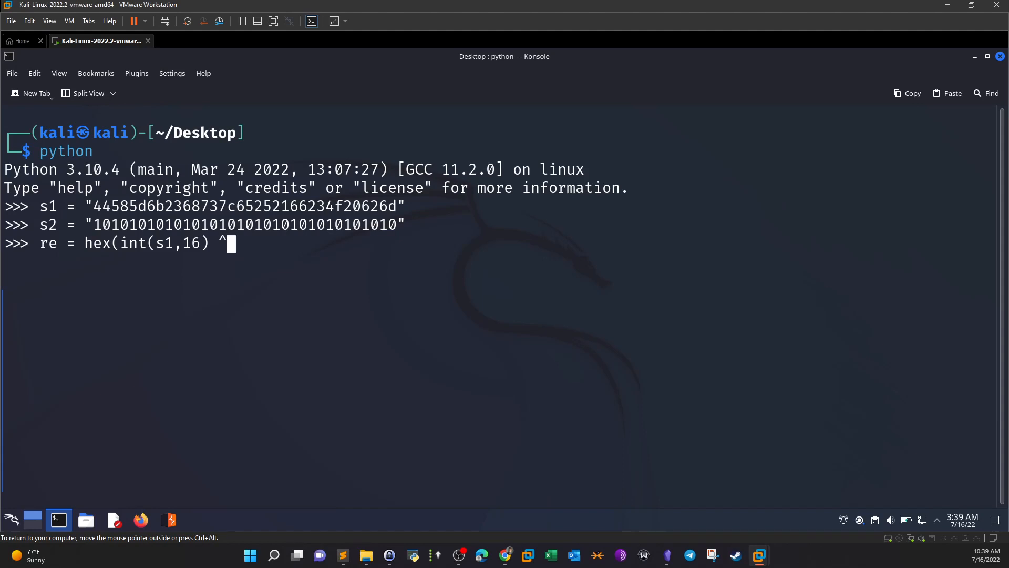
pyautogui.write('int(')
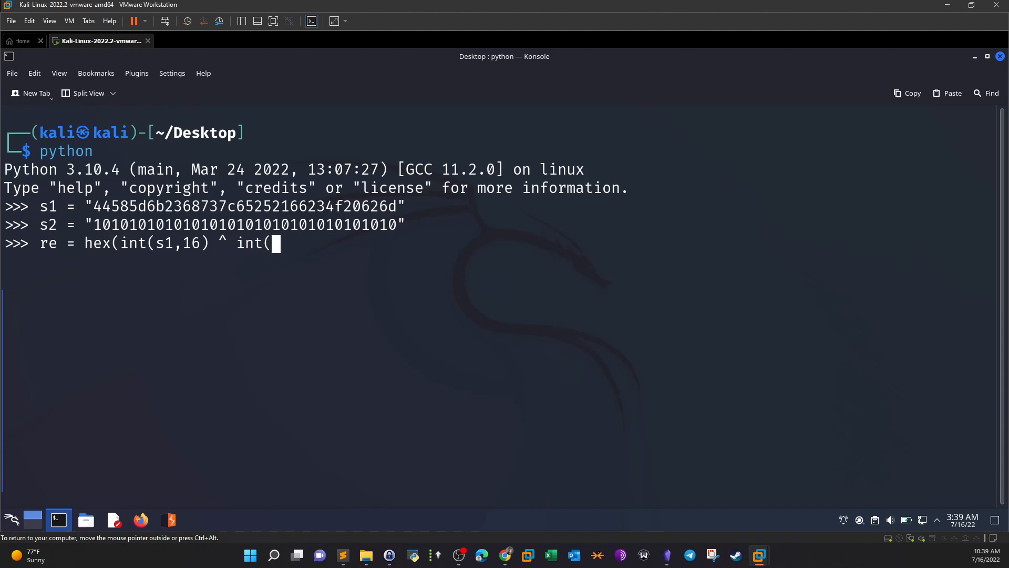
pyautogui.write('s)')
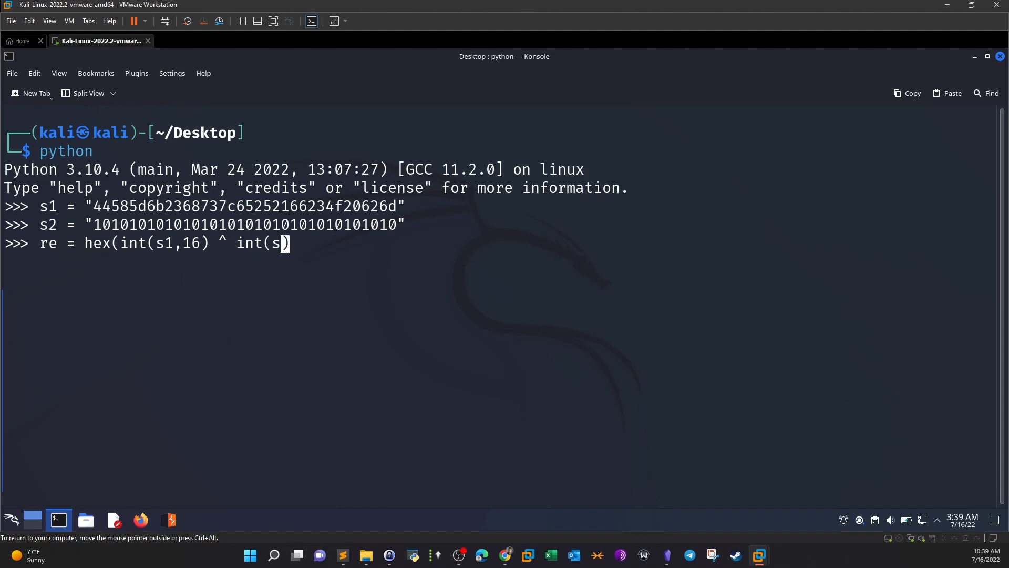
pyautogui.write('2,')
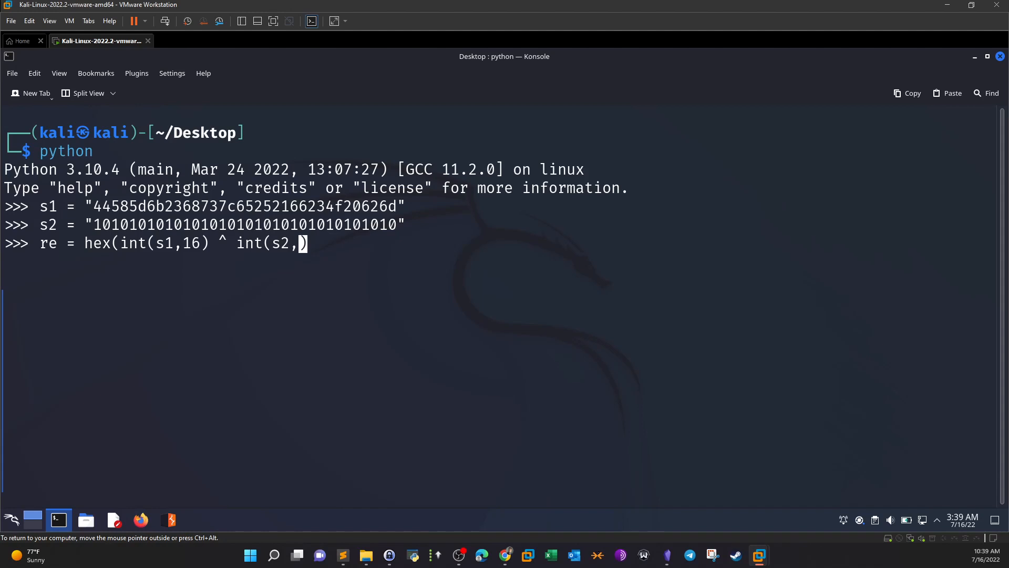
pyautogui.write('16')
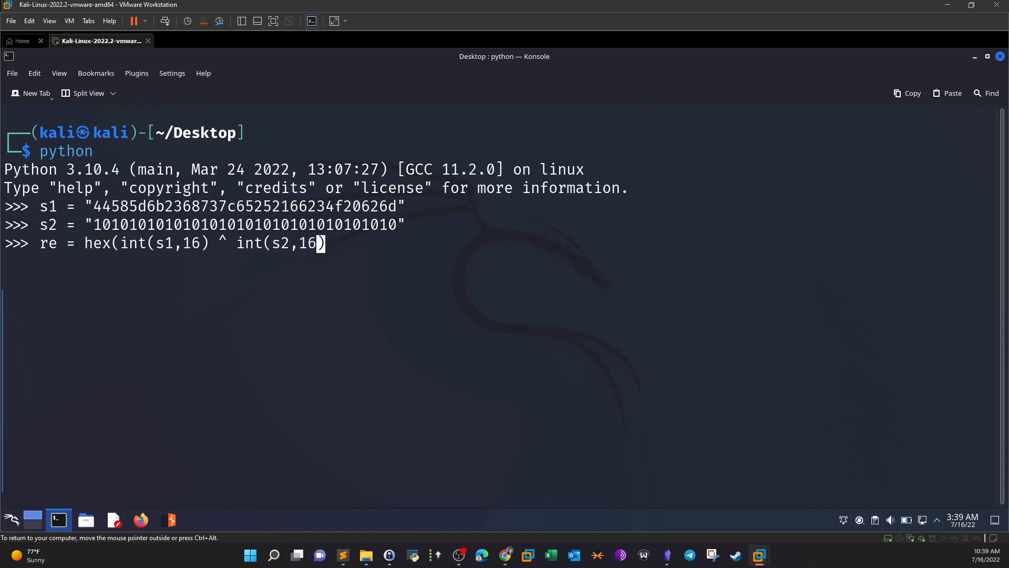
pyautogui.write(')')
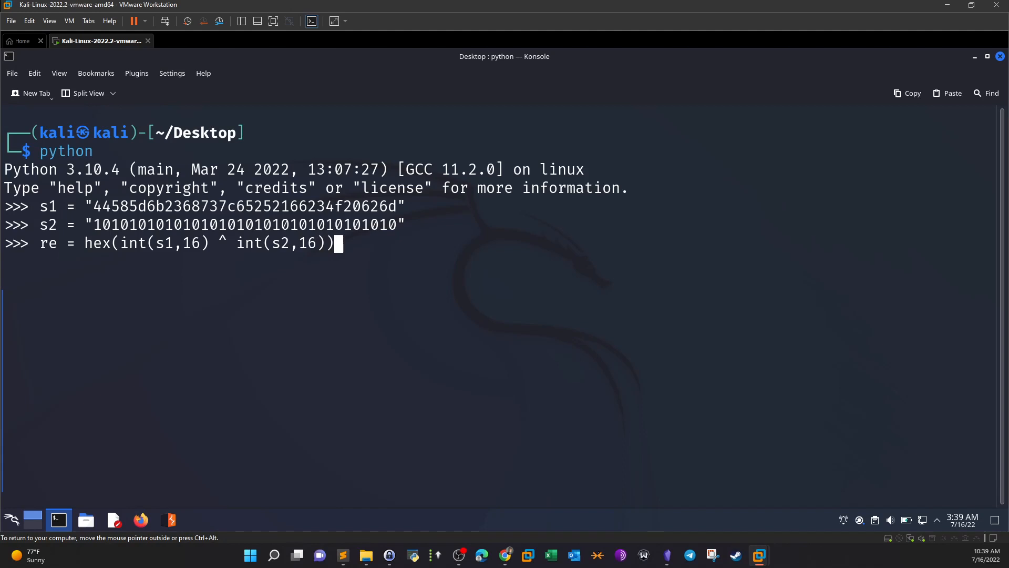
pyautogui.write('[s:=')
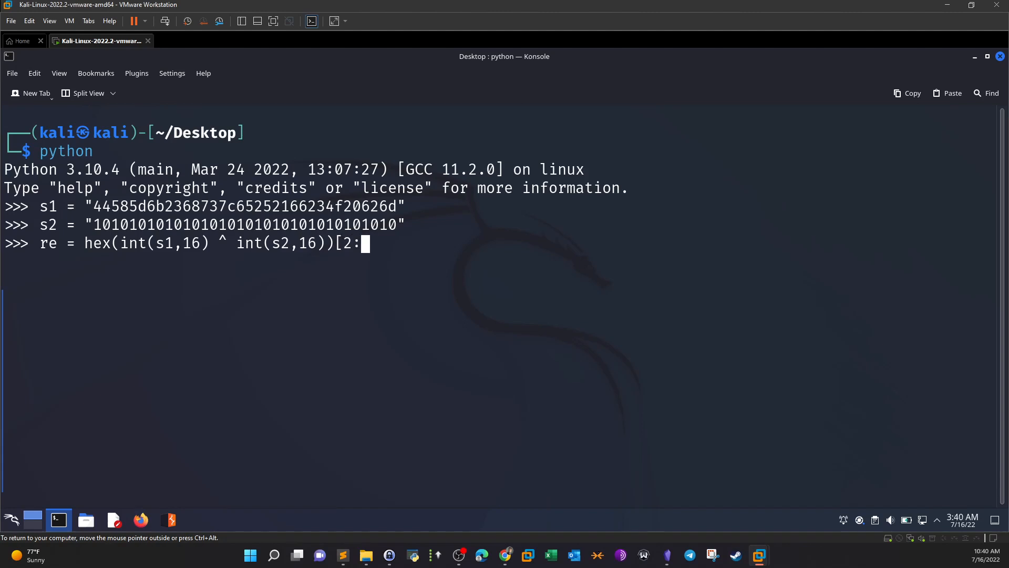
pyautogui.write(']')
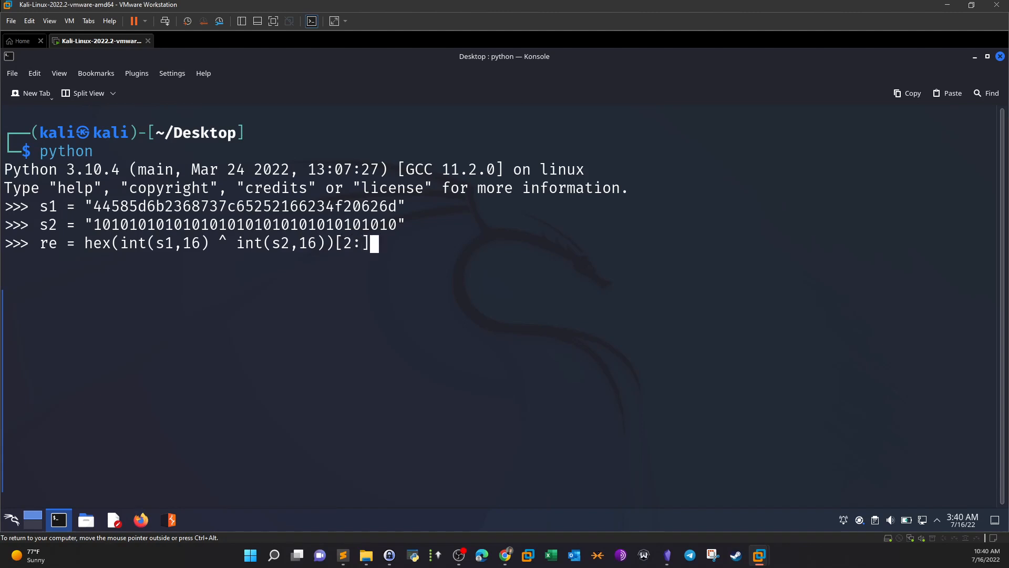
pyautogui.press('Return')
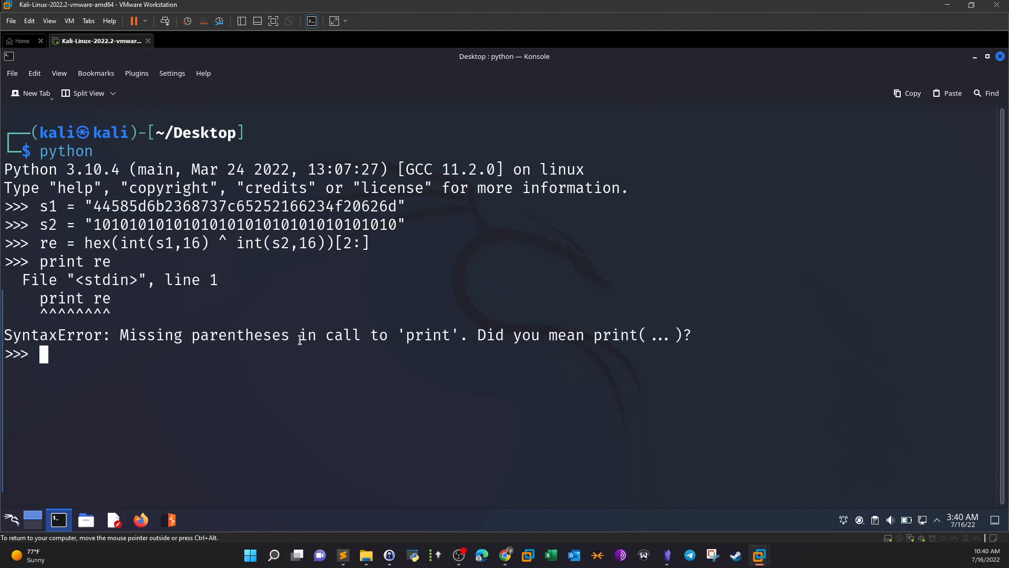
# - Print the XOR result re as the hex string 54484d7b… in Python
pyautogui.write('print')
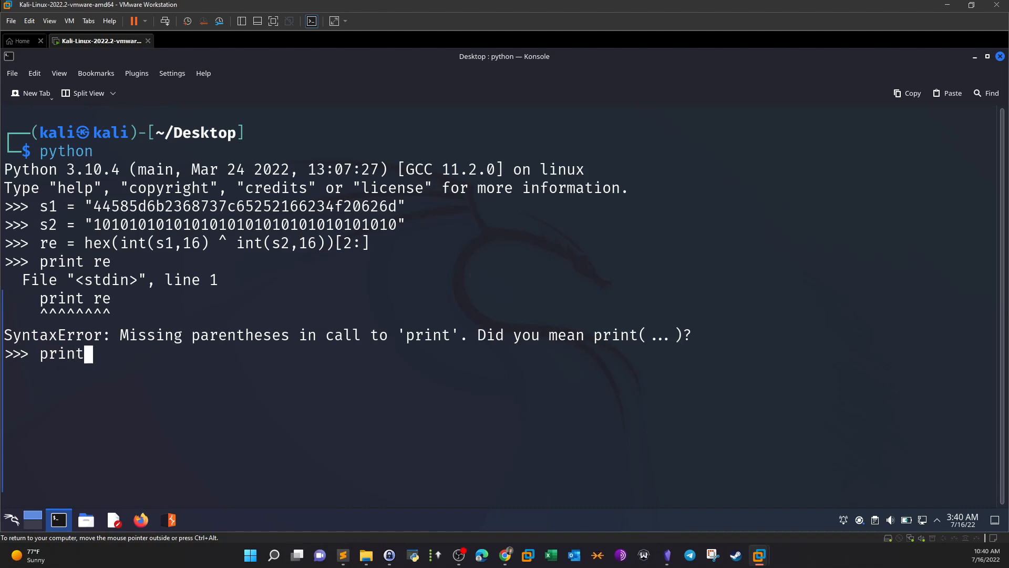
pyautogui.write('(re)')
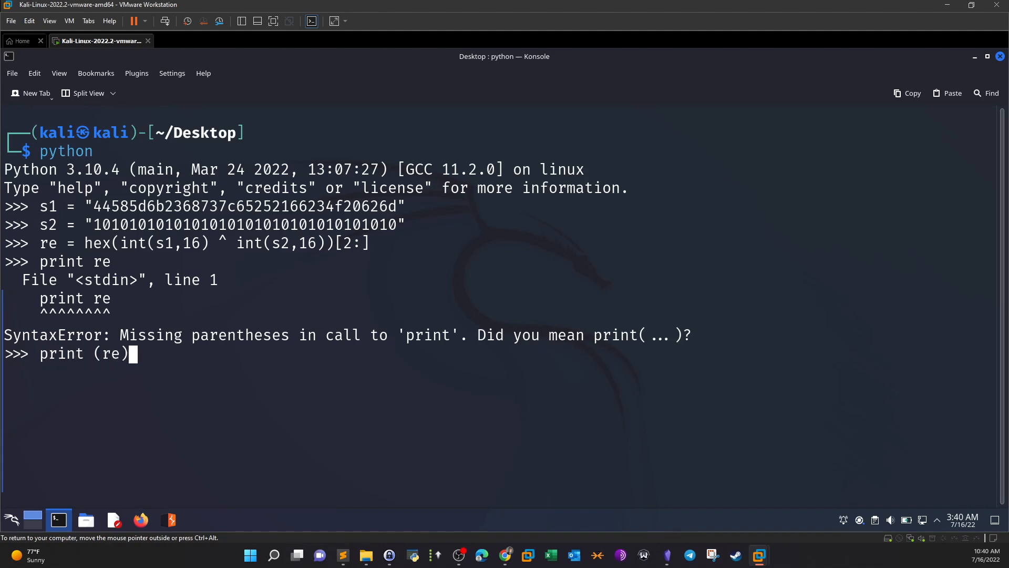
pyautogui.press('Return')
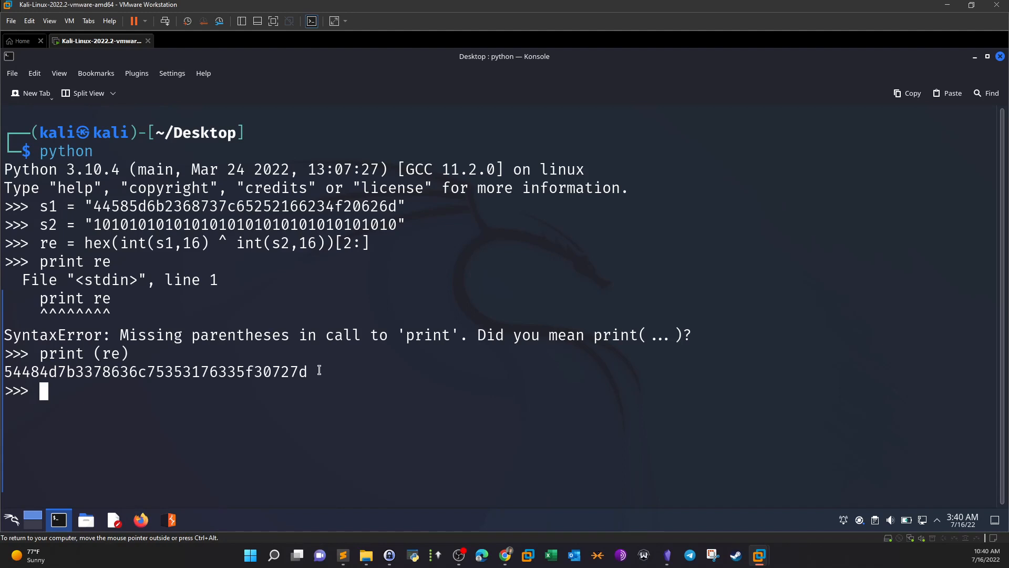
pyautogui.moveTo(149, 383)
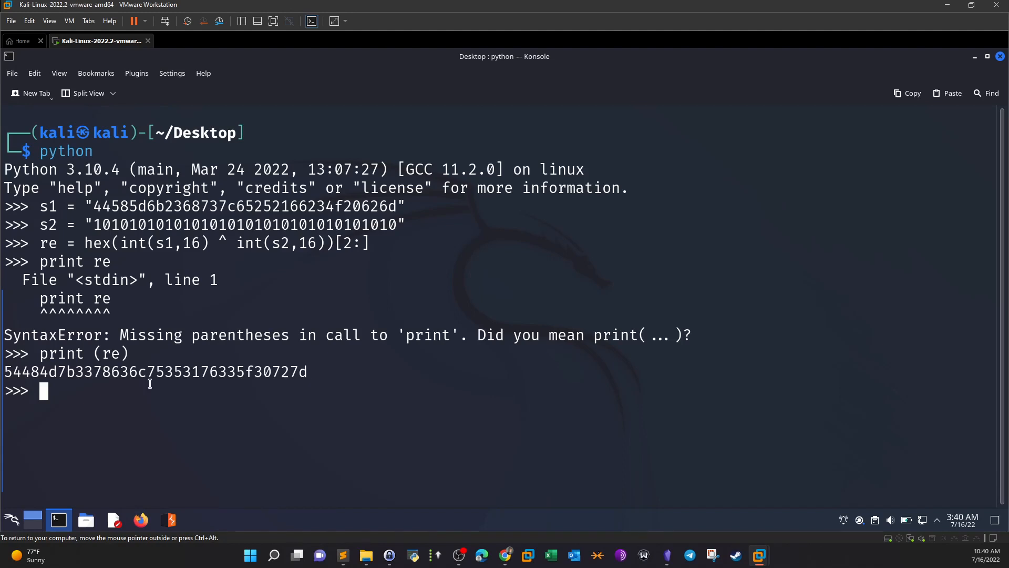
# - Decode the hex with bytes.fromhex(re).decode('utf-8') into readable text and return to the TryHackMe room
pyautogui.write('byte')
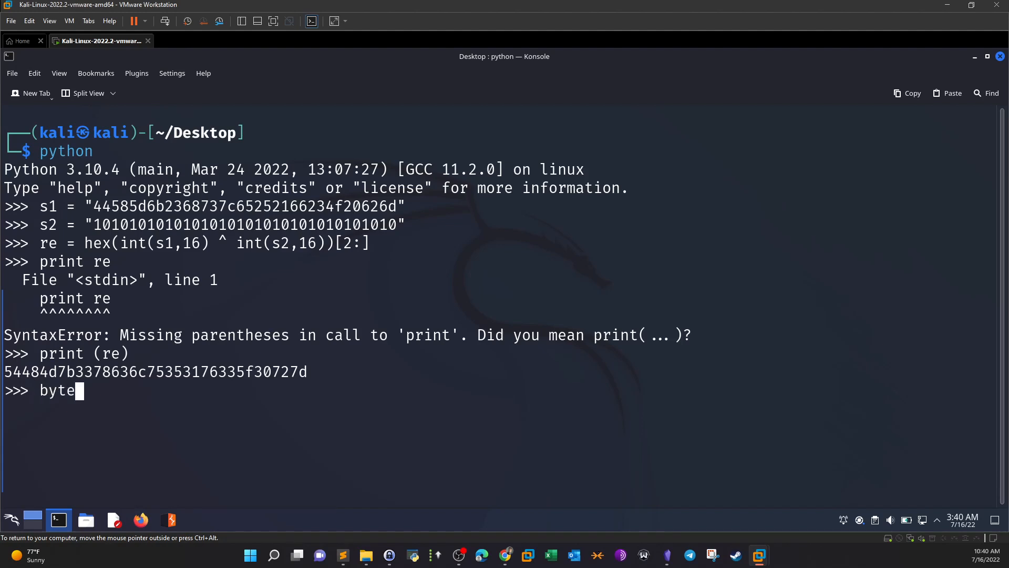
pyautogui.write('.fromhe')
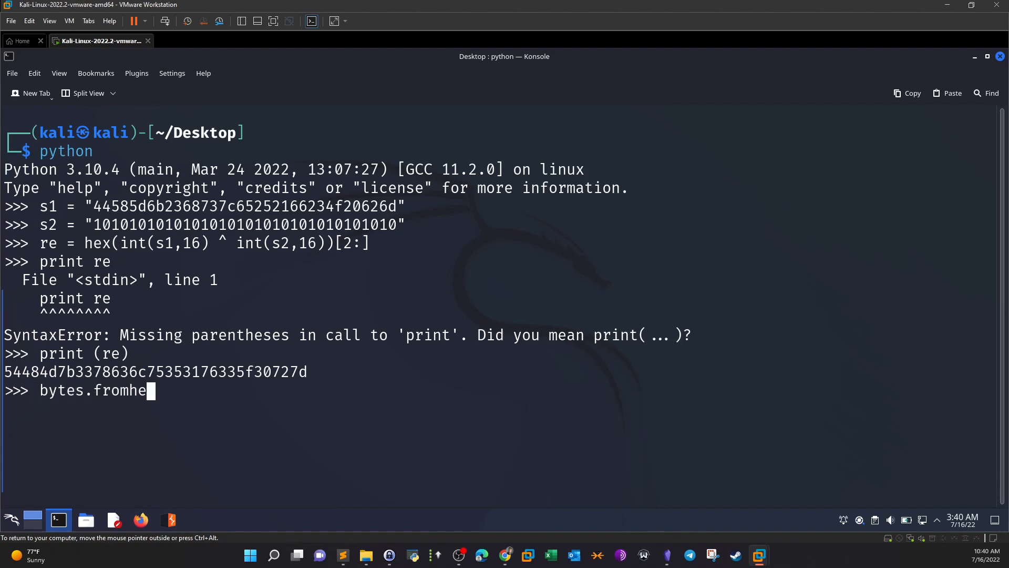
pyautogui.write('x(re)')
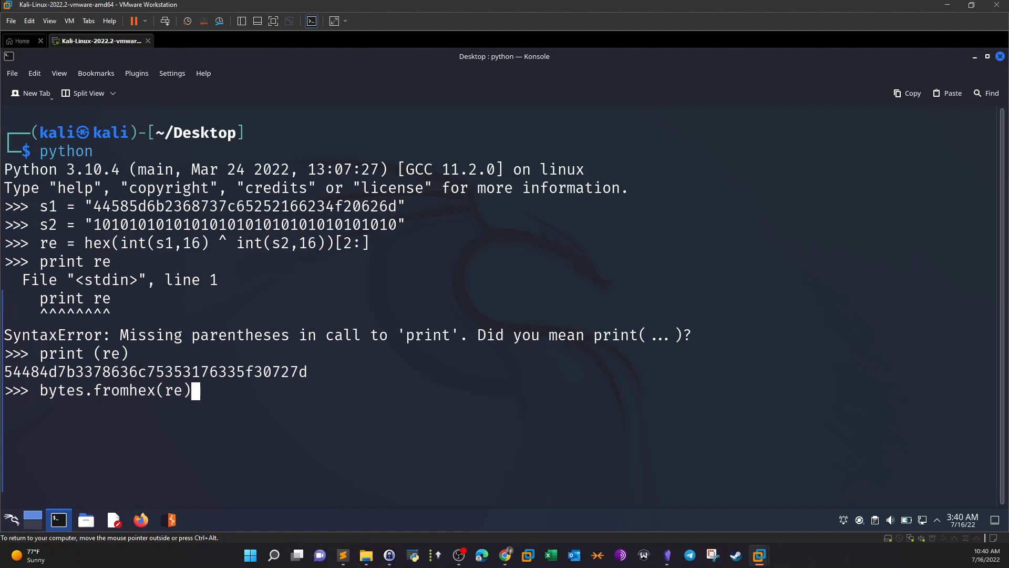
pyautogui.write('.d')
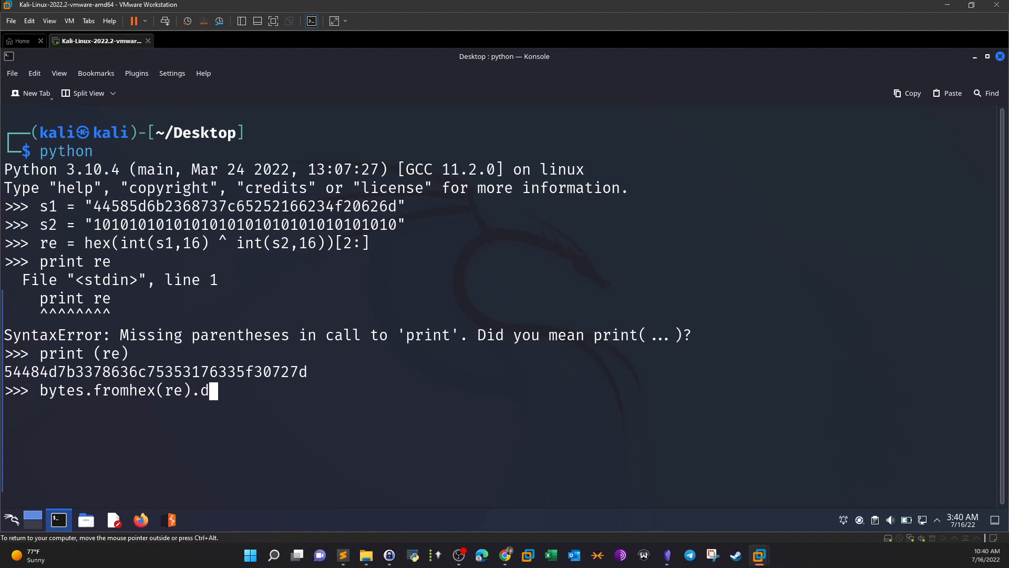
pyautogui.write('ecode()')
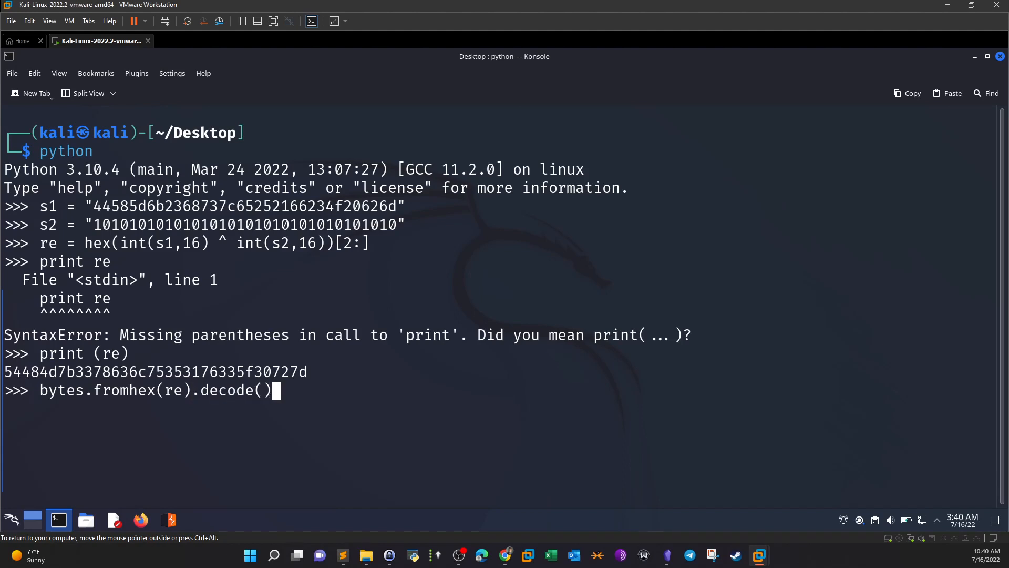
pyautogui.write("''")
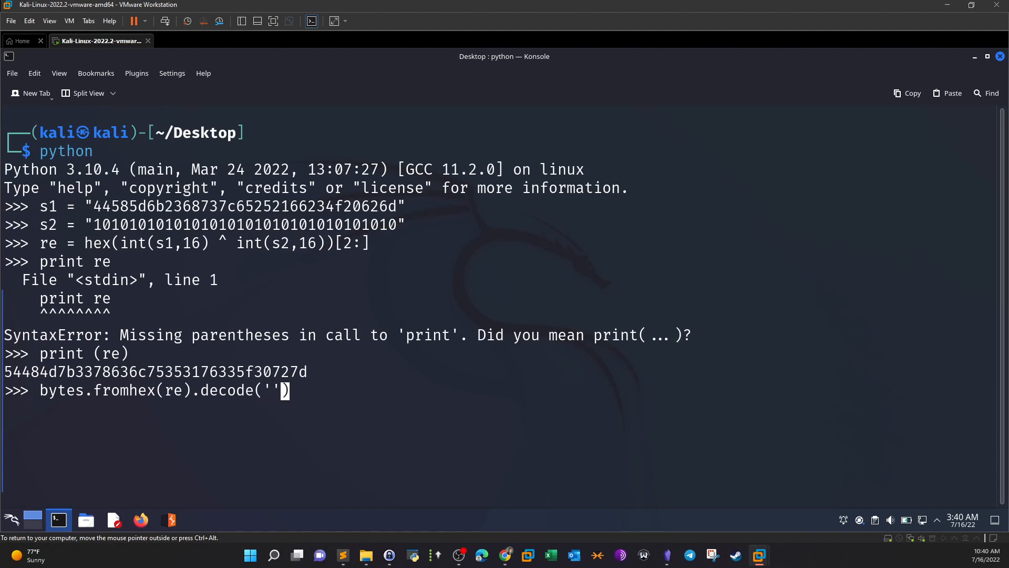
pyautogui.write('ut')
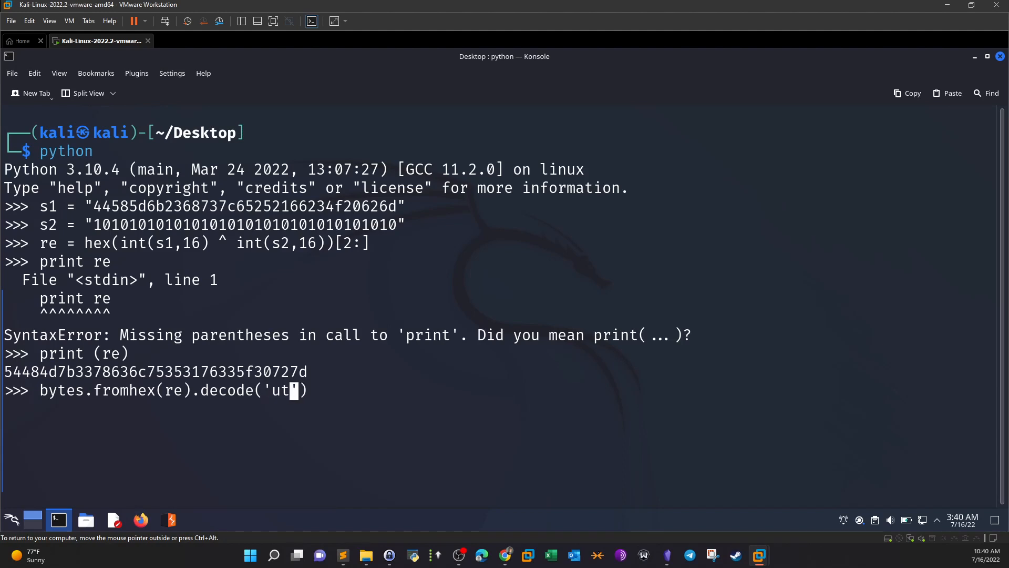
pyautogui.write('f-8')
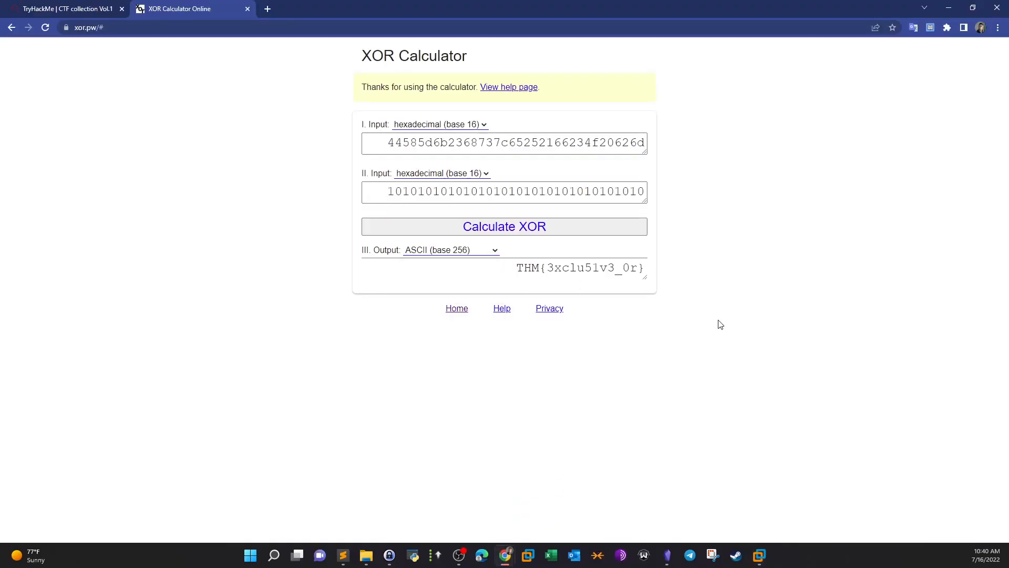
pyautogui.click(446, 250)
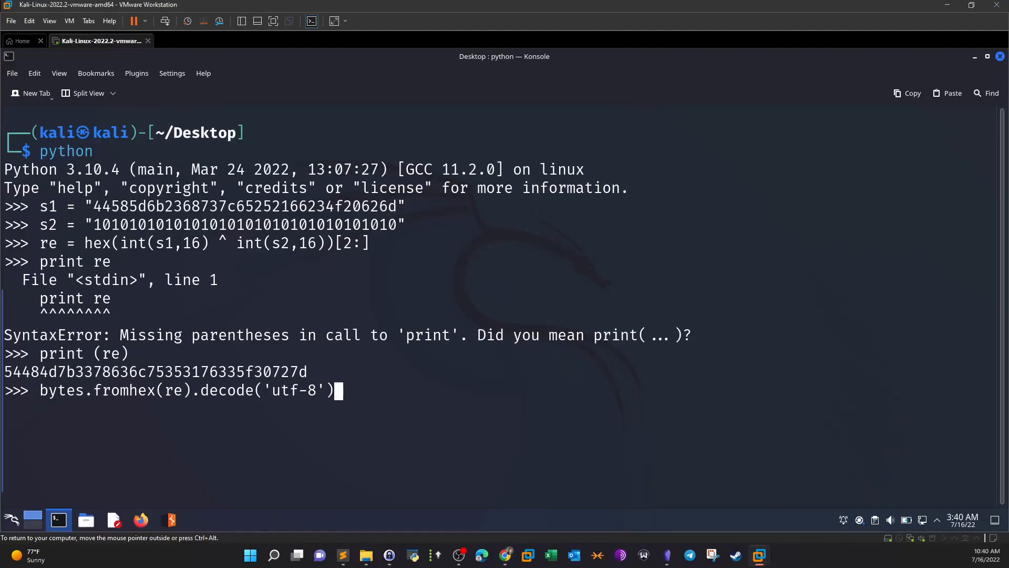
pyautogui.press('Return')
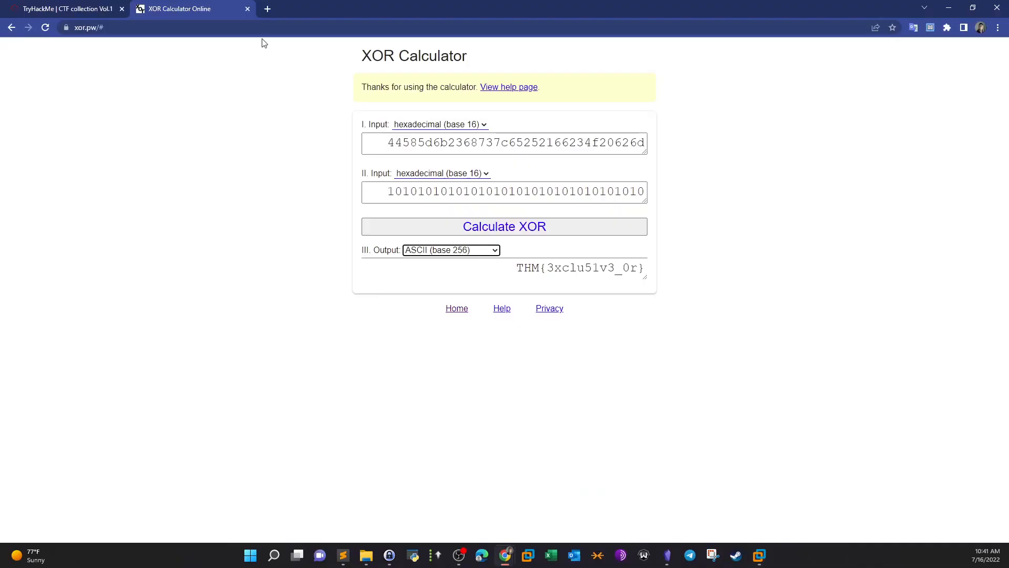
pyautogui.click(64, 10)
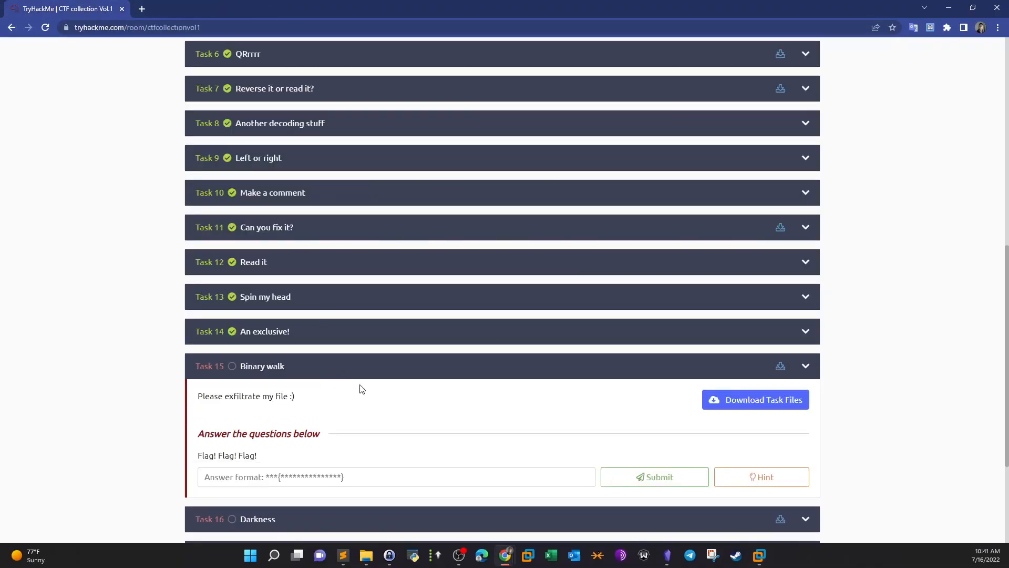
# - Search Google for 'binwalk forensic tool' and read the Kali Linux binwalk tool page
pyautogui.scroll(-3)
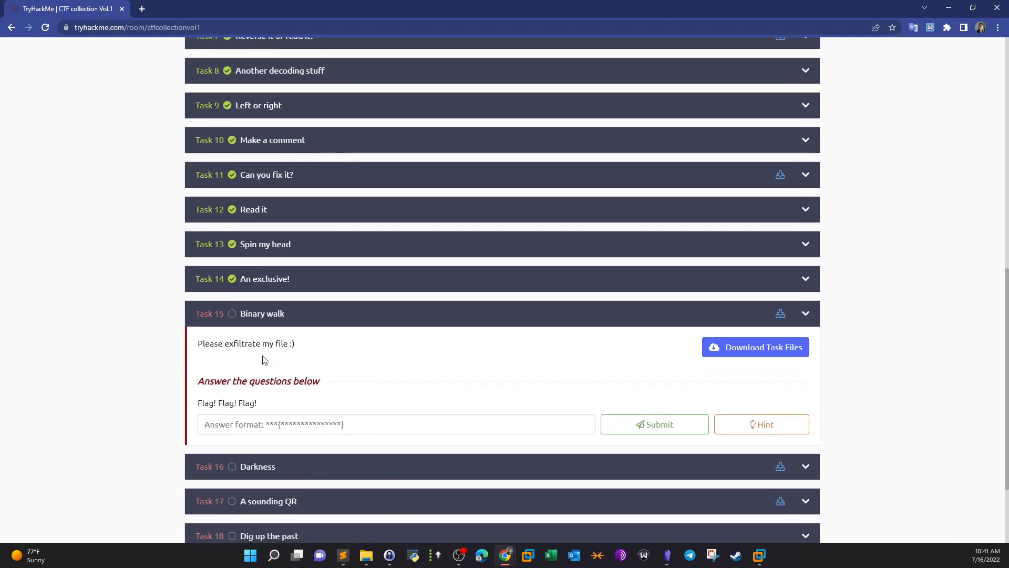
pyautogui.moveTo(278, 328)
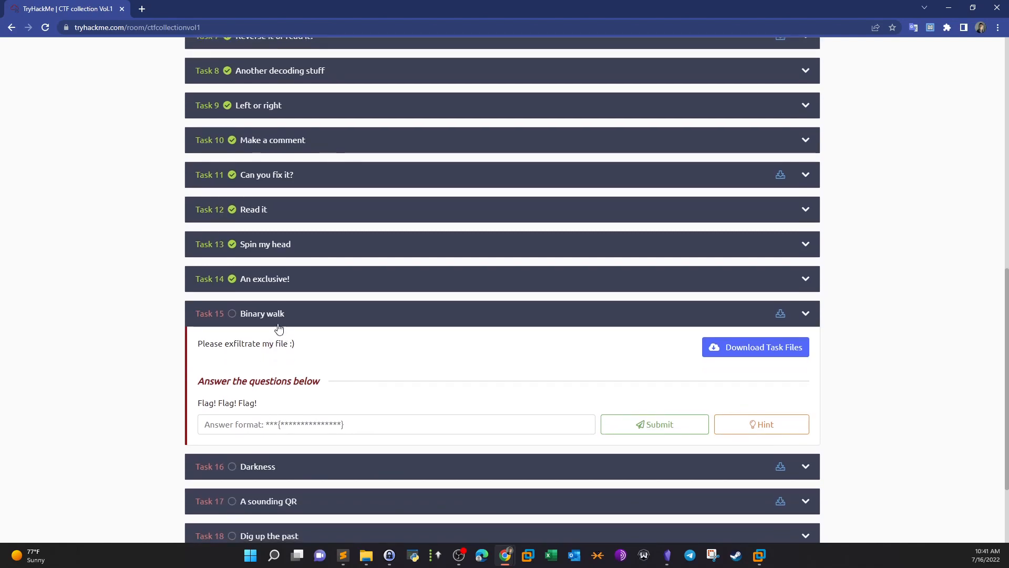
pyautogui.moveTo(262, 317)
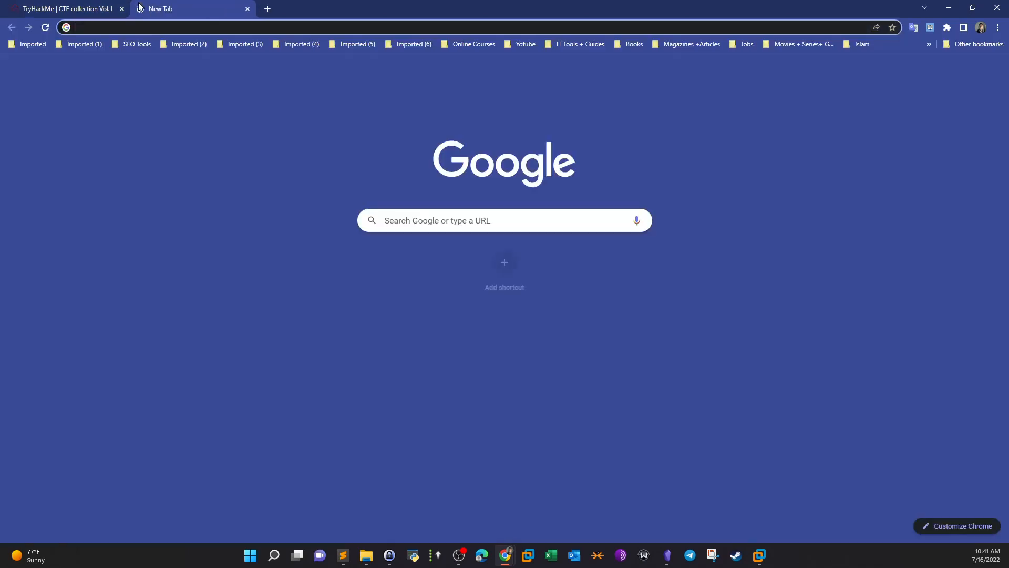
pyautogui.write('binwalk forensic tool')
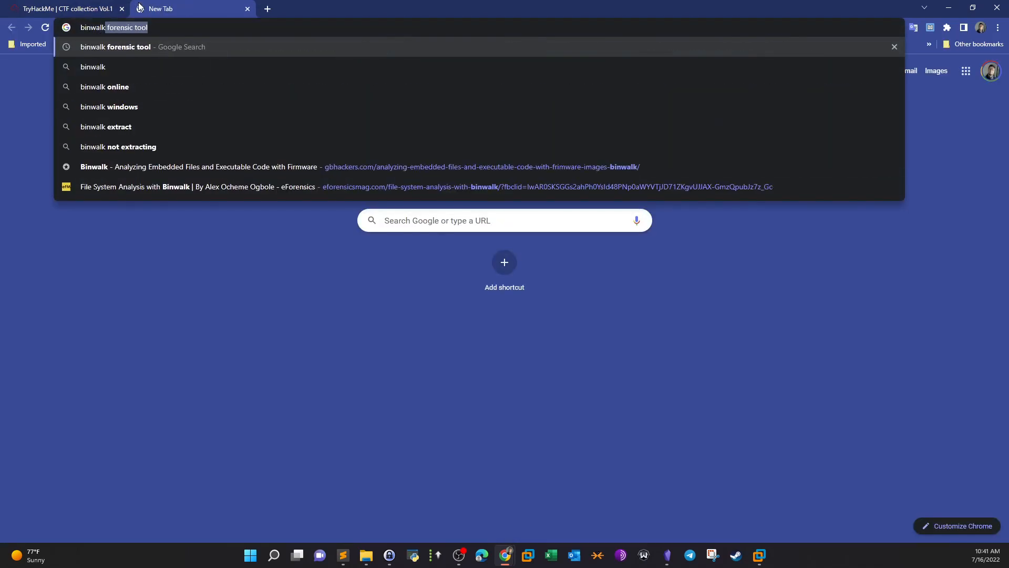
pyautogui.press('Return')
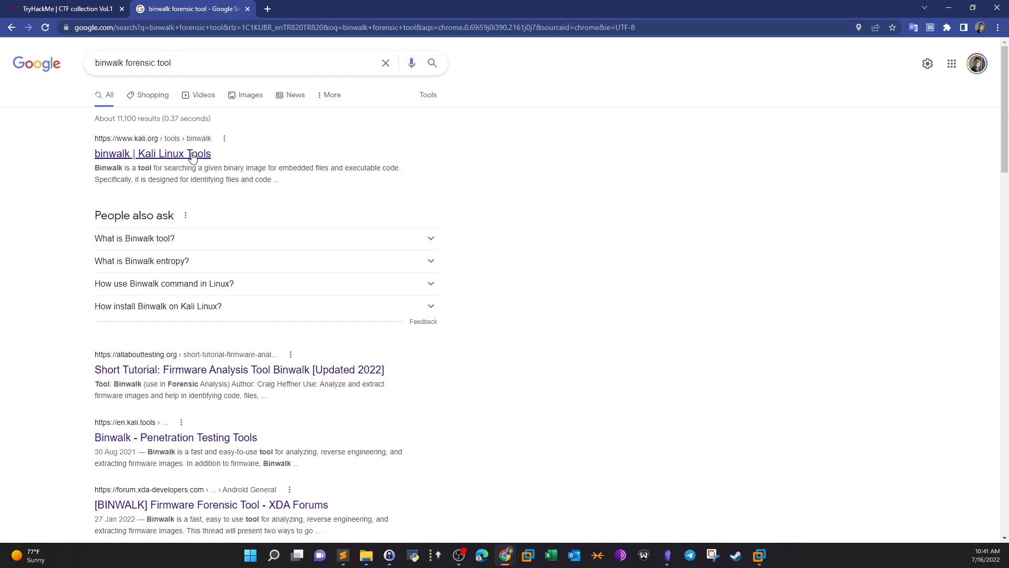
pyautogui.click(152, 154)
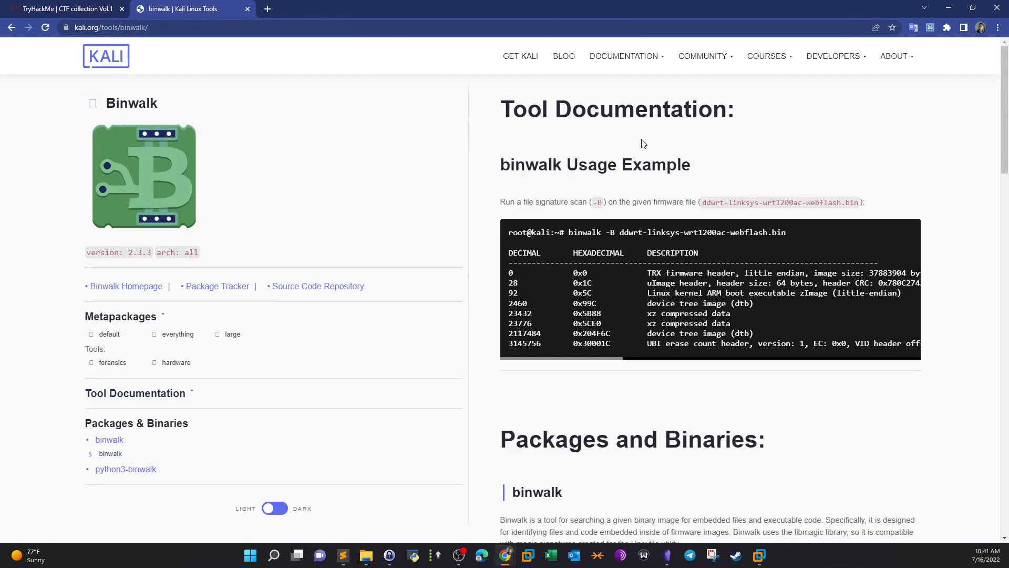
pyautogui.scroll(-3)
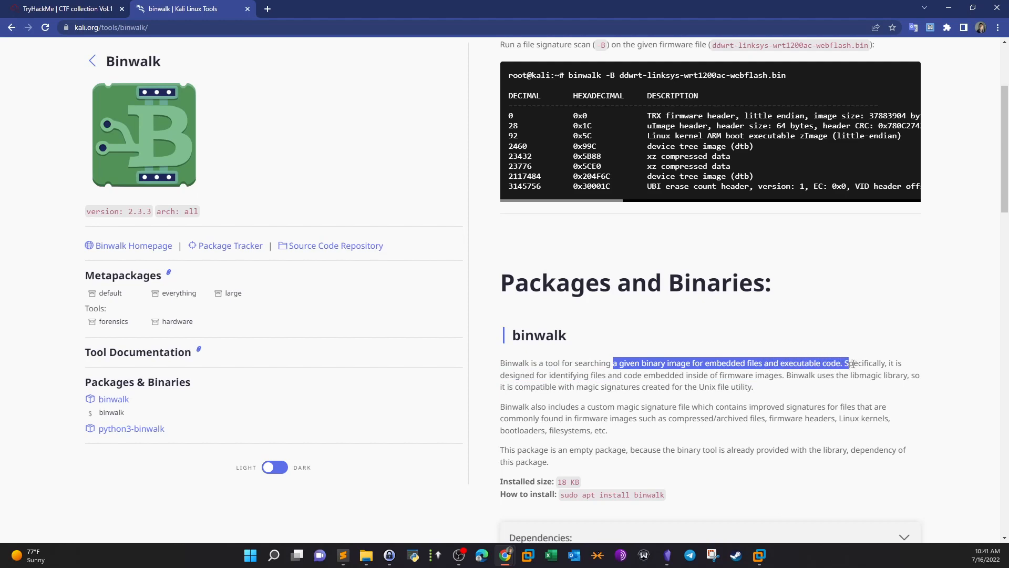
# - Download Task 15's hell.jpg from TryHackMe, switch to the Kali VM and start a Konsole terminal
pyautogui.click(67, 8)
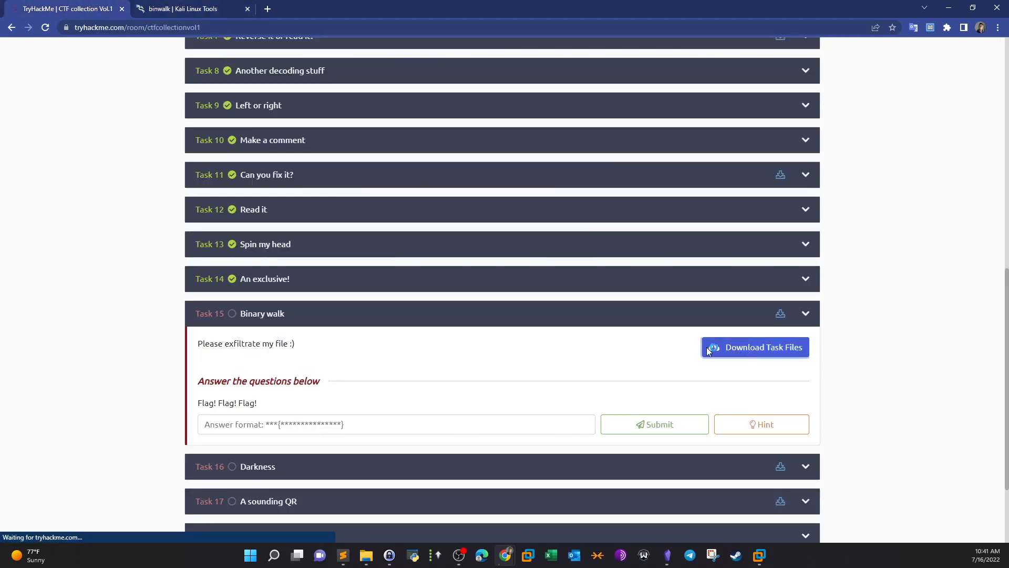
pyautogui.click(755, 347)
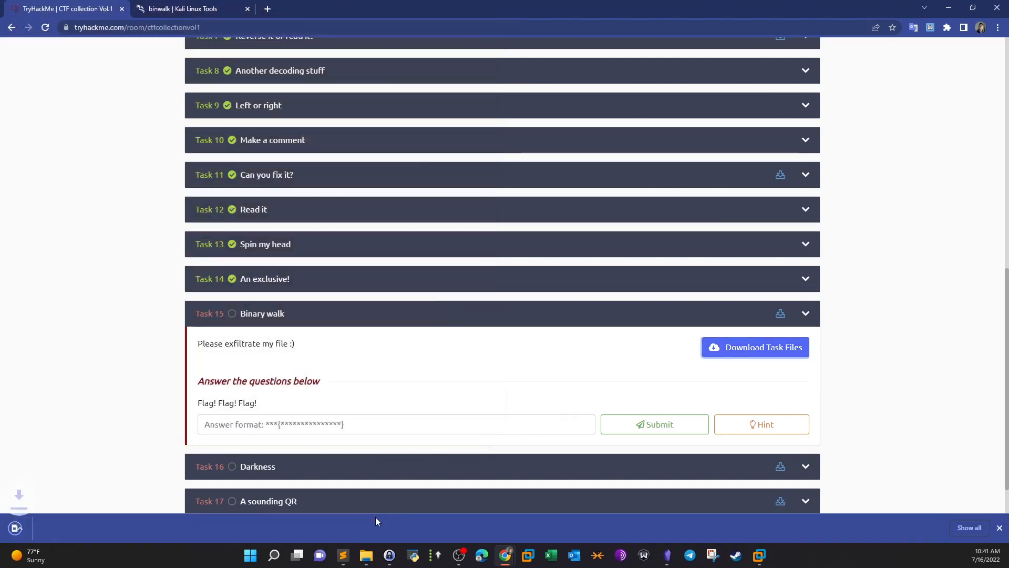
pyautogui.click(755, 347)
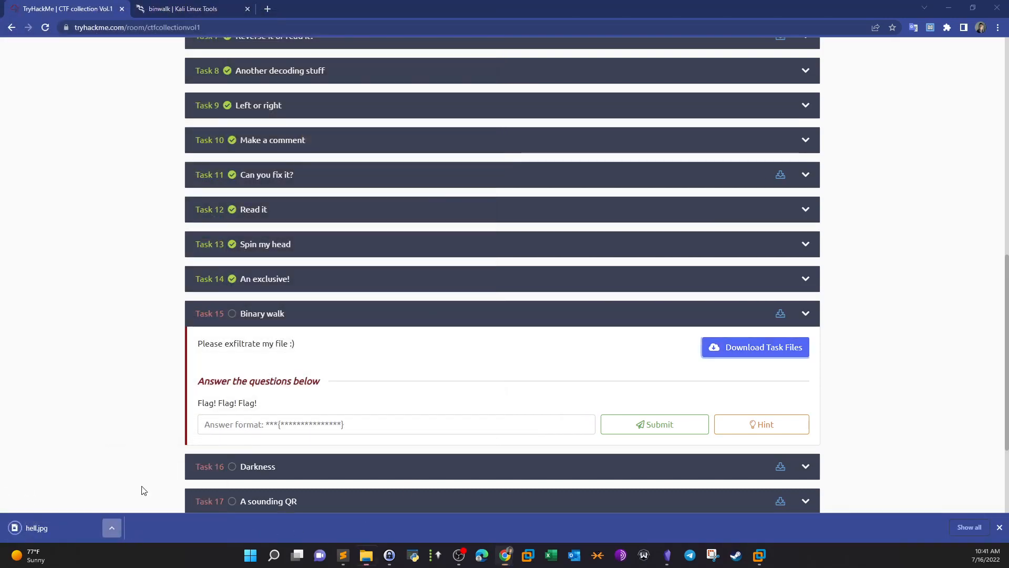
pyautogui.click(366, 555)
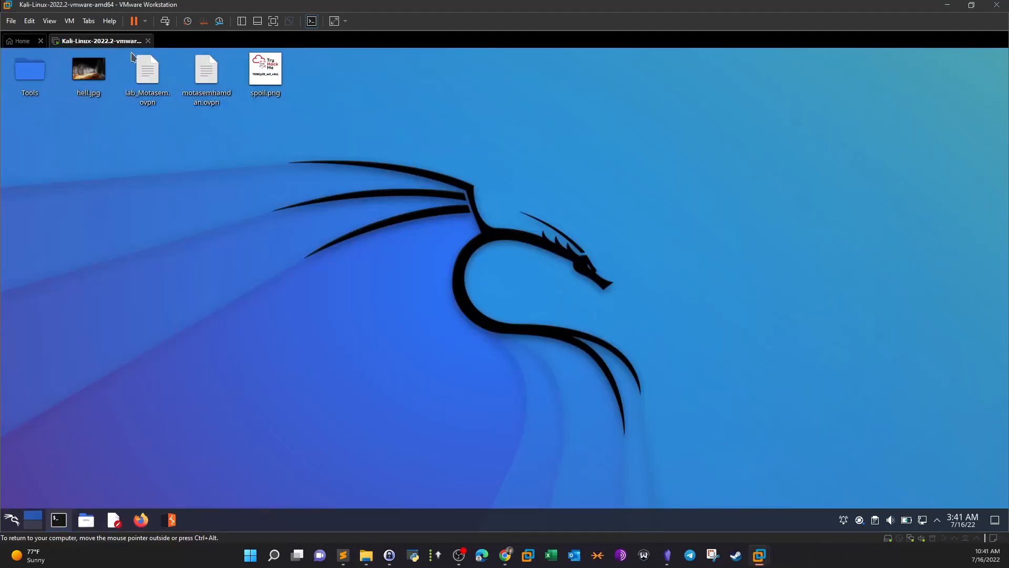
pyautogui.moveTo(87, 520)
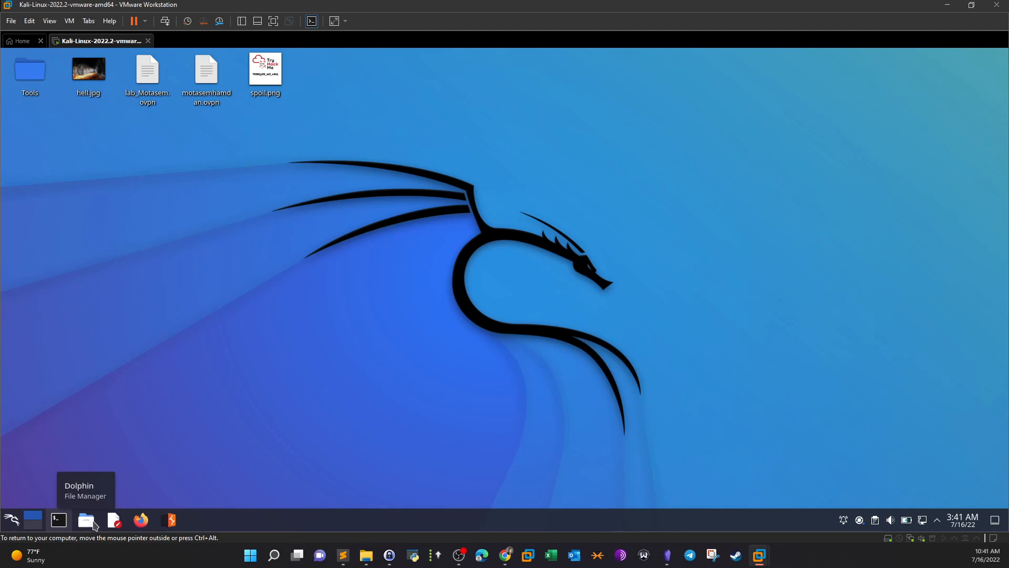
pyautogui.click(57, 520)
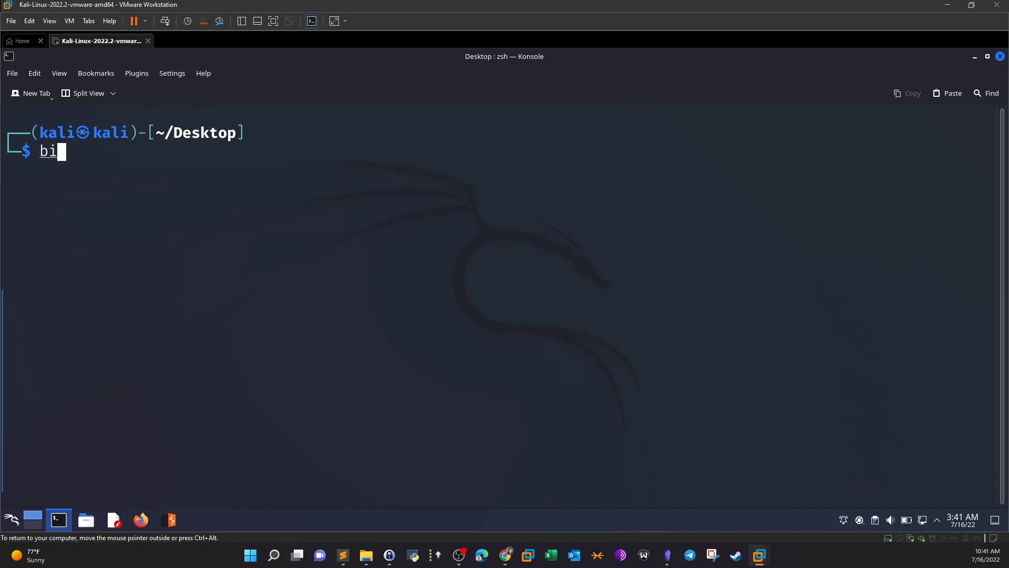
# - Run binwalk with no arguments and review its option reference in Konsole
pyautogui.press('Return')
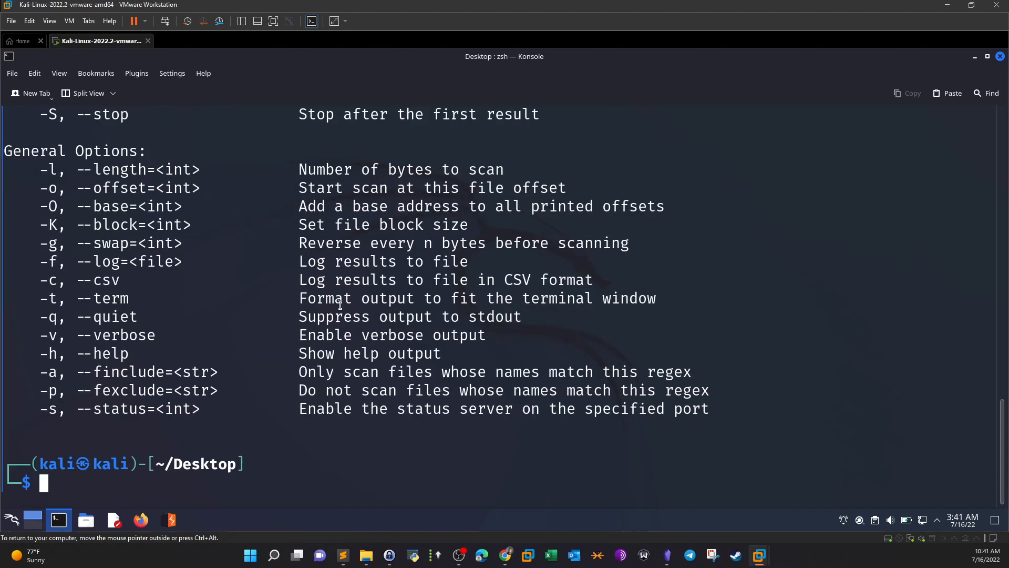
pyautogui.scroll(3)
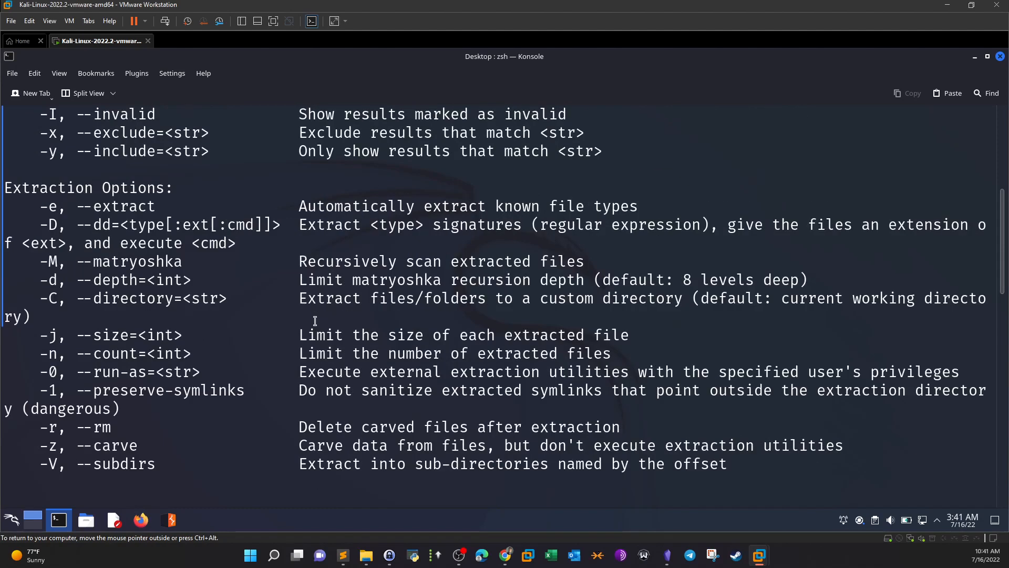
pyautogui.scroll(3)
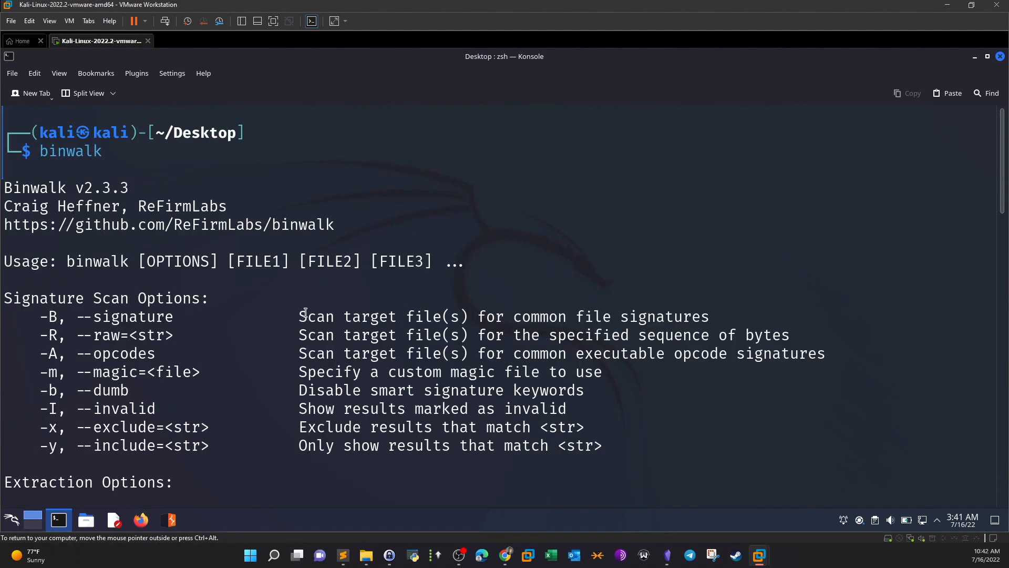
pyautogui.scroll(-3)
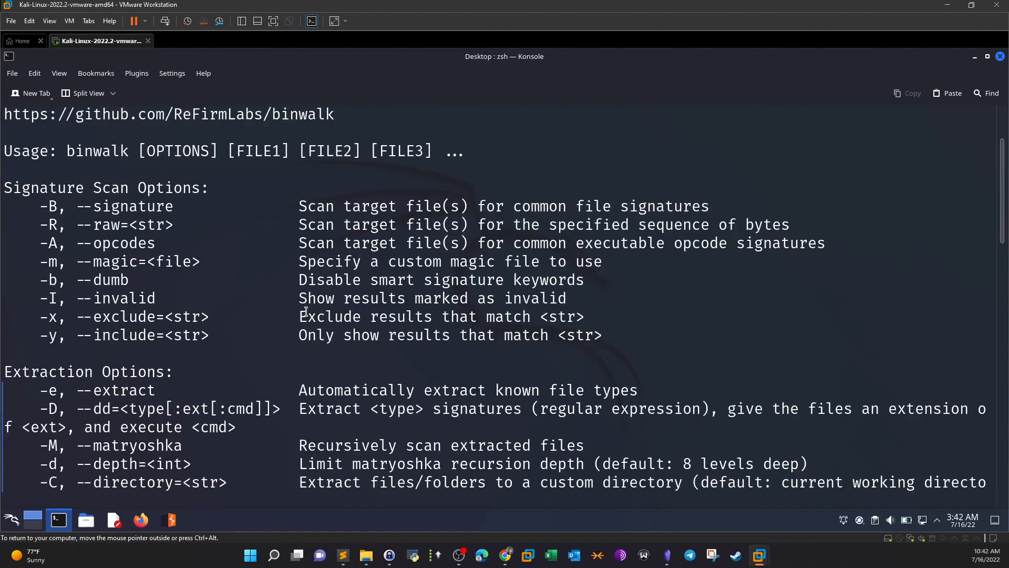
pyautogui.moveTo(309, 293)
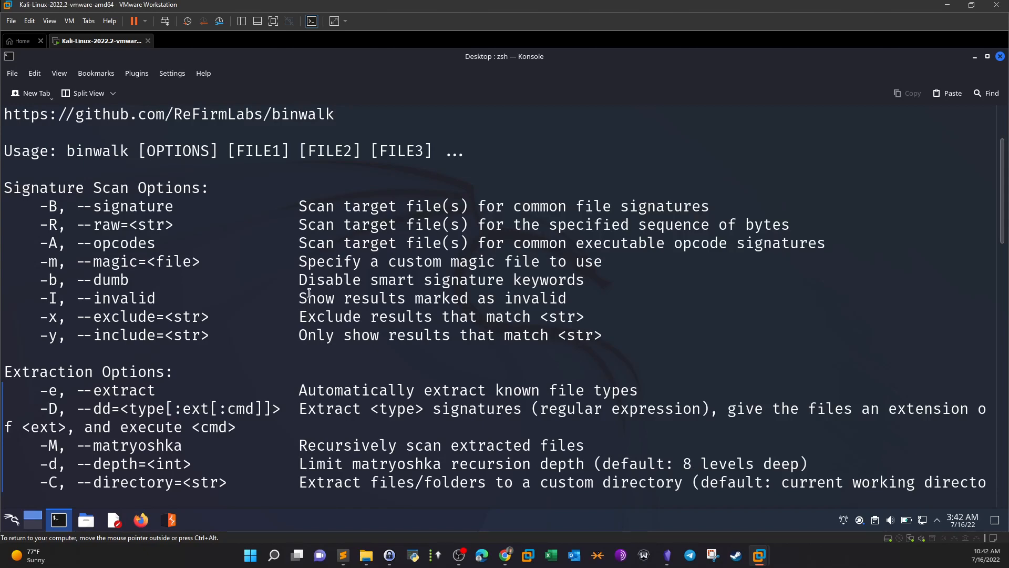
pyautogui.moveTo(94, 218)
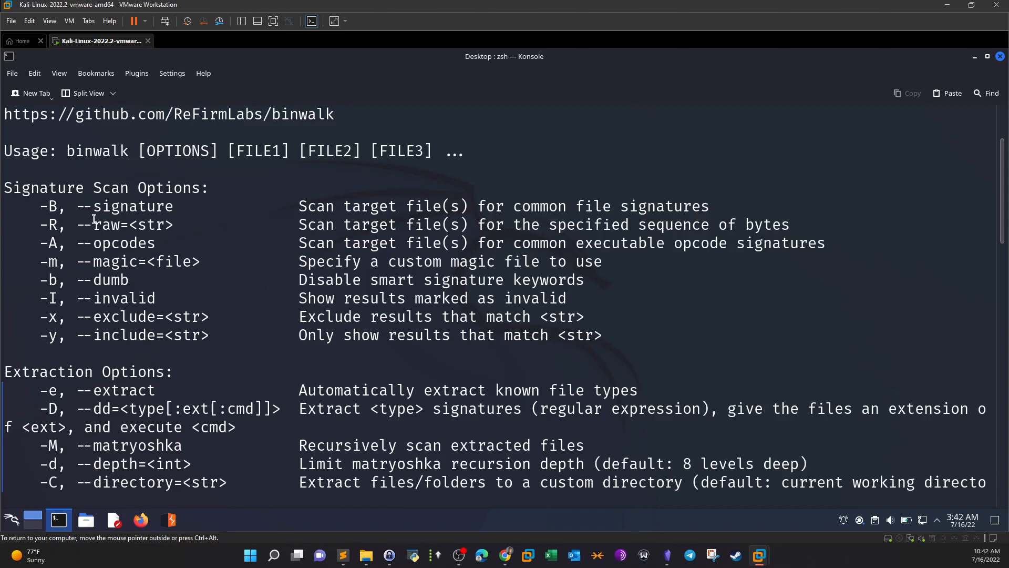
pyautogui.scroll(-3)
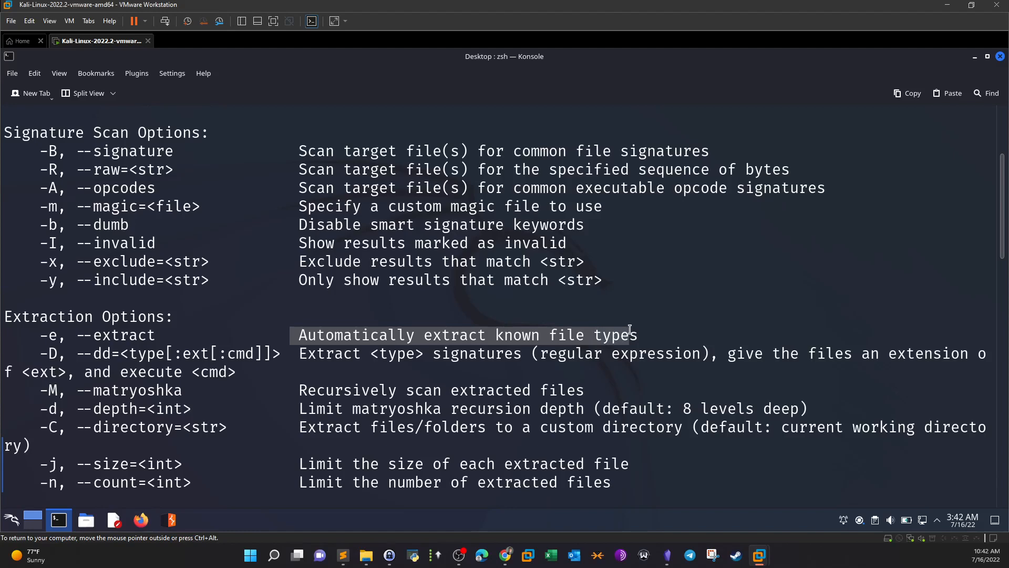
pyautogui.scroll(-3)
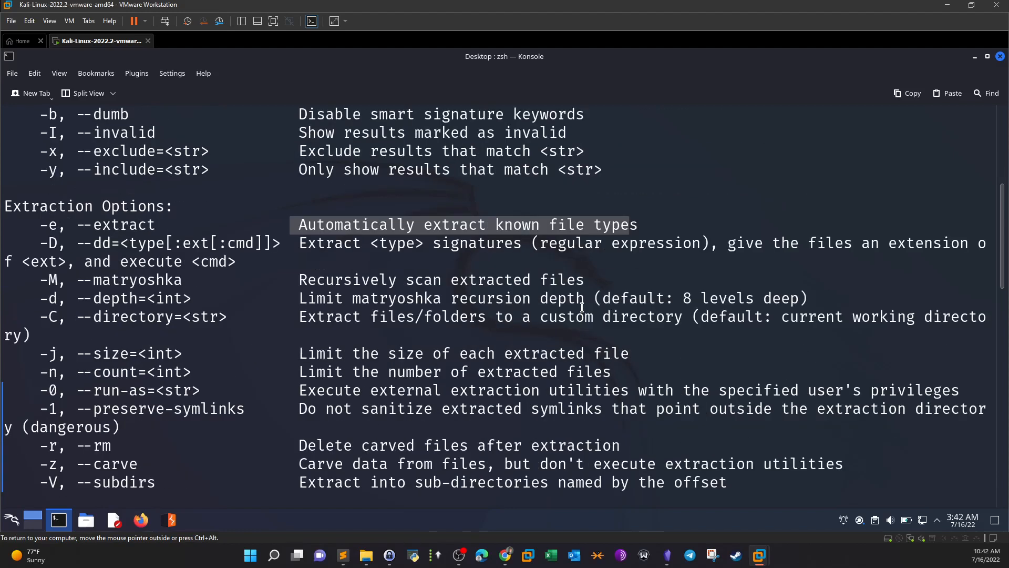
pyautogui.scroll(-3)
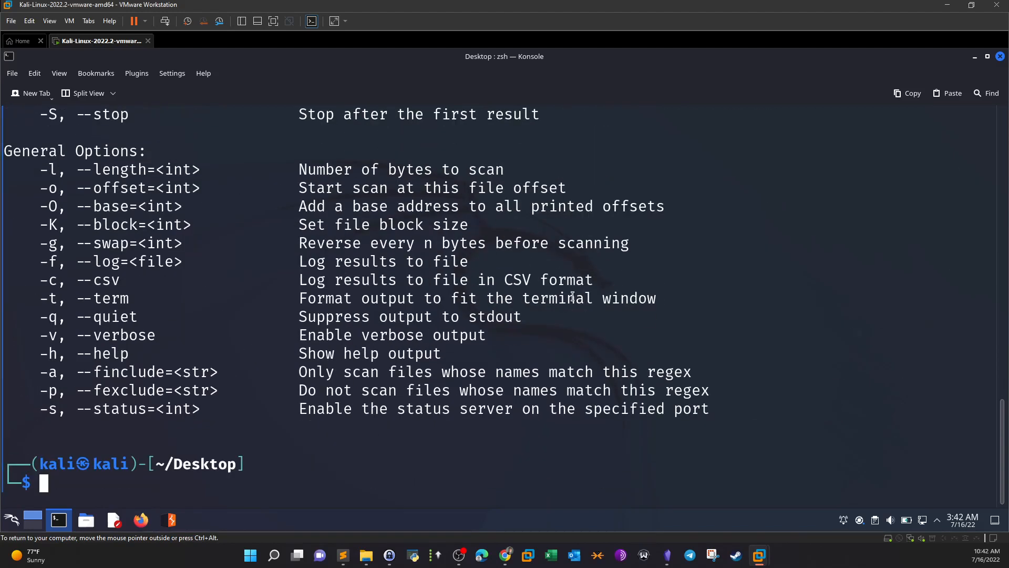
# - Prepare the extraction command binwalk -e hell.jpg
pyautogui.write('binwalk -e')
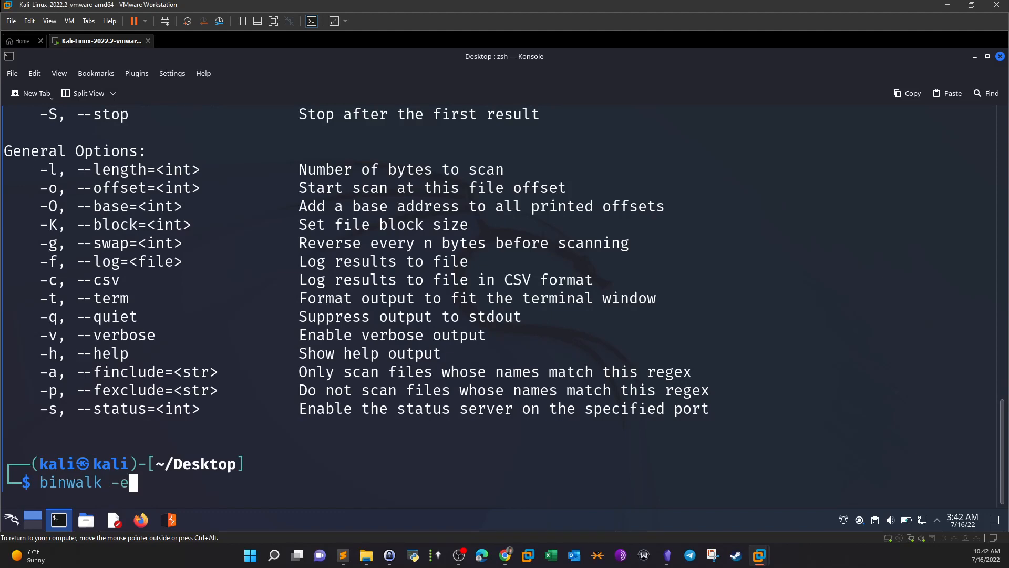
pyautogui.write('hell.jpg')
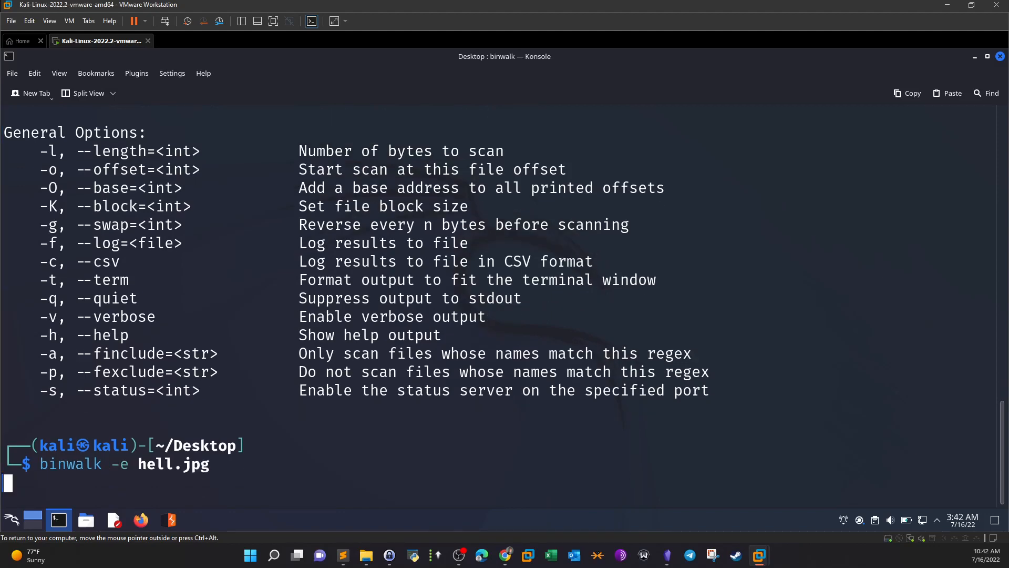
# - Run binwalk -e hell.jpg and list the Desktop to find the _hell.jpg.extracted folder
pyautogui.press('Return')
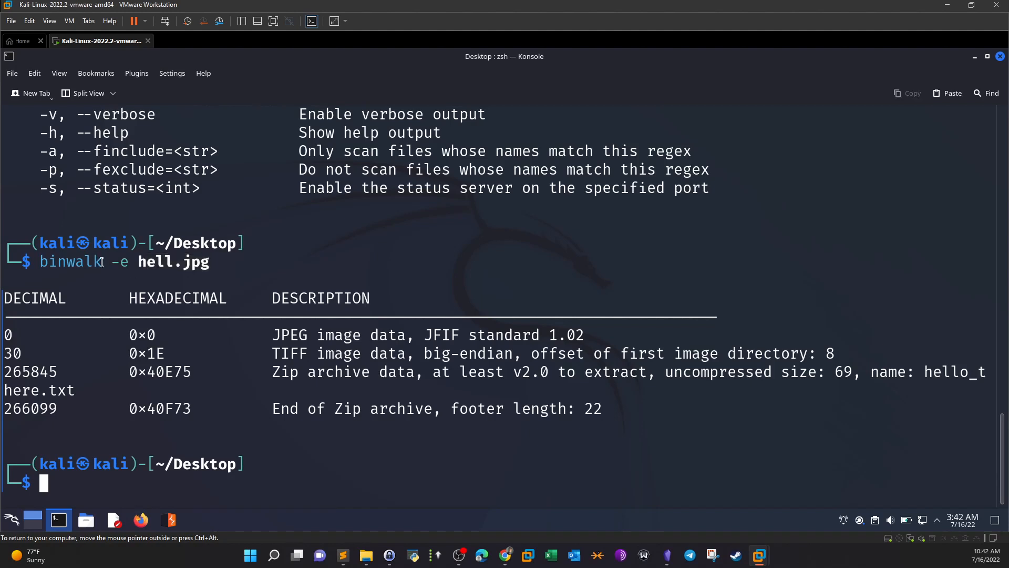
pyautogui.doubleClick(70, 262)
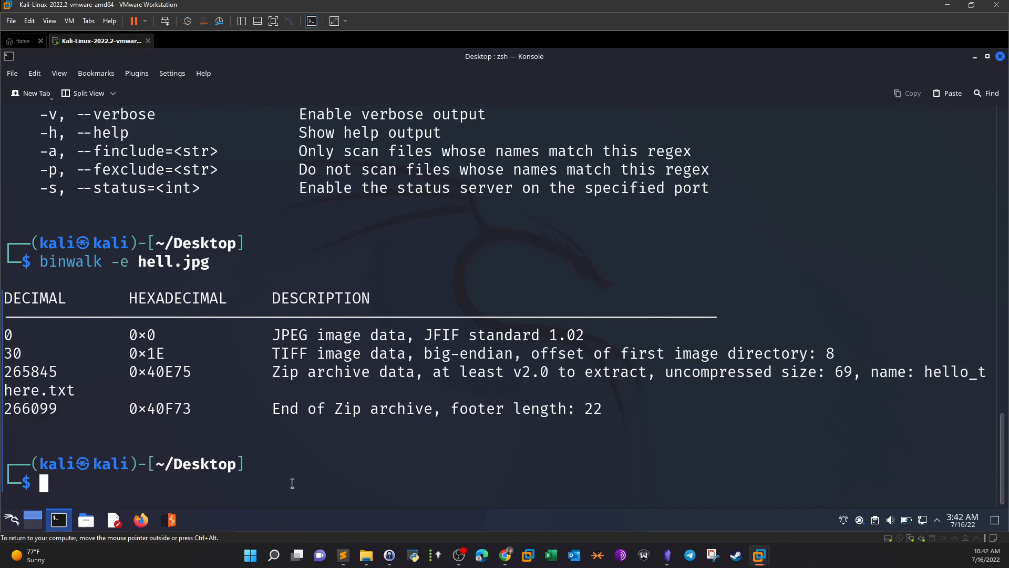
pyautogui.write('ls')
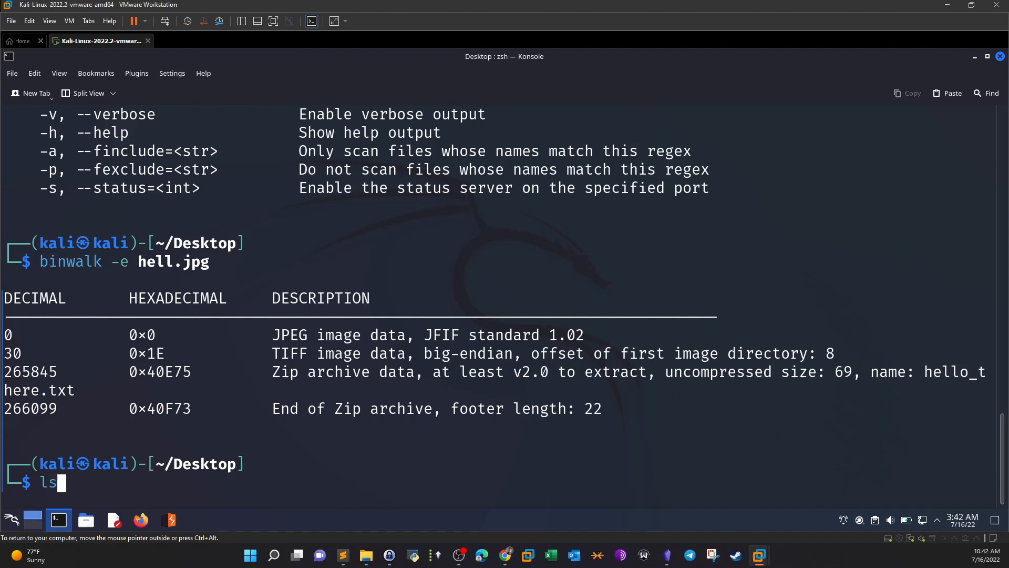
pyautogui.press('Return')
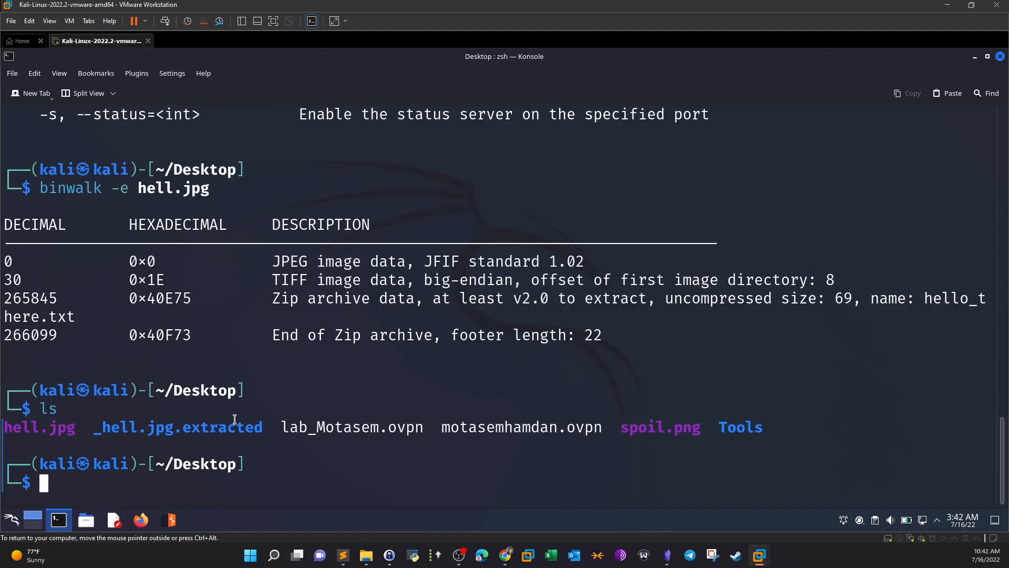
pyautogui.doubleClick(177, 427)
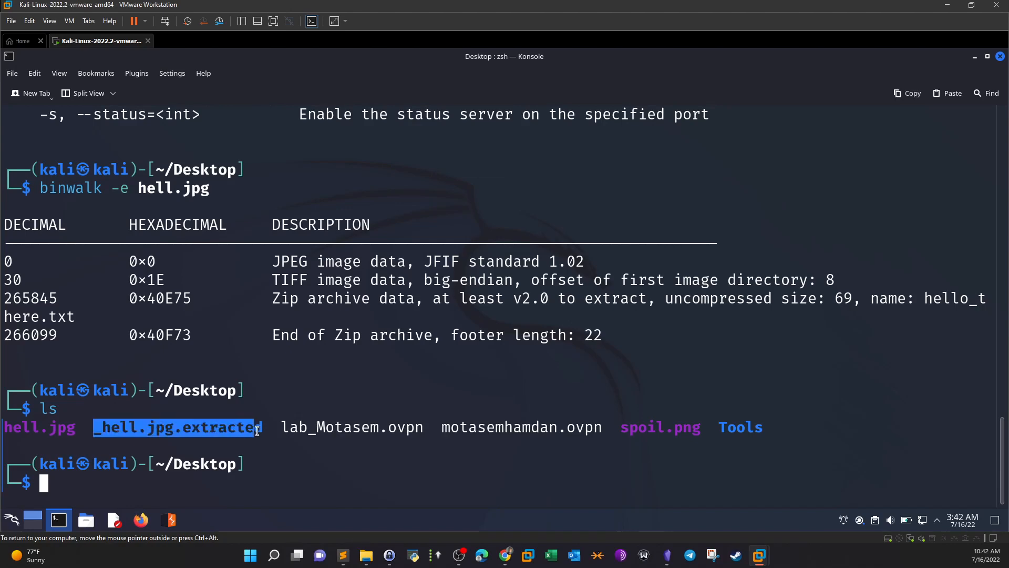
# - Enter _hell.jpg.extracted, list 40E75.zip and hello_there.txt, and cat hello_there.txt to reveal THM{y0u_w4lk_m3_0u7}
pyautogui.write('clear')
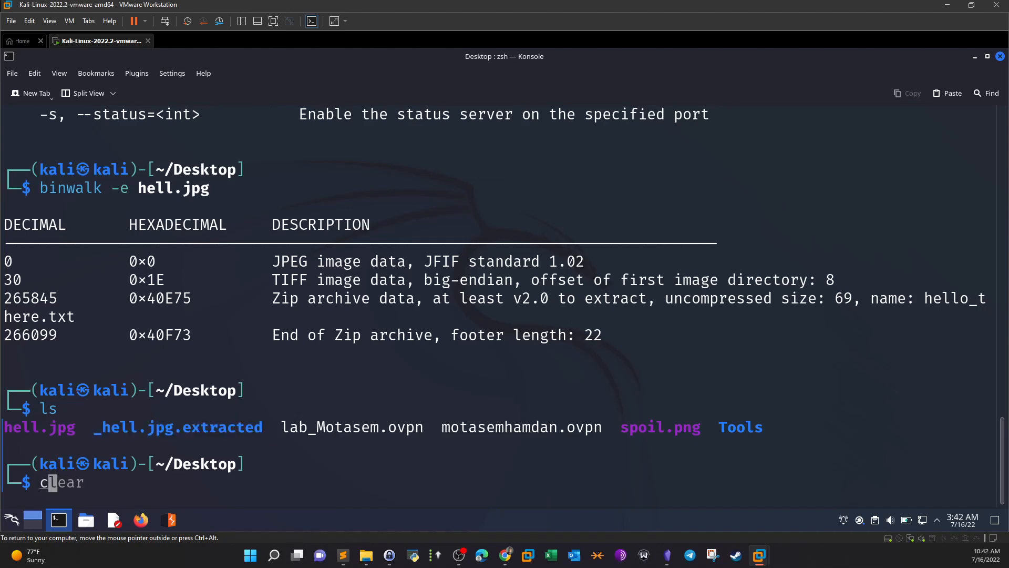
pyautogui.press('Return')
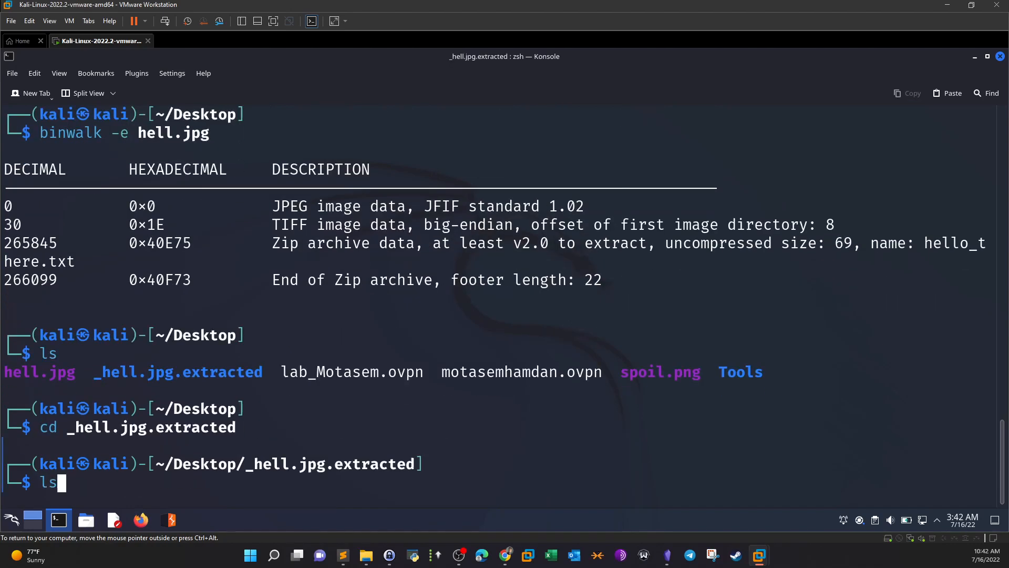
pyautogui.press('Return')
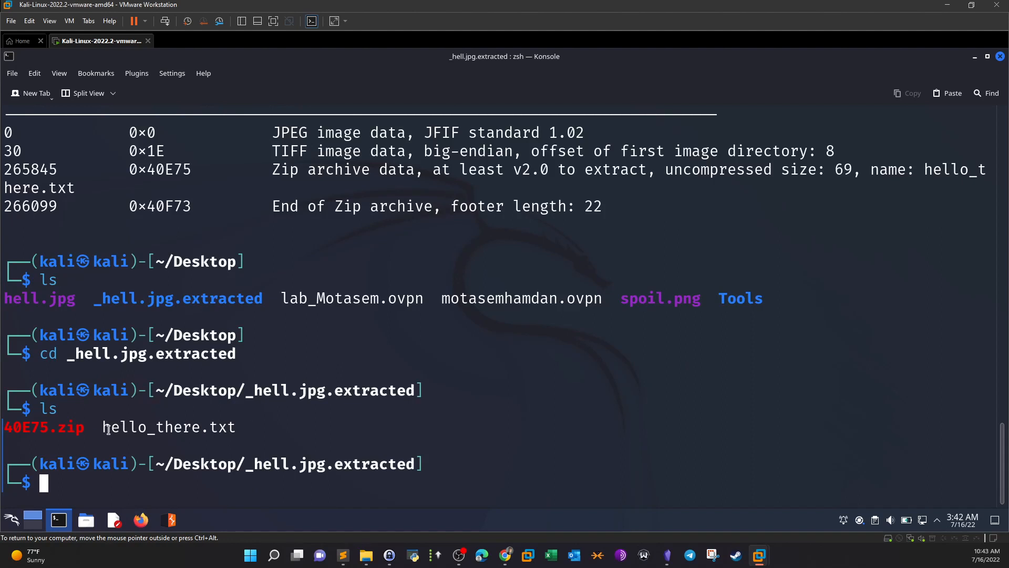
pyautogui.write('cat he')
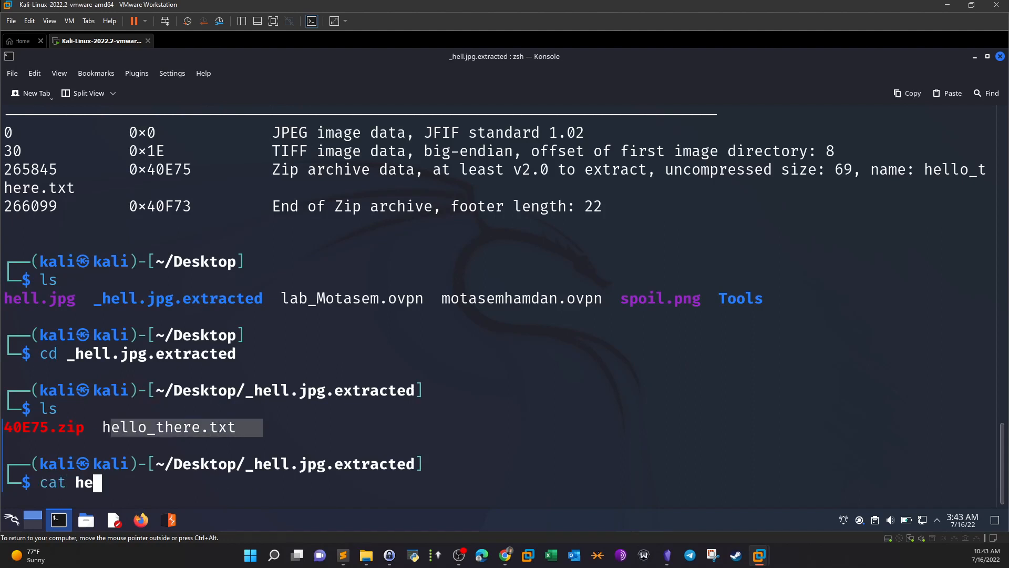
pyautogui.press('Return')
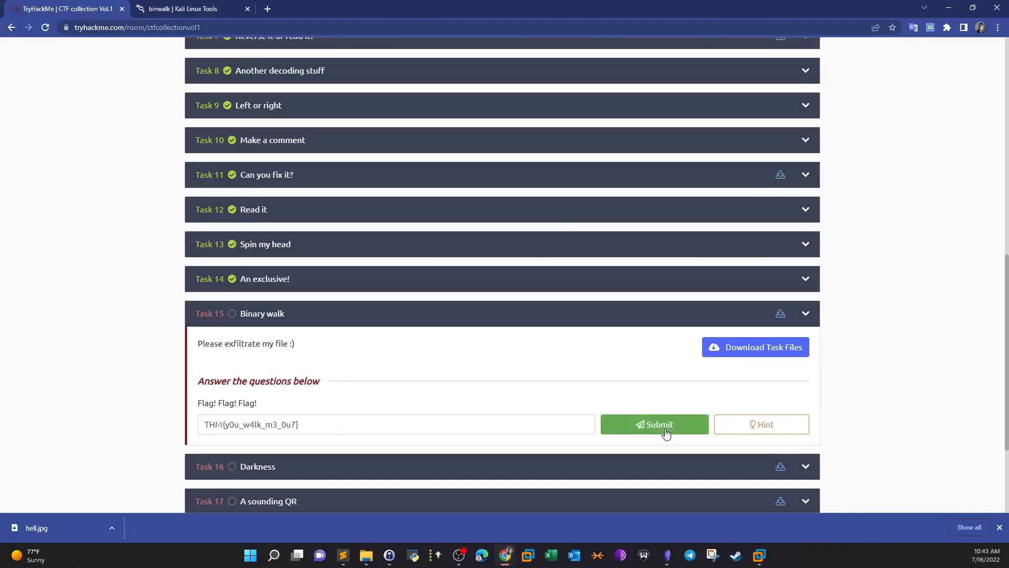
# - Submit THM{y0u_w4lk_m3_0u7} as Task 15's answer so Binary walk is marked solved
pyautogui.click(654, 424)
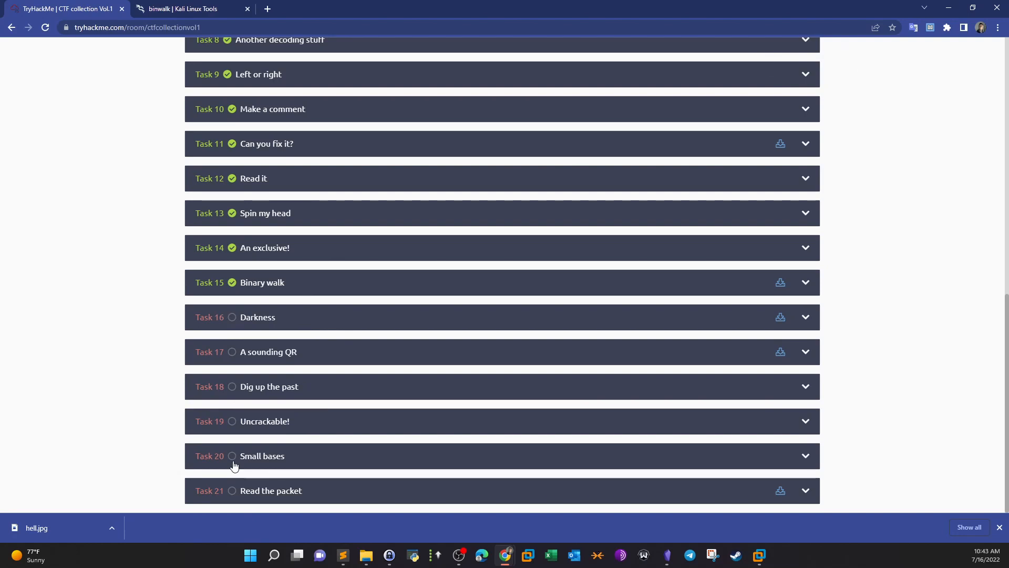
pyautogui.scroll(3)
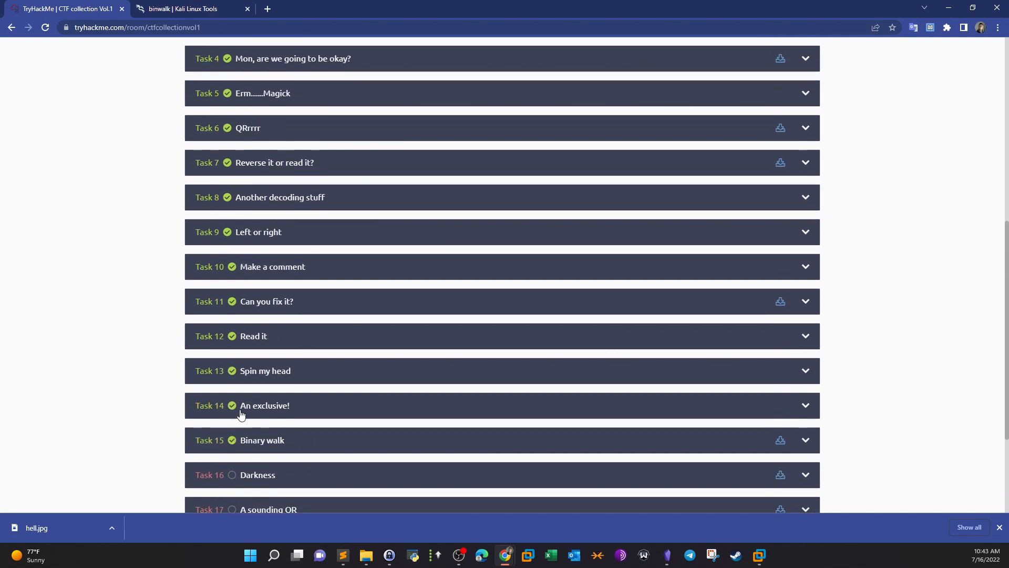
pyautogui.moveTo(286, 341)
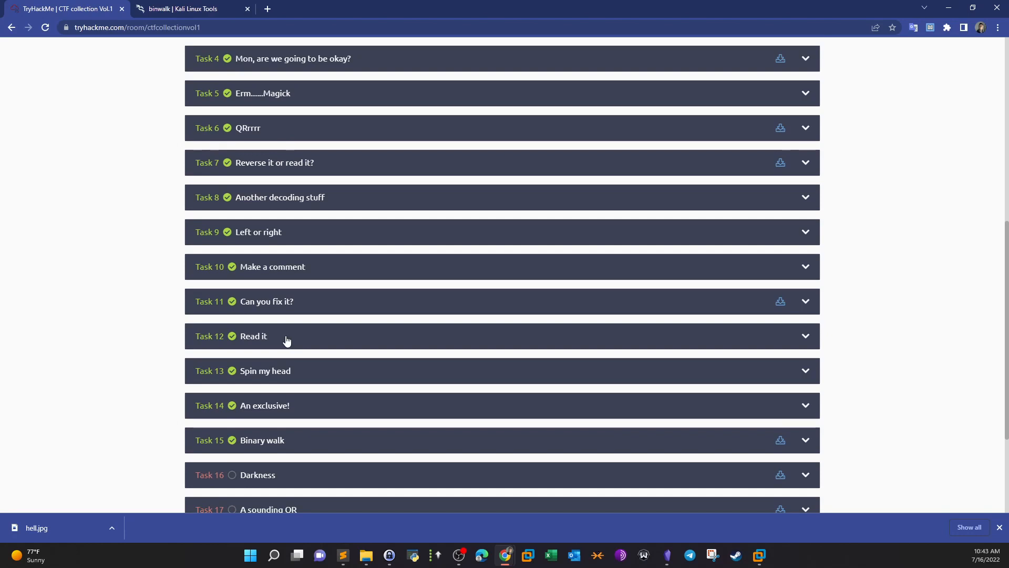